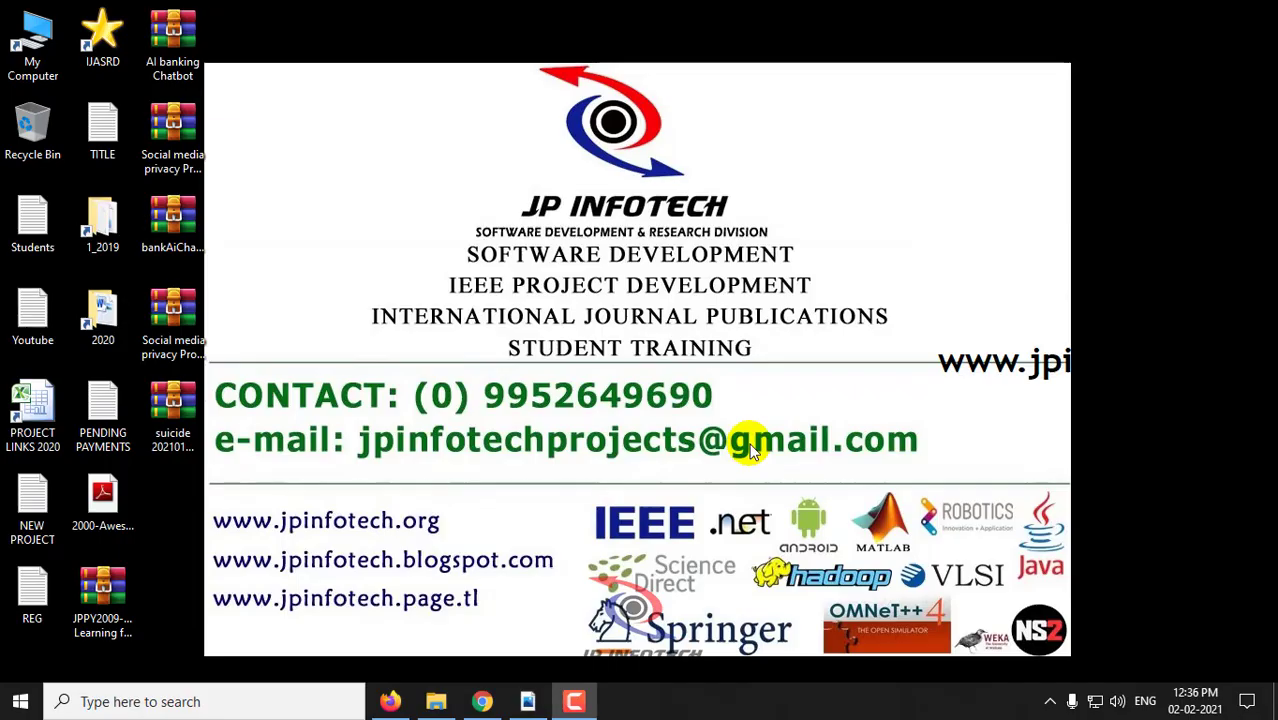
{"action": "mouse_move", "coordinate": [757, 427]}
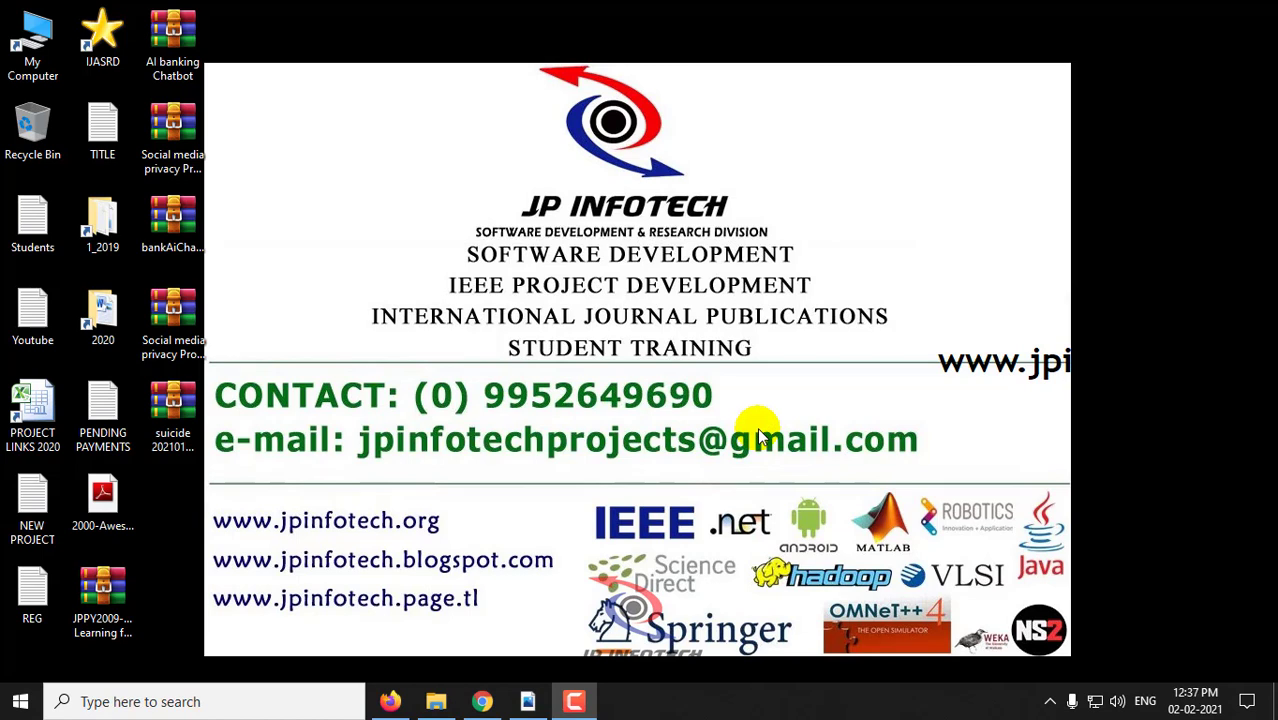
{"action": "mouse_move", "coordinate": [595, 638]}
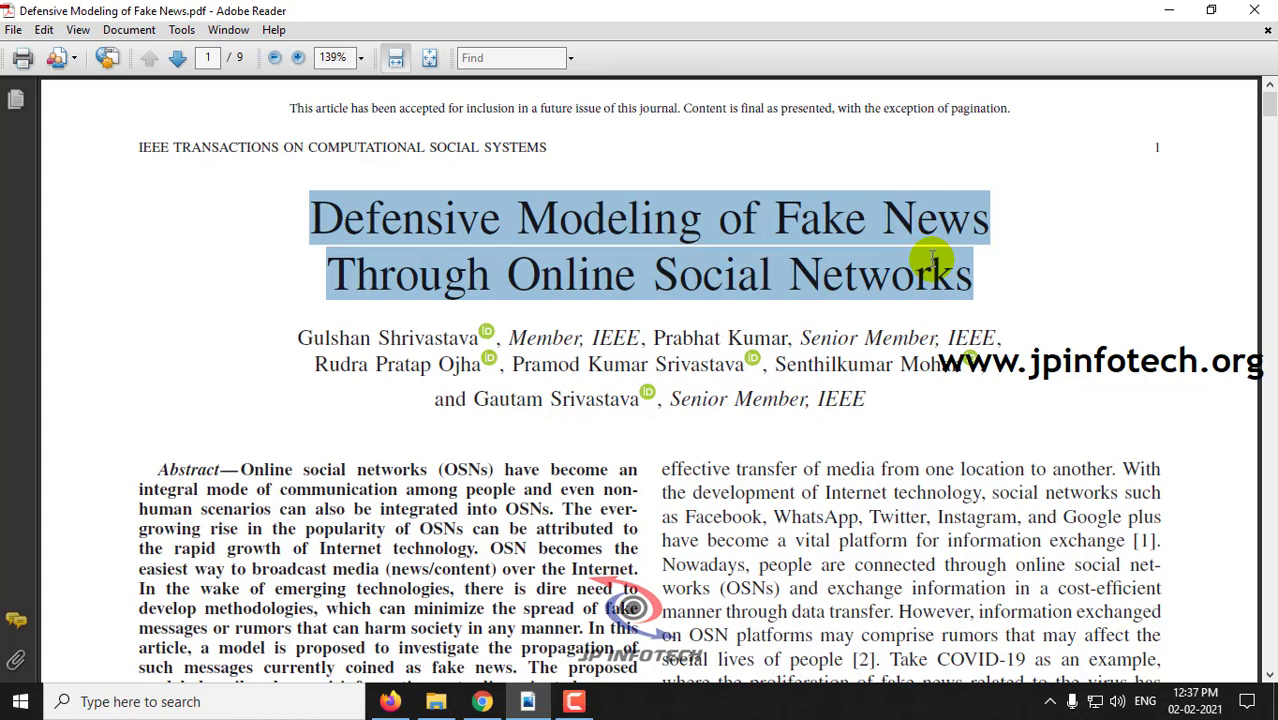
Step: Scroll to the abstract and highlight phrases on fake message spread, COVID-19, and eliminating fake news from OSNs
{"action": "scroll", "scroll_direction": "down", "scroll_amount": 3}
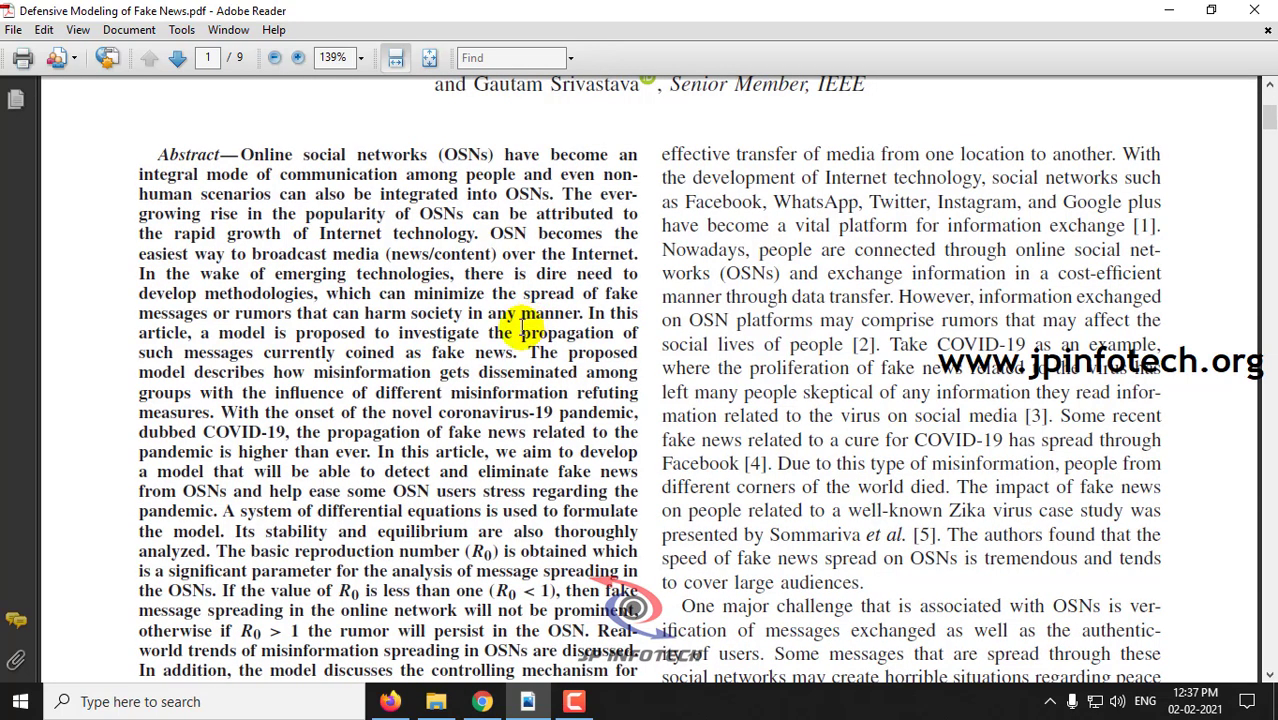
{"action": "mouse_move", "coordinate": [515, 270]}
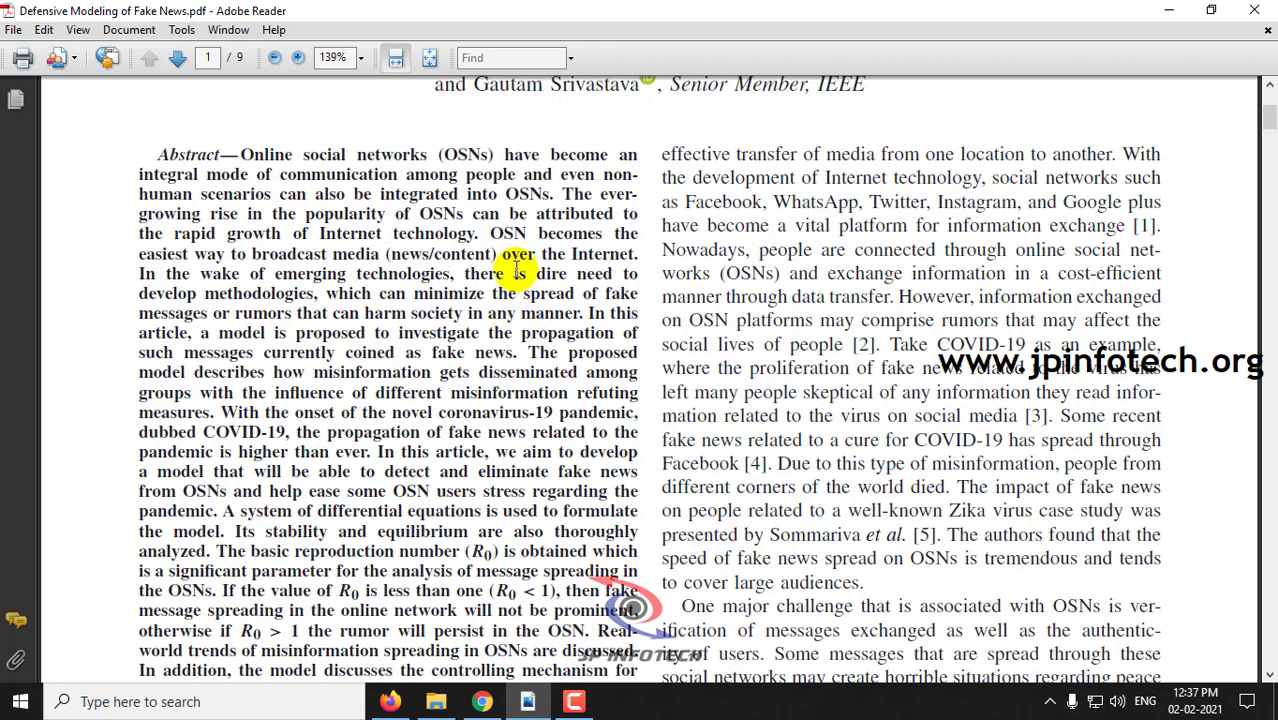
{"action": "double_click", "coordinate": [503, 233]}
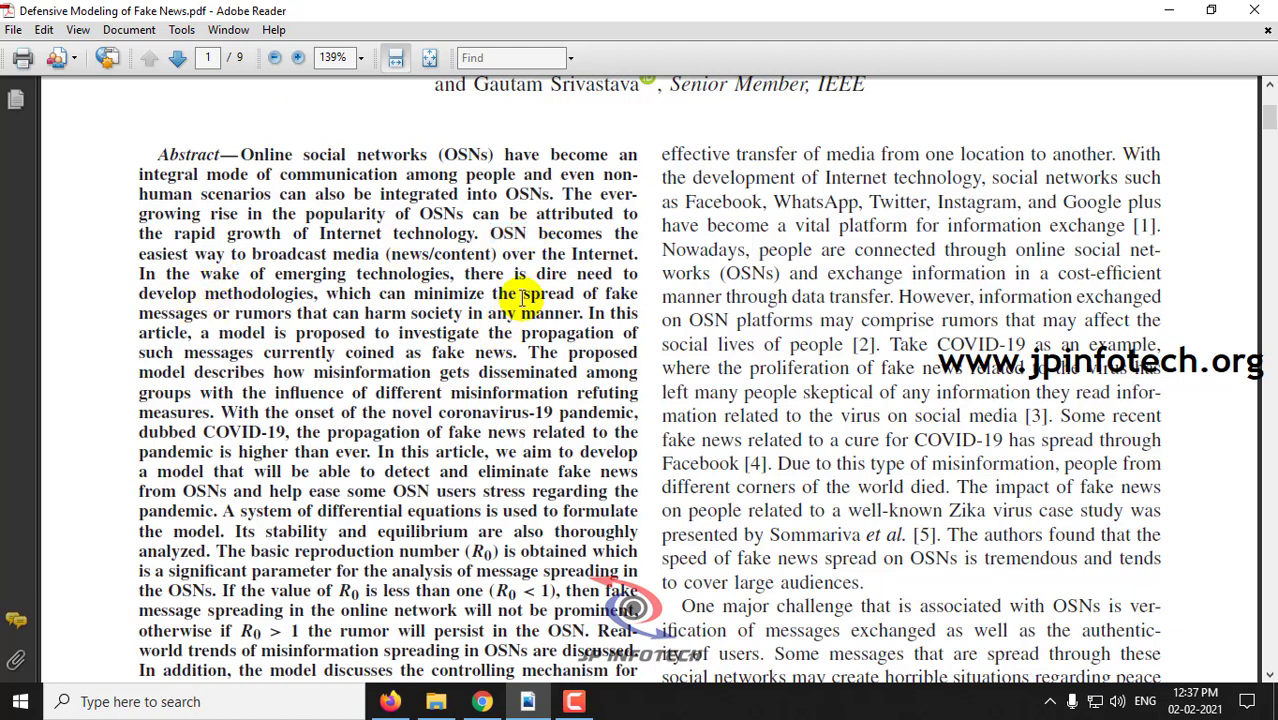
{"action": "left_click_drag", "start_coordinate": [522, 293], "coordinate": [328, 313]}
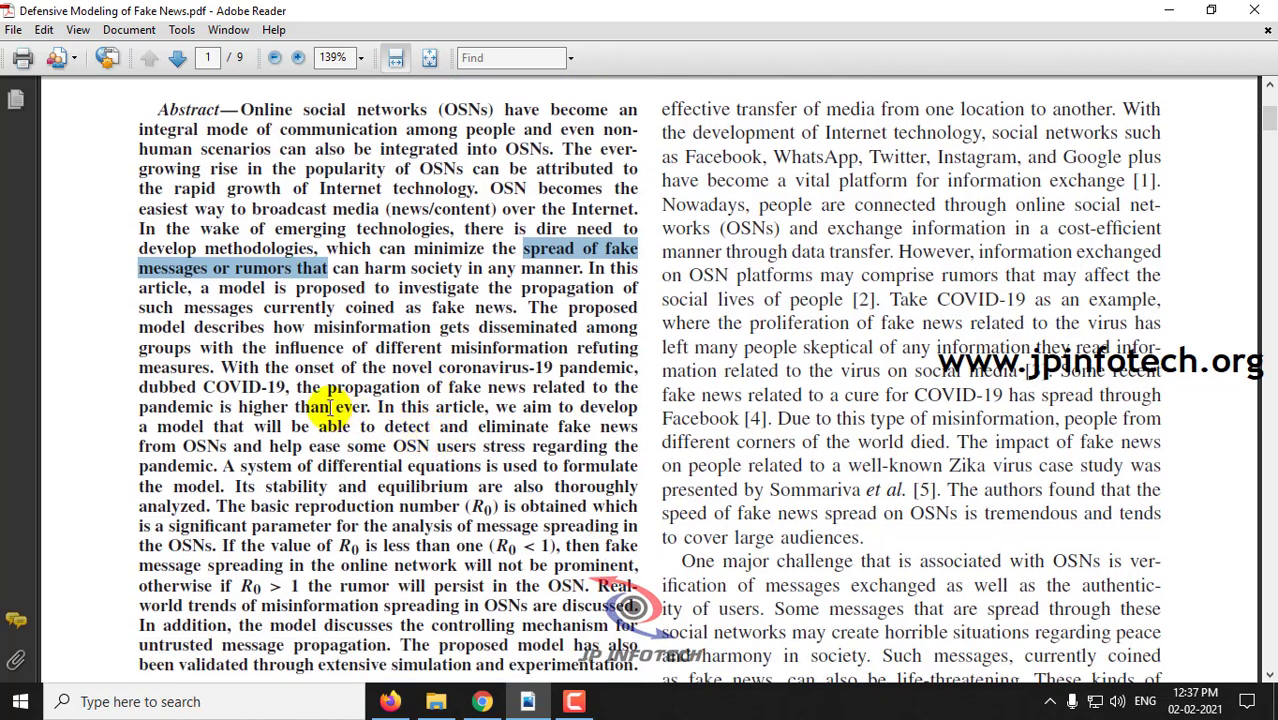
{"action": "double_click", "coordinate": [241, 387]}
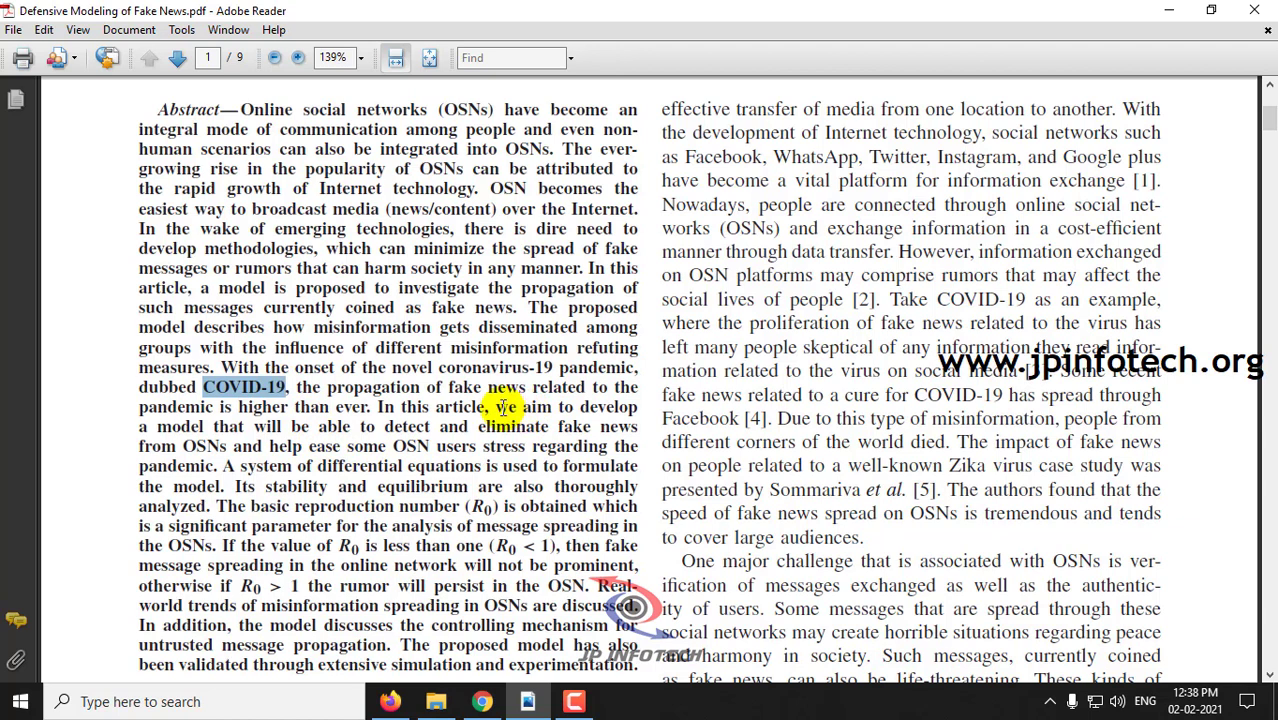
{"action": "left_click_drag", "start_coordinate": [494, 407], "coordinate": [378, 426]}
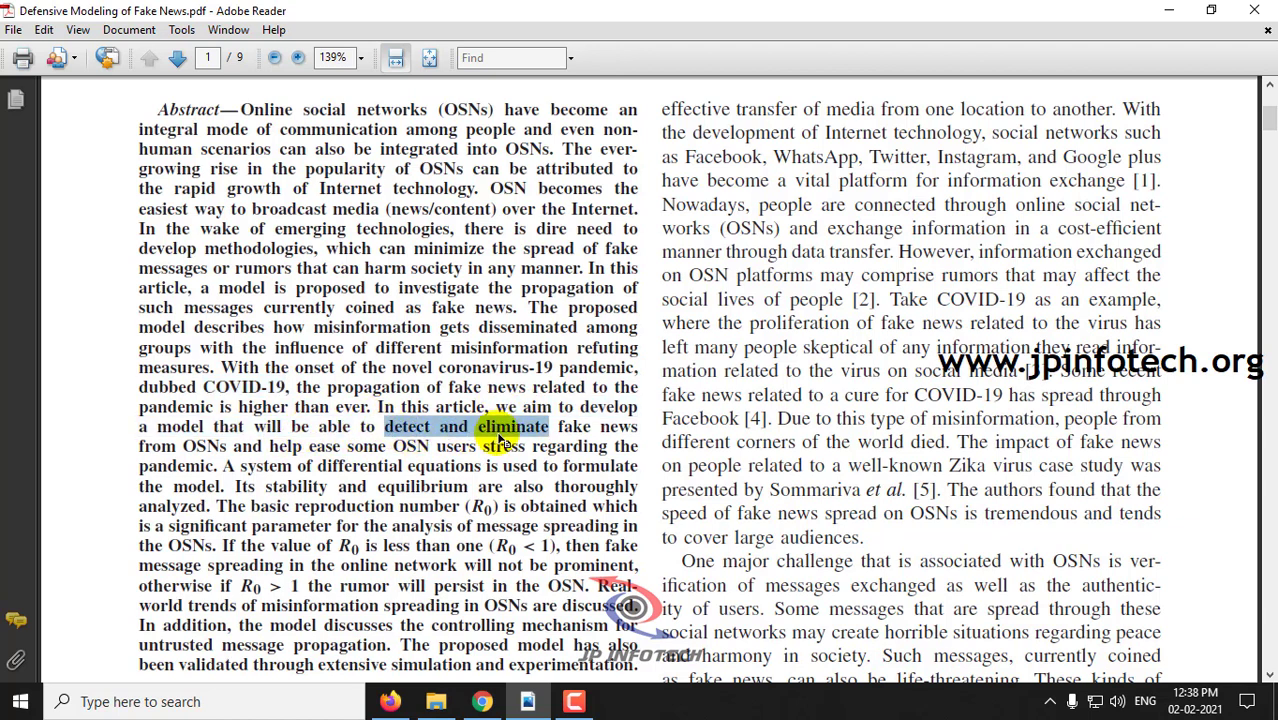
{"action": "left_click_drag", "start_coordinate": [550, 426], "coordinate": [200, 466]}
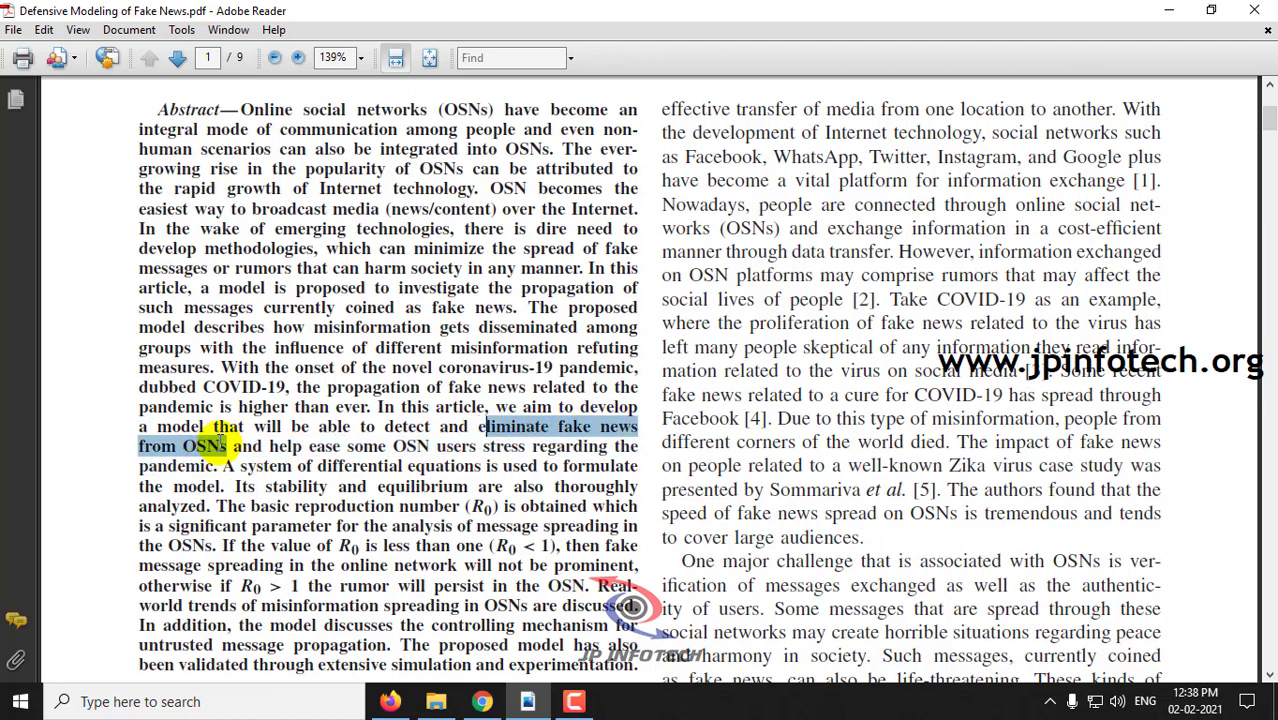
{"action": "left_click_drag", "start_coordinate": [233, 445], "coordinate": [505, 426]}
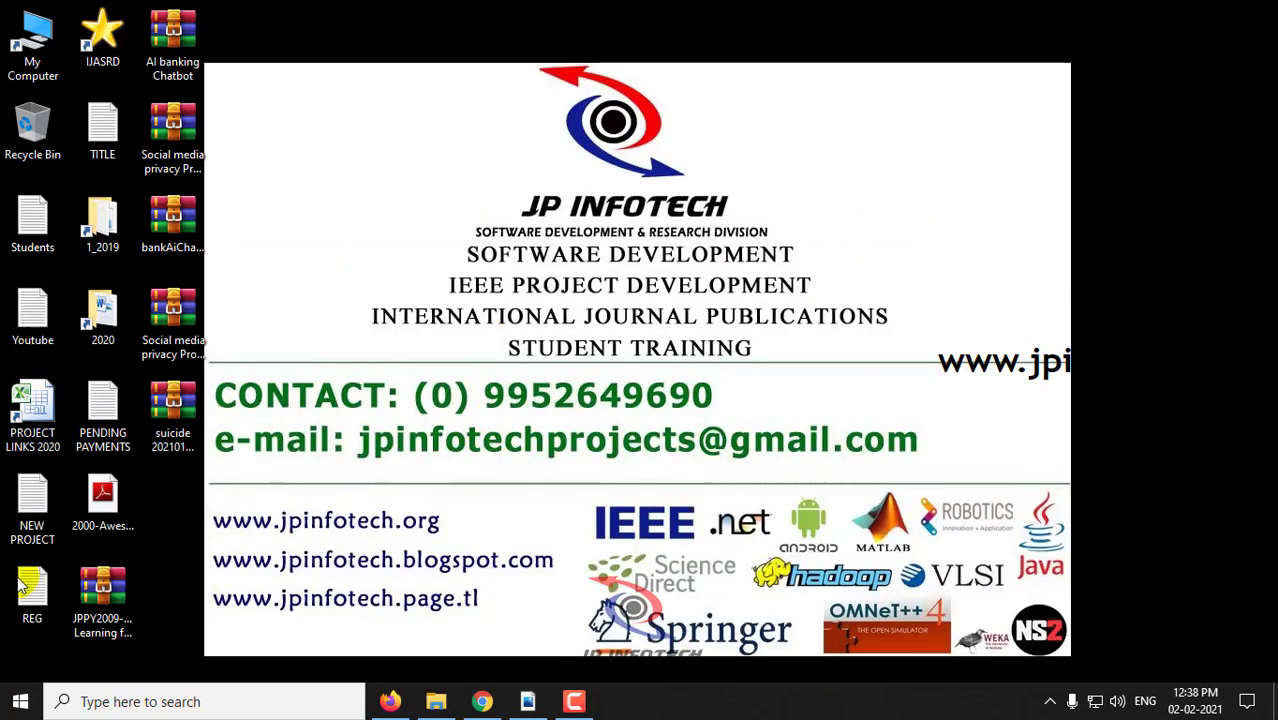
Step: Launch Command Prompt from the Windows taskbar search results
{"action": "left_click", "coordinate": [115, 701]}
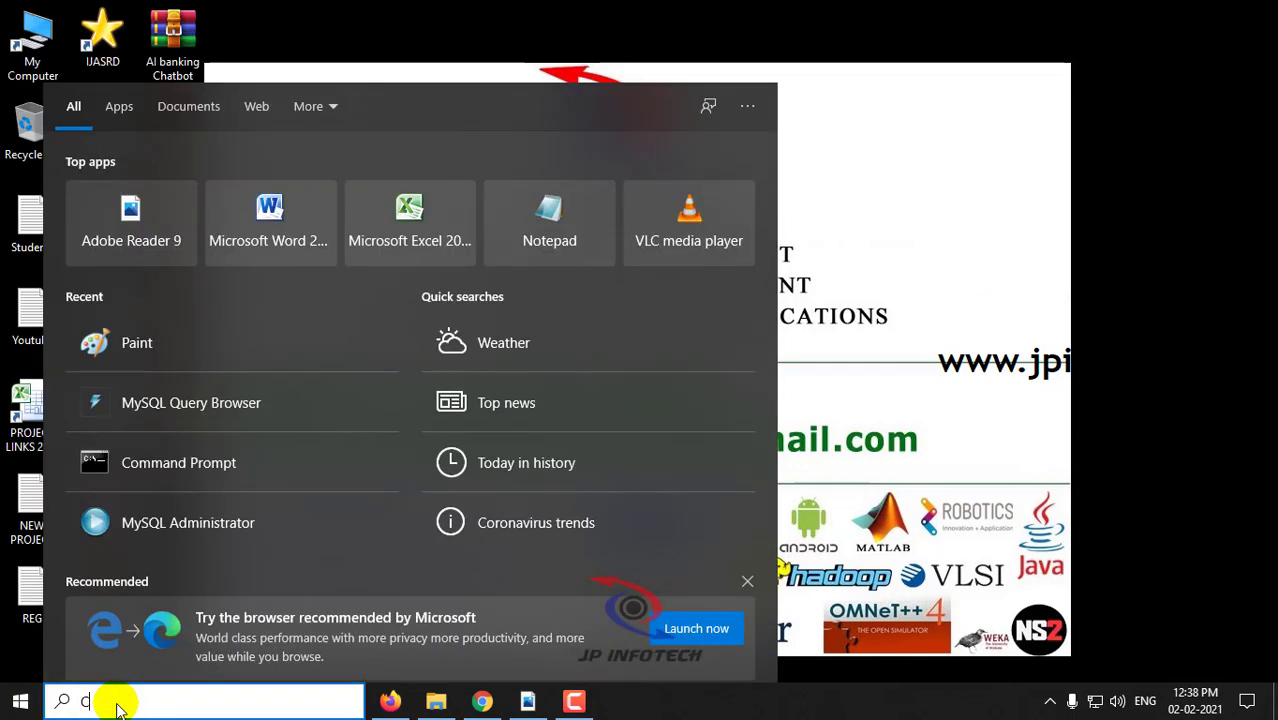
{"action": "left_click", "coordinate": [178, 462]}
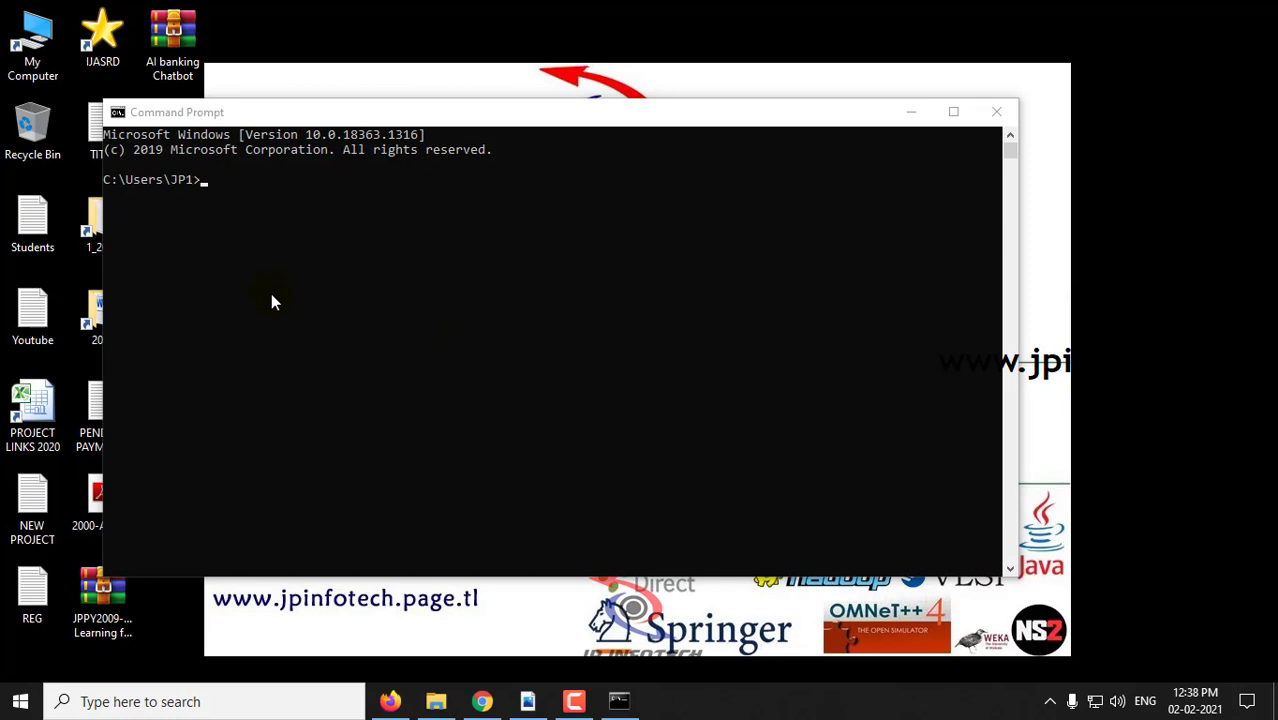
{"action": "mouse_move", "coordinate": [443, 112]}
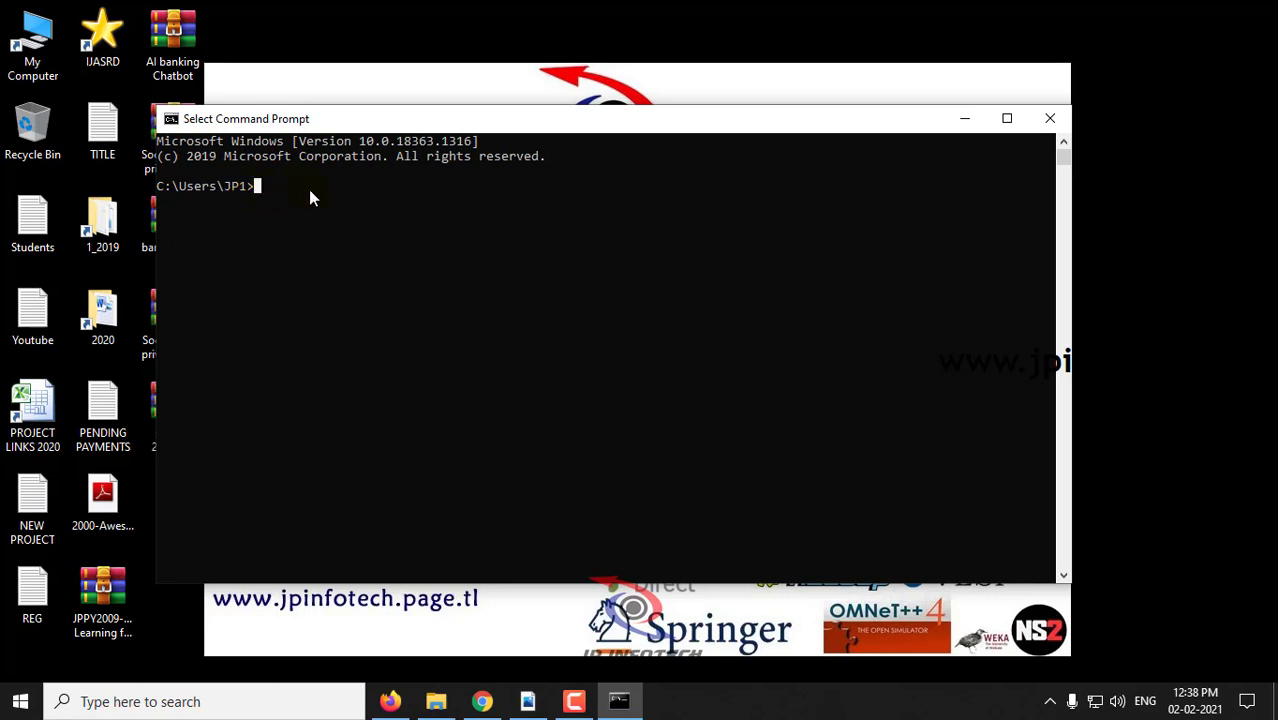
Step: Switch to drive E:, cd into the 'covid Fake news' project folder, and run python app.py
{"action": "type", "text": "E:"}
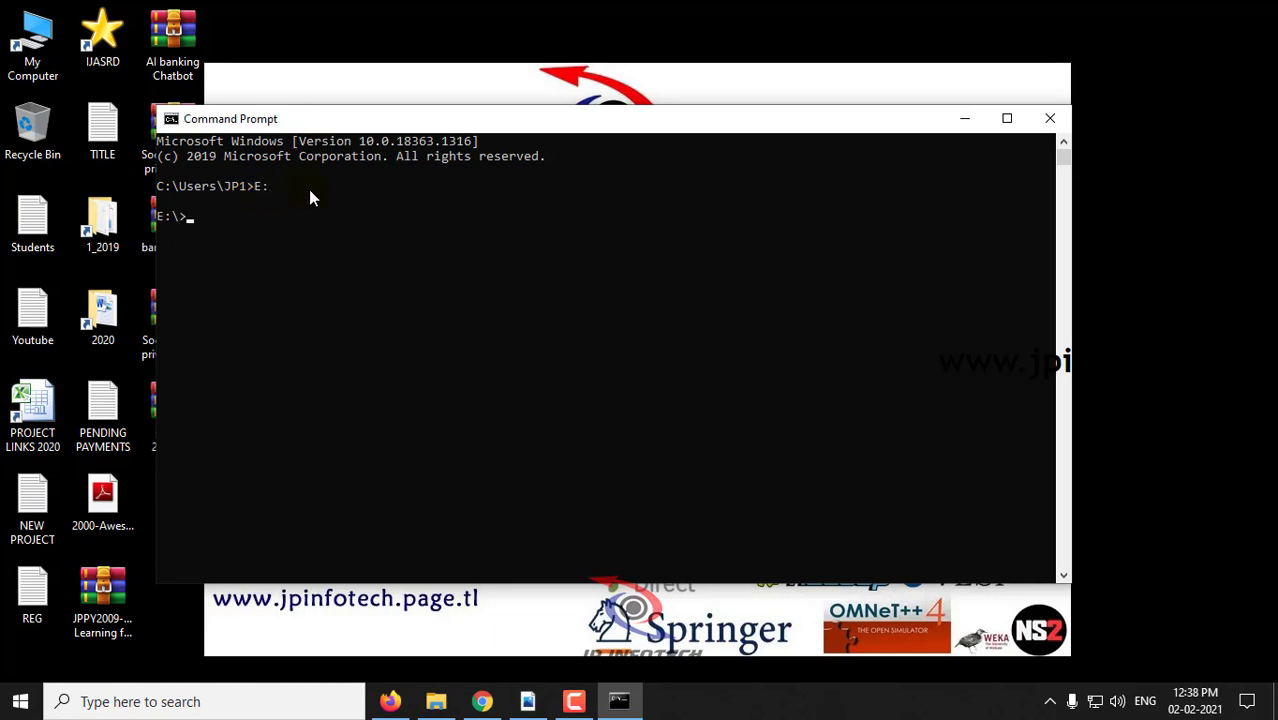
{"action": "type", "text": "cd E:\\1_2020\\3_PYTHON\\JPPY2010-Defensive Modeling of Fake News\\covid Fake news"}
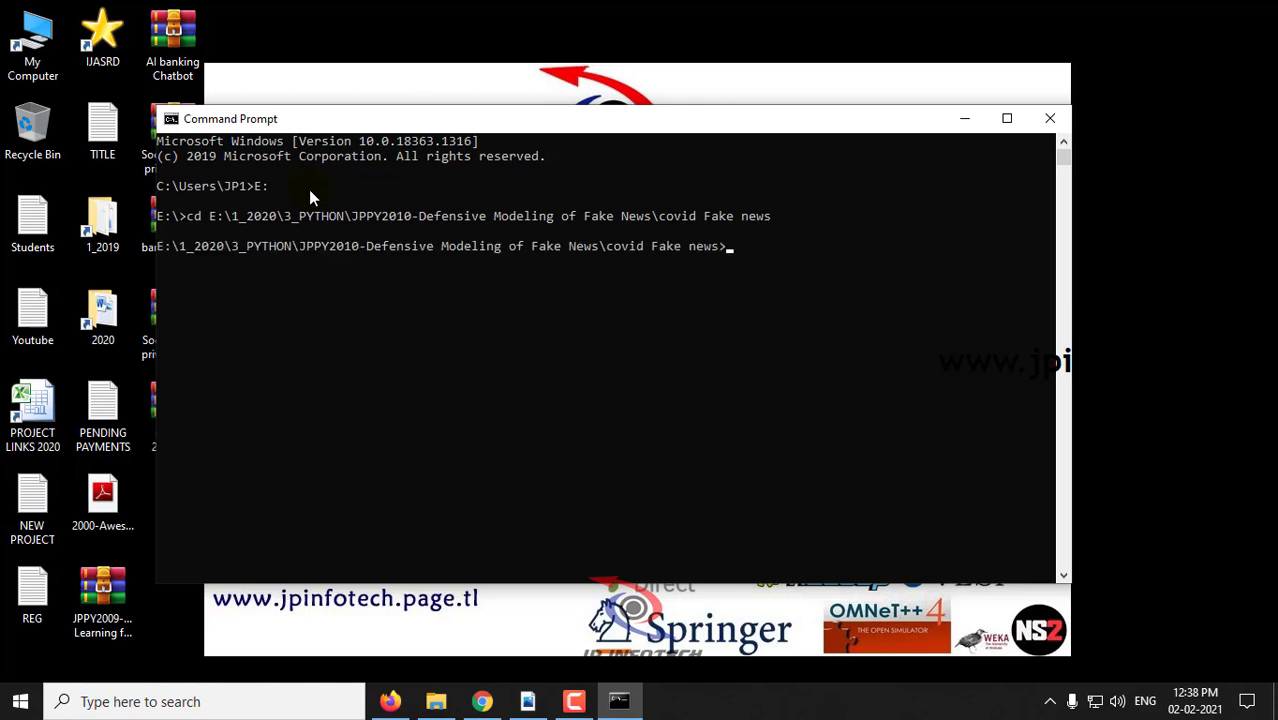
{"action": "type", "text": "a"}
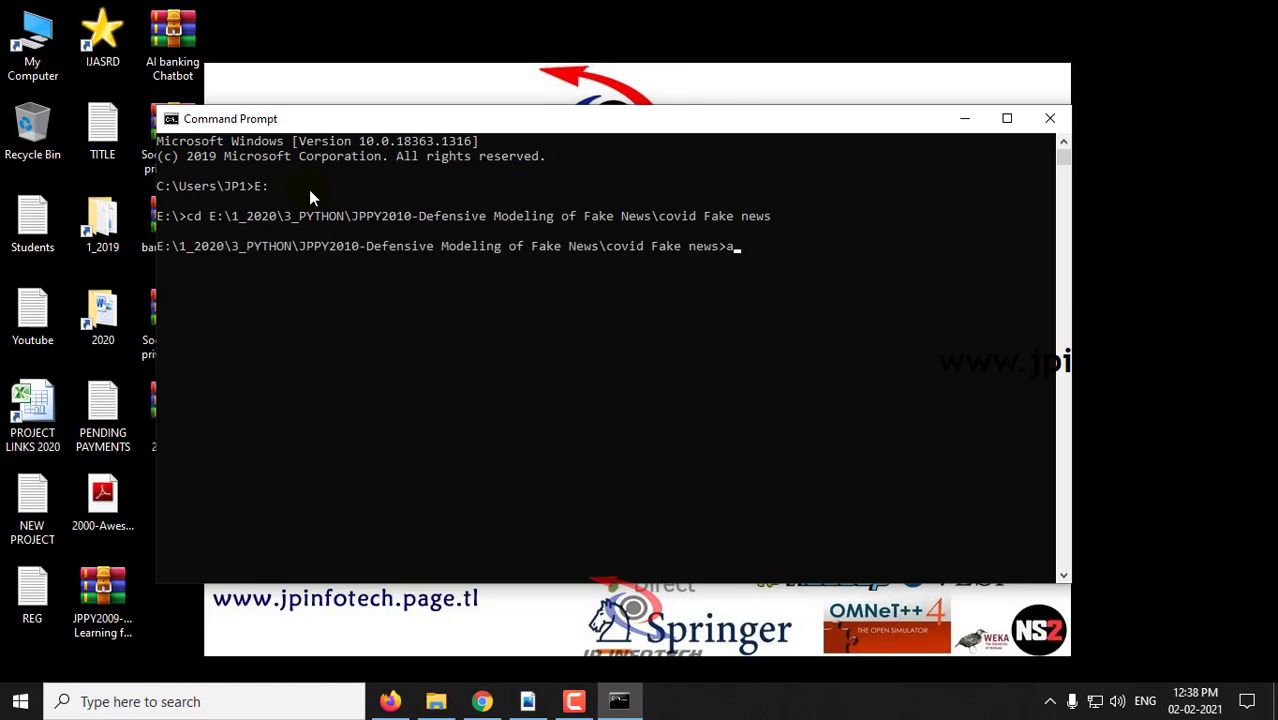
{"action": "type", "text": "python"}
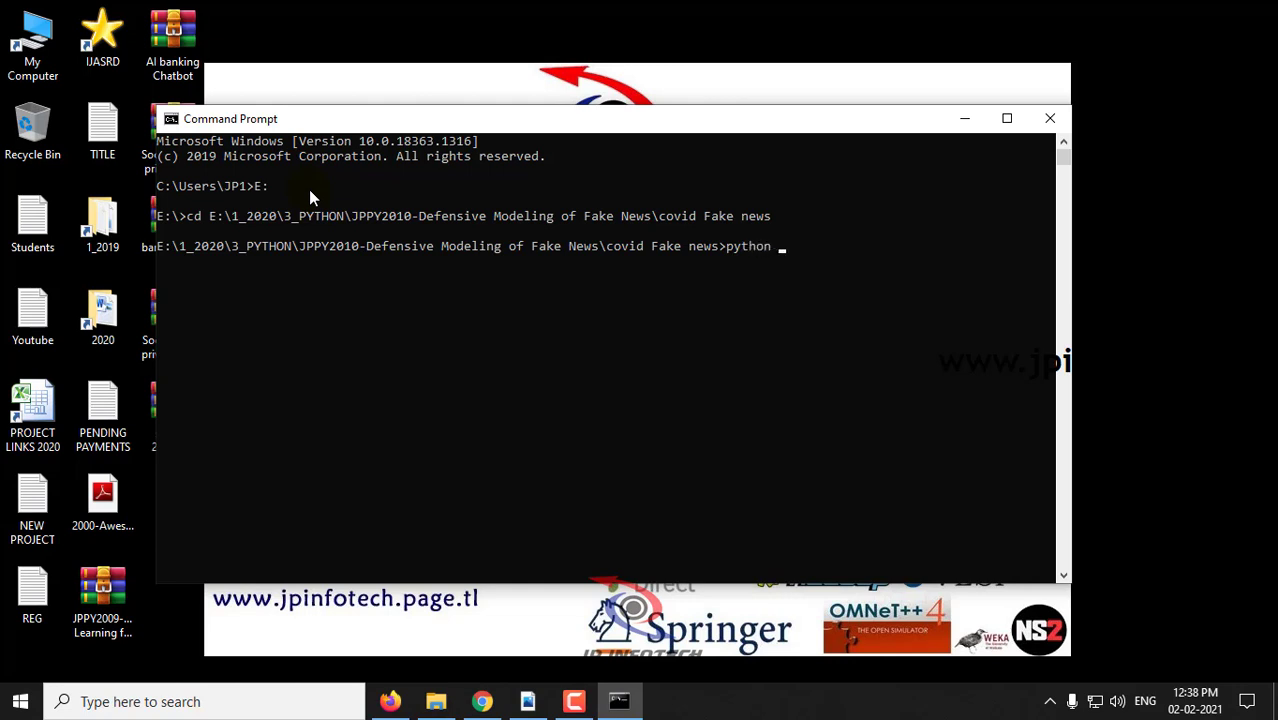
{"action": "type", "text": "app.py"}
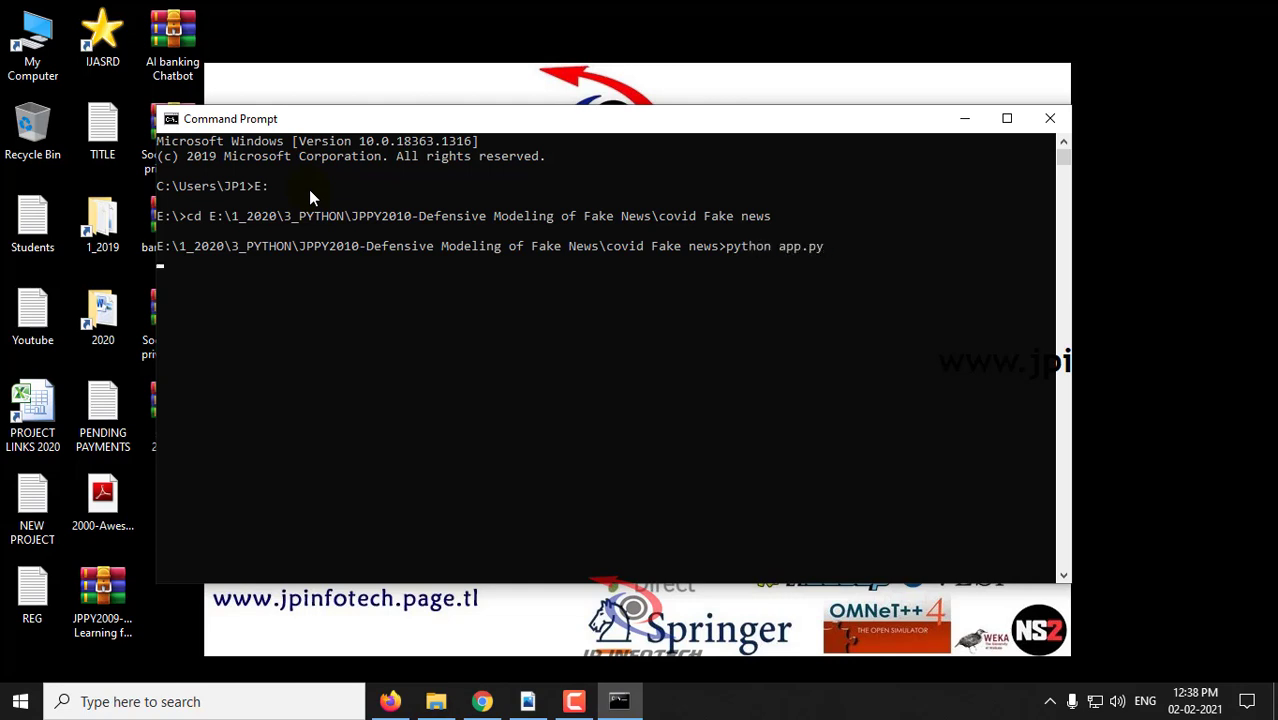
{"action": "key", "text": "enter"}
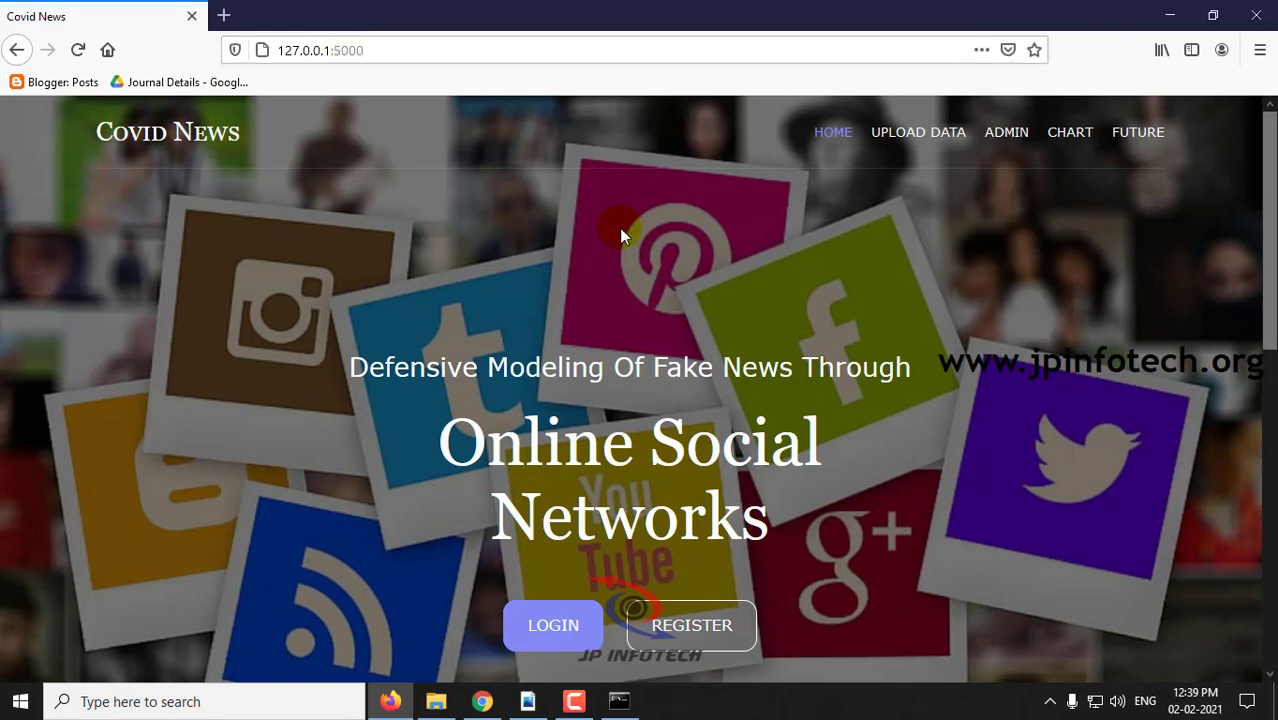
Step: Scroll through the Covid News home page, then go to the UPLOAD DATA page
{"action": "scroll", "scroll_direction": "down", "scroll_amount": 3}
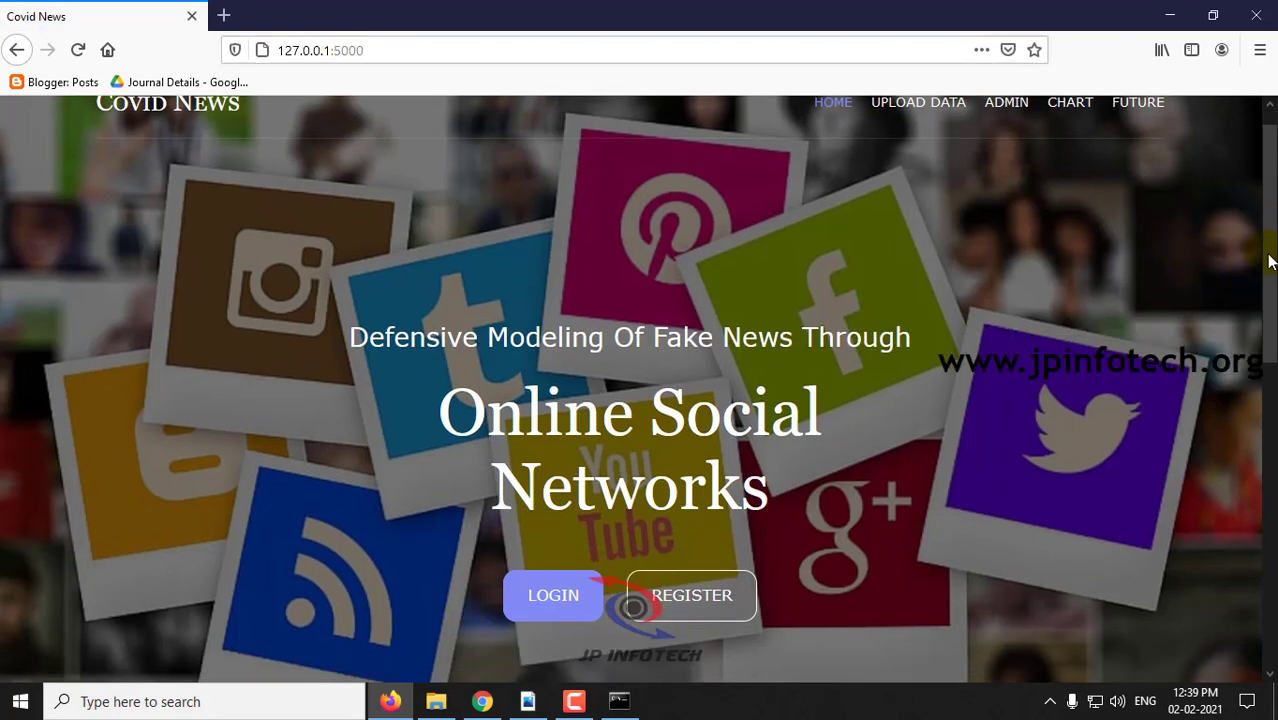
{"action": "scroll", "scroll_direction": "down", "scroll_amount": 3}
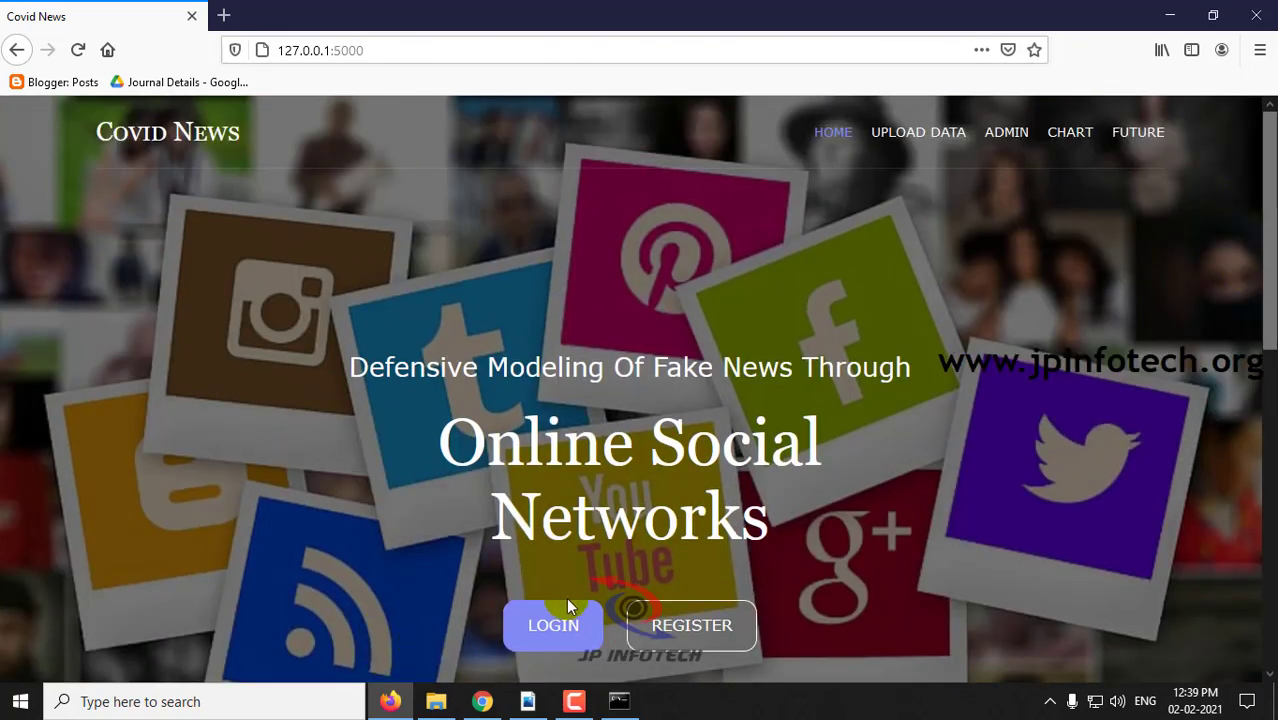
{"action": "mouse_move", "coordinate": [1070, 132]}
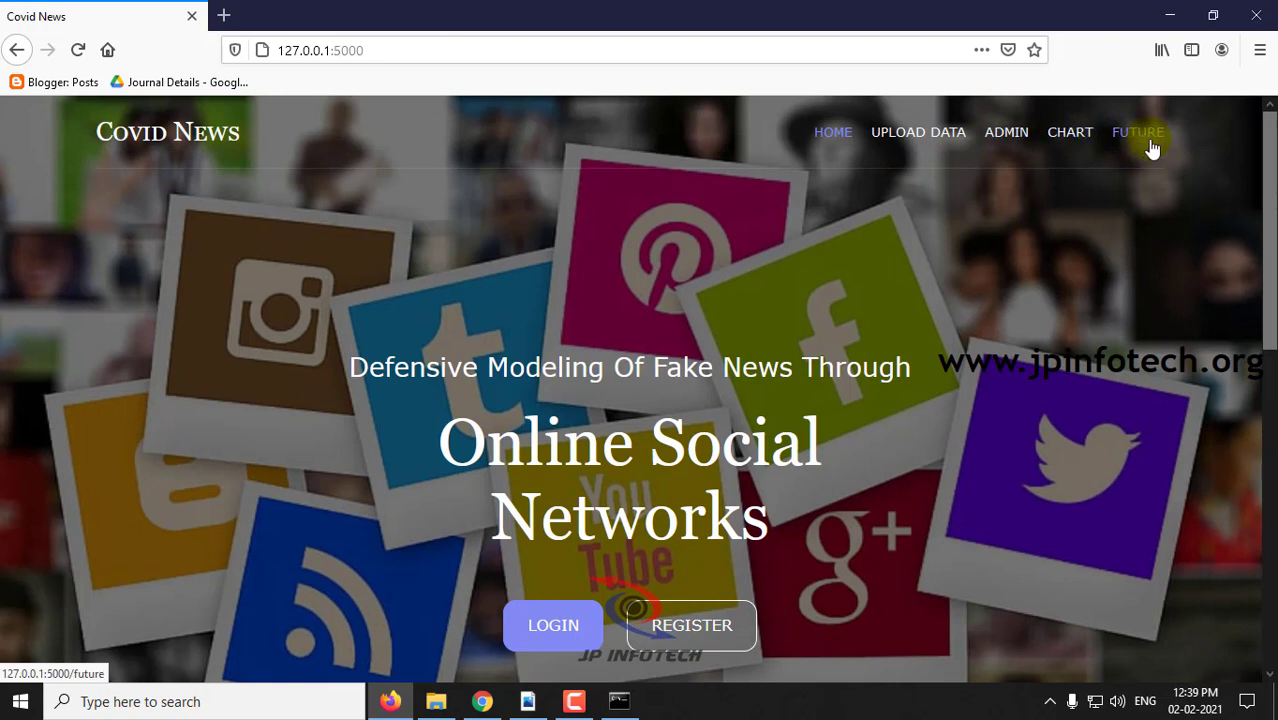
{"action": "mouse_move", "coordinate": [820, 375]}
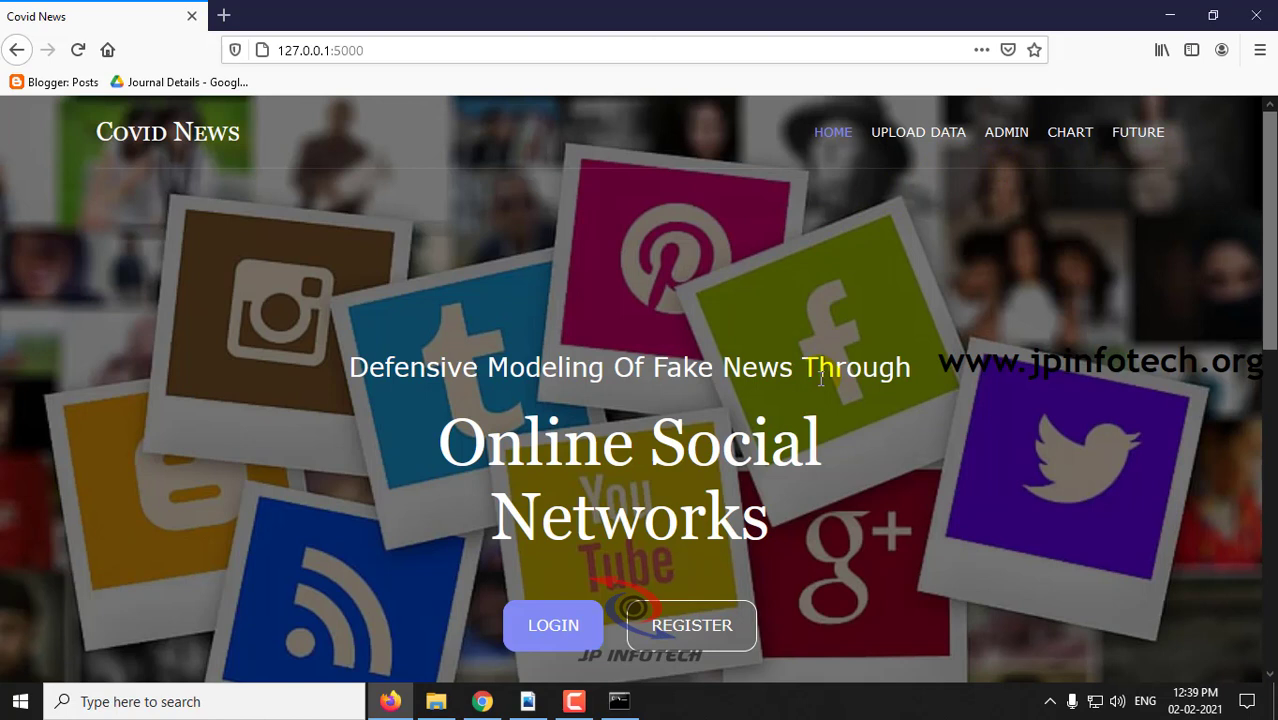
{"action": "mouse_move", "coordinate": [893, 140]}
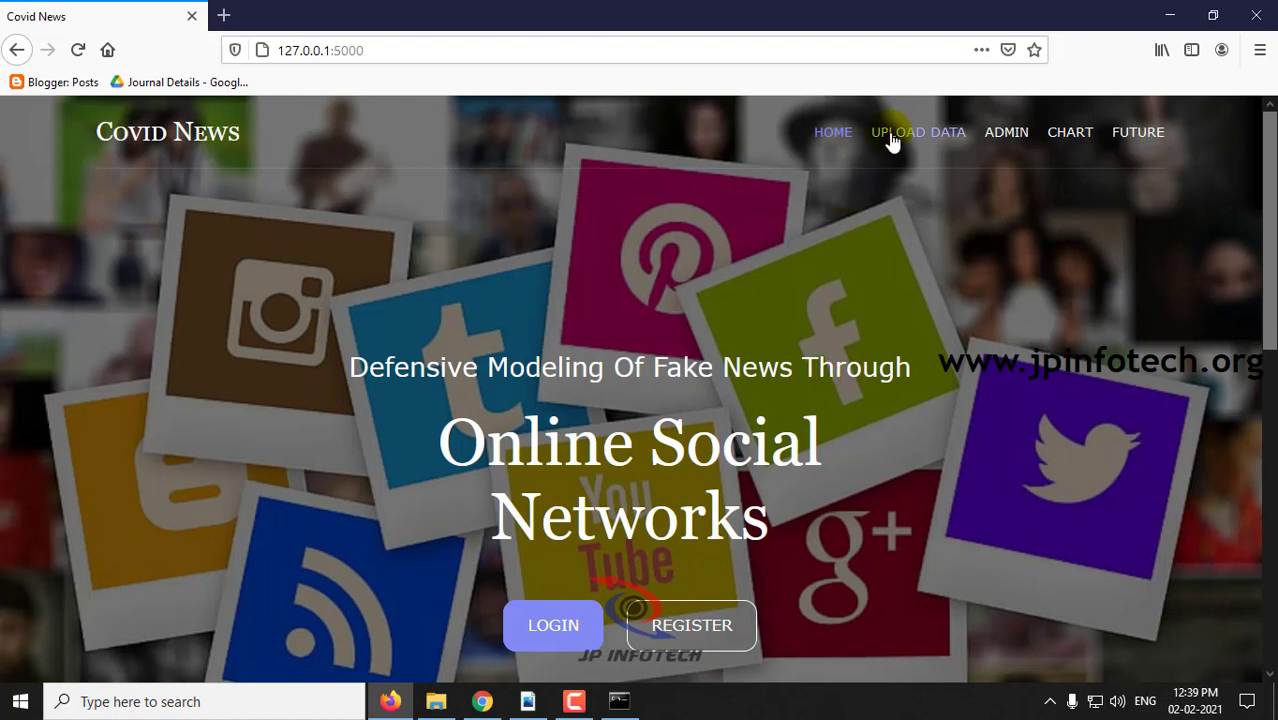
{"action": "left_click", "coordinate": [918, 131]}
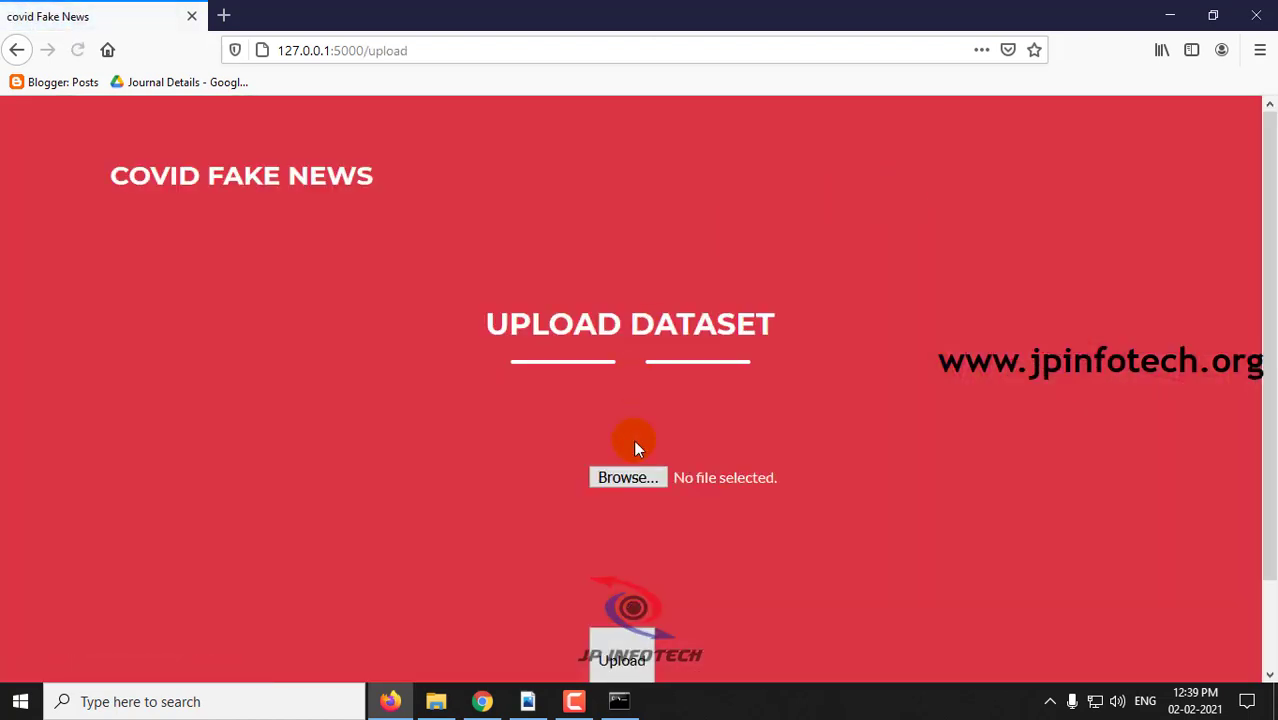
{"action": "mouse_move", "coordinate": [436, 700]}
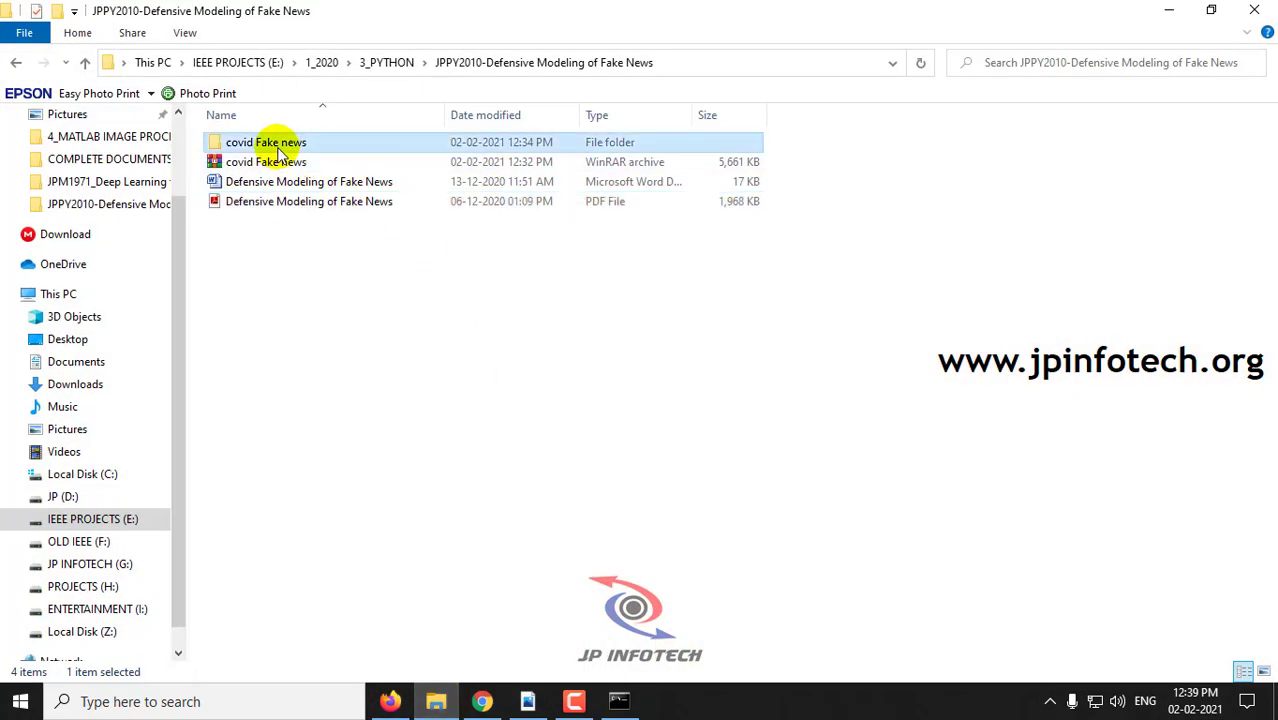
Step: Open the COVID upload spreadsheet, widen the headlines column, and scroll through its rows
{"action": "double_click", "coordinate": [265, 142]}
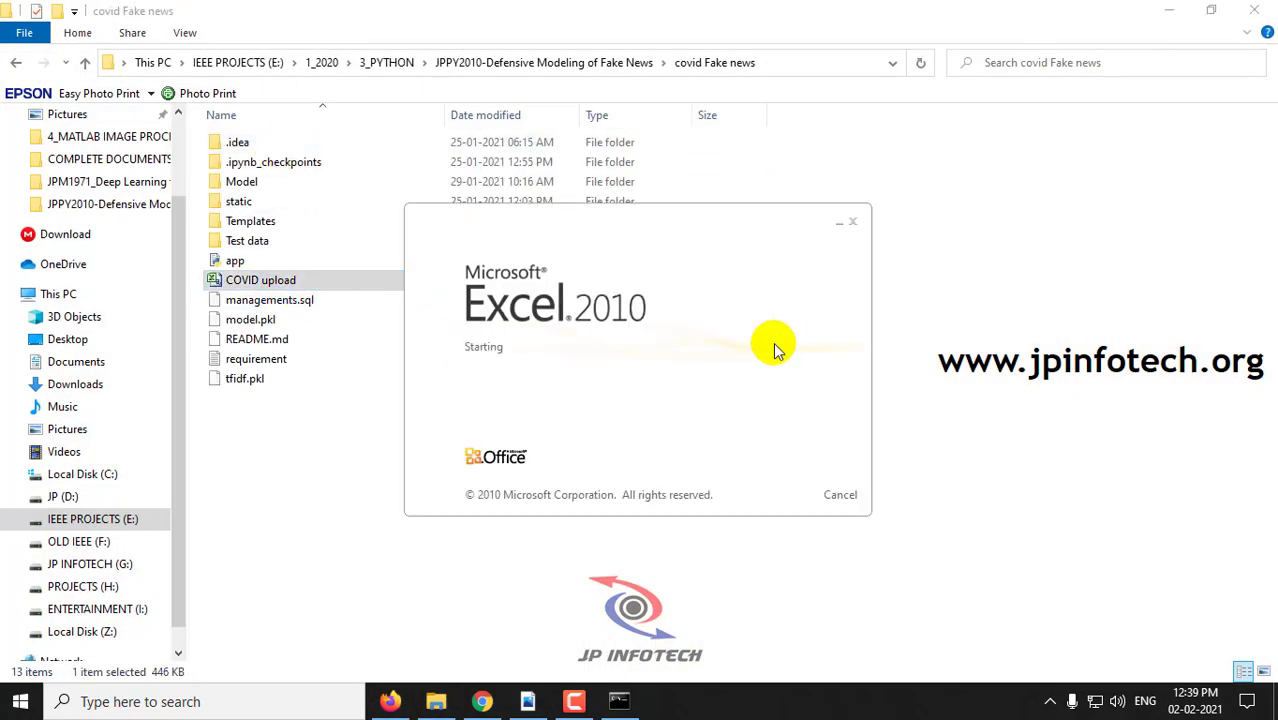
{"action": "double_click", "coordinate": [260, 279]}
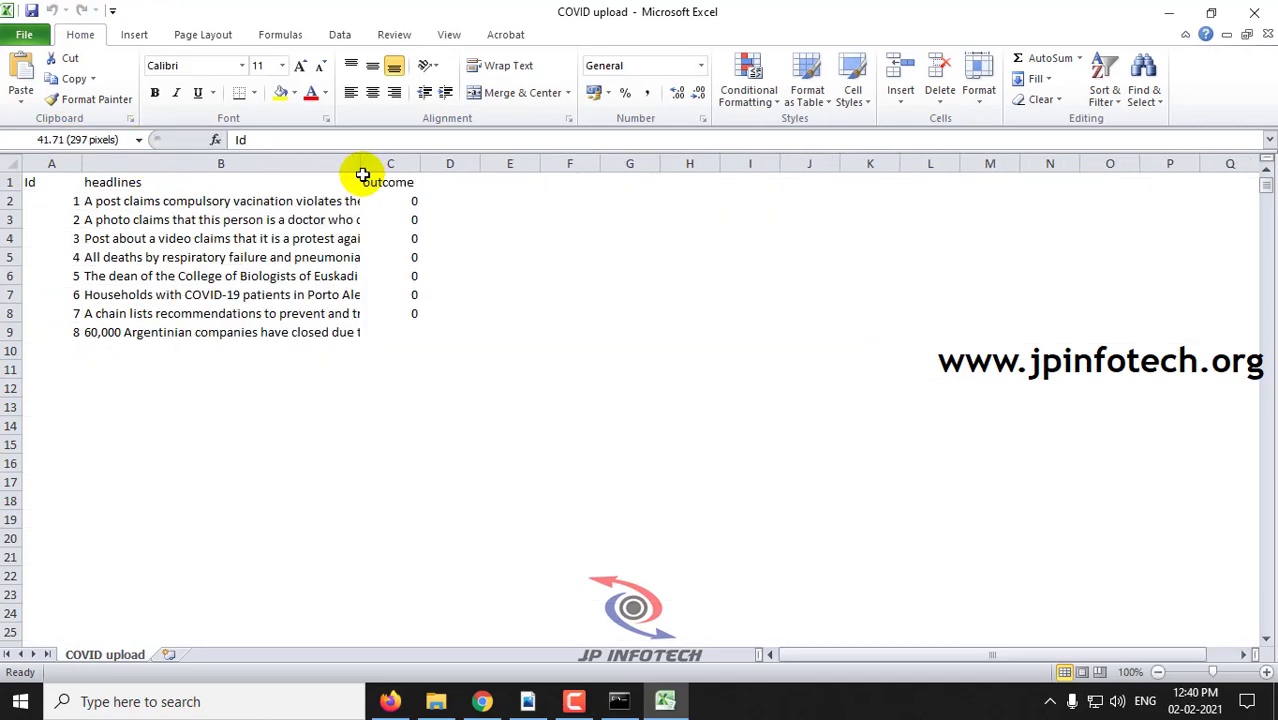
{"action": "left_click_drag", "start_coordinate": [362, 163], "coordinate": [432, 163]}
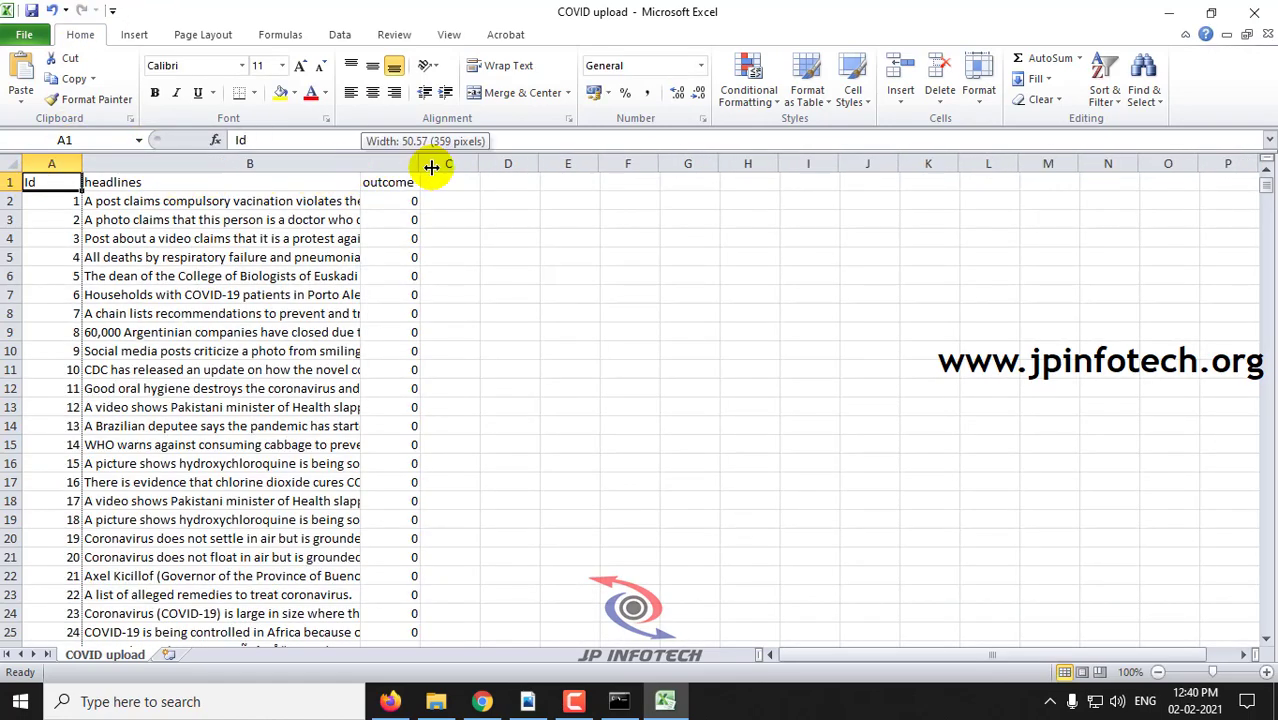
{"action": "left_click_drag", "start_coordinate": [420, 163], "coordinate": [585, 163]}
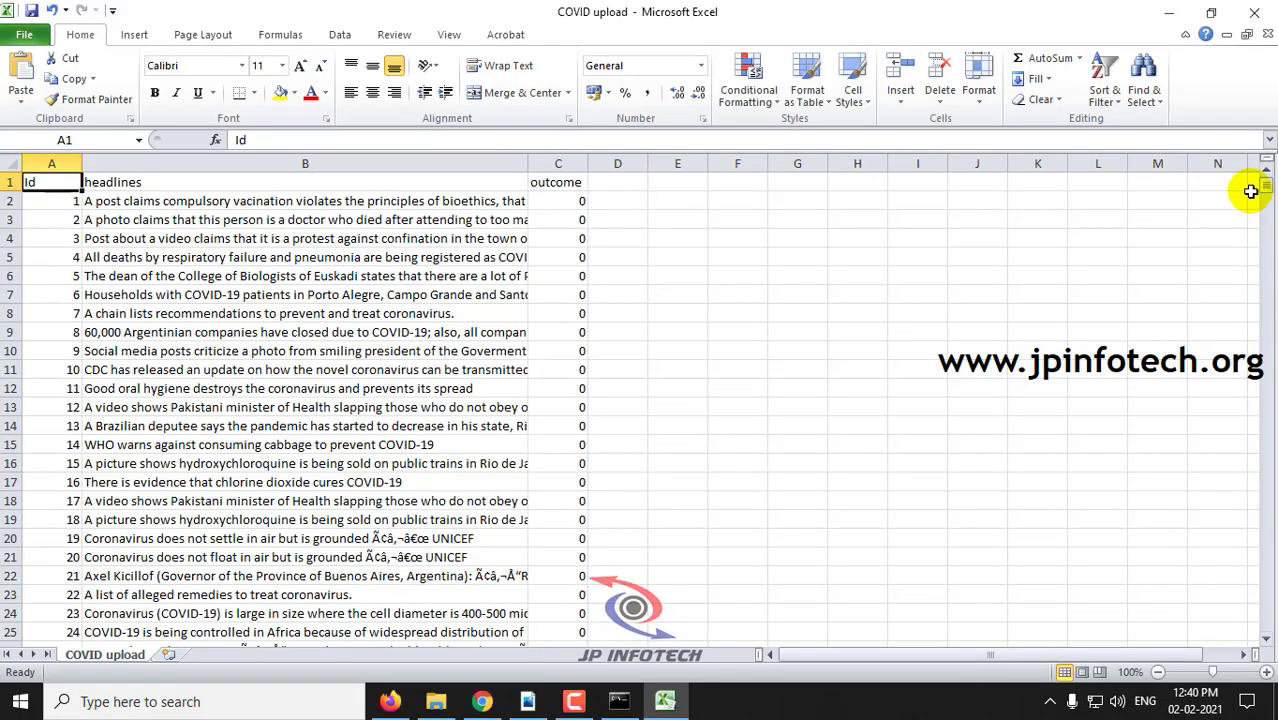
{"action": "left_click_drag", "start_coordinate": [1258, 195], "coordinate": [1258, 410]}
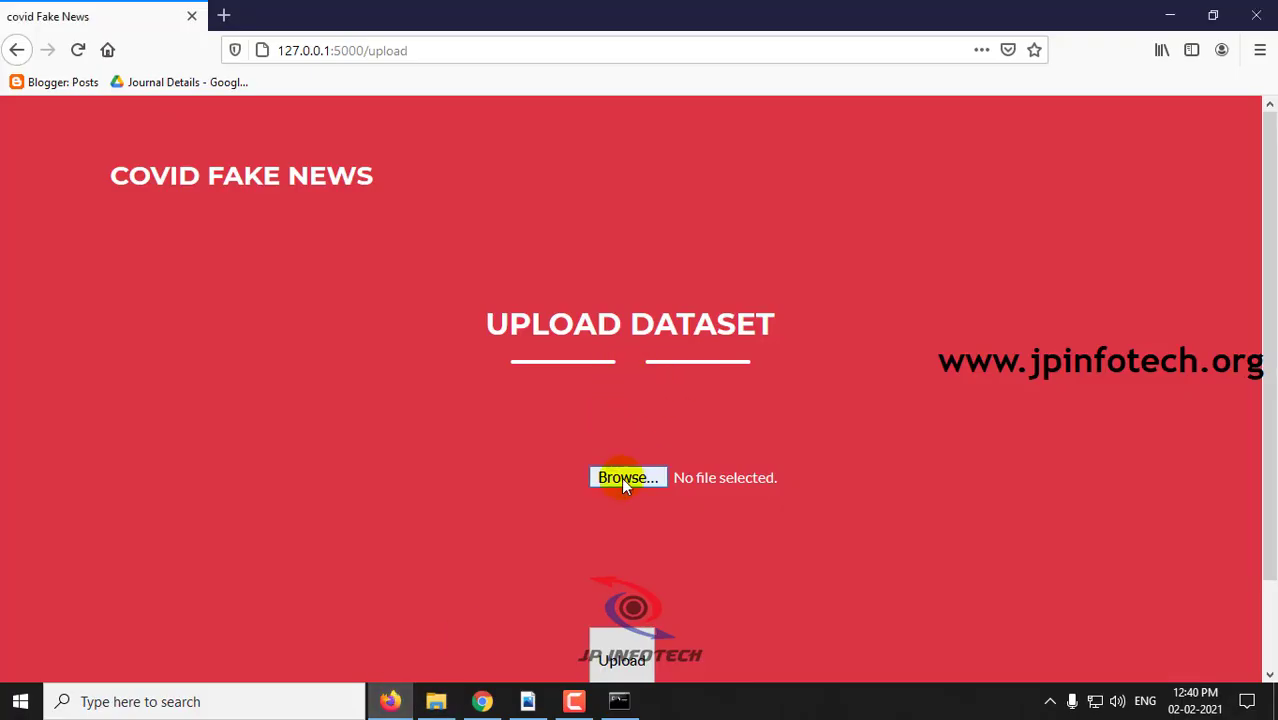
Step: Browse for and select COVID upload.csv on the Upload Dataset page
{"action": "left_click", "coordinate": [627, 477]}
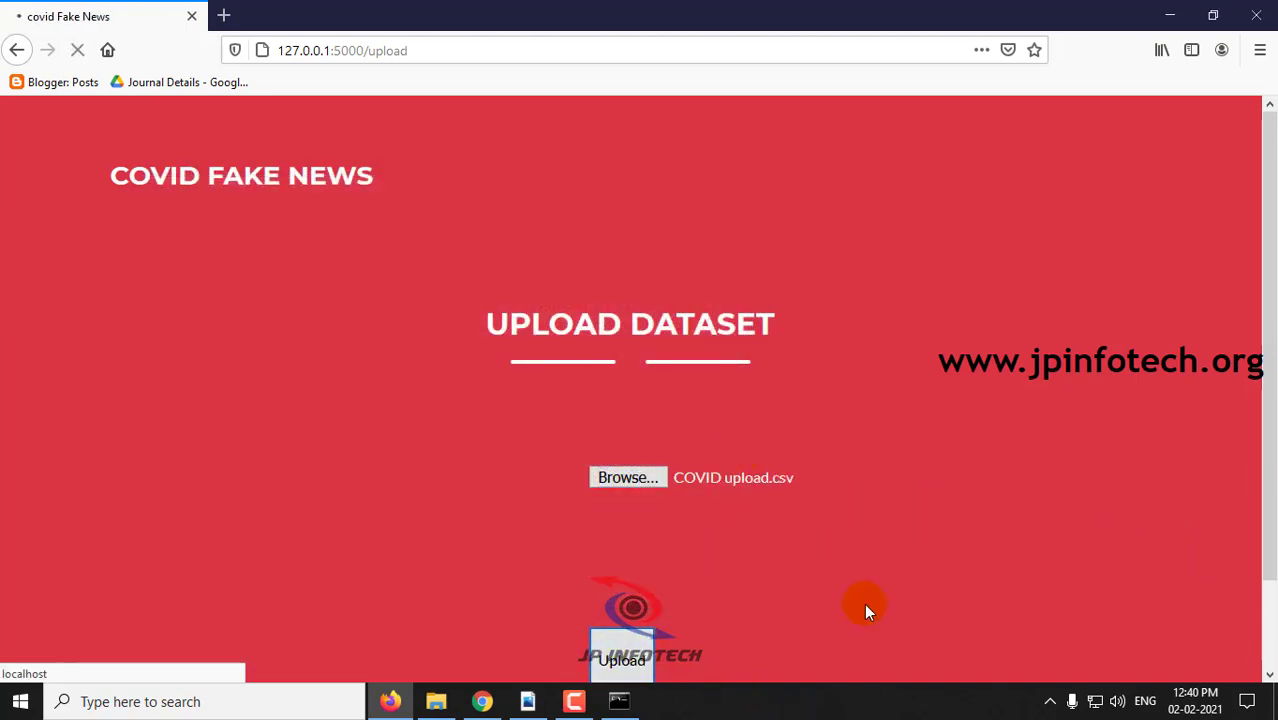
Step: Submit the upload and scroll the Preview table down to the last headline, Id 3894
{"action": "left_click", "coordinate": [622, 660]}
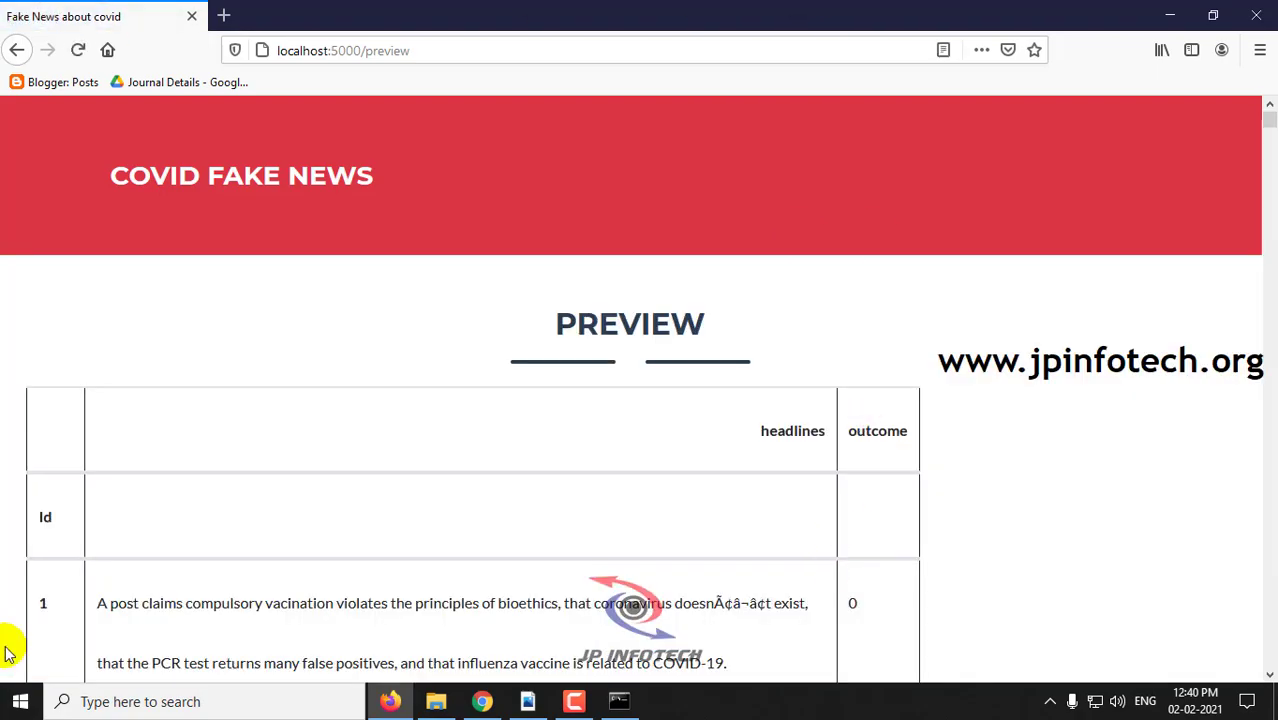
{"action": "scroll", "scroll_direction": "down", "scroll_amount": 3}
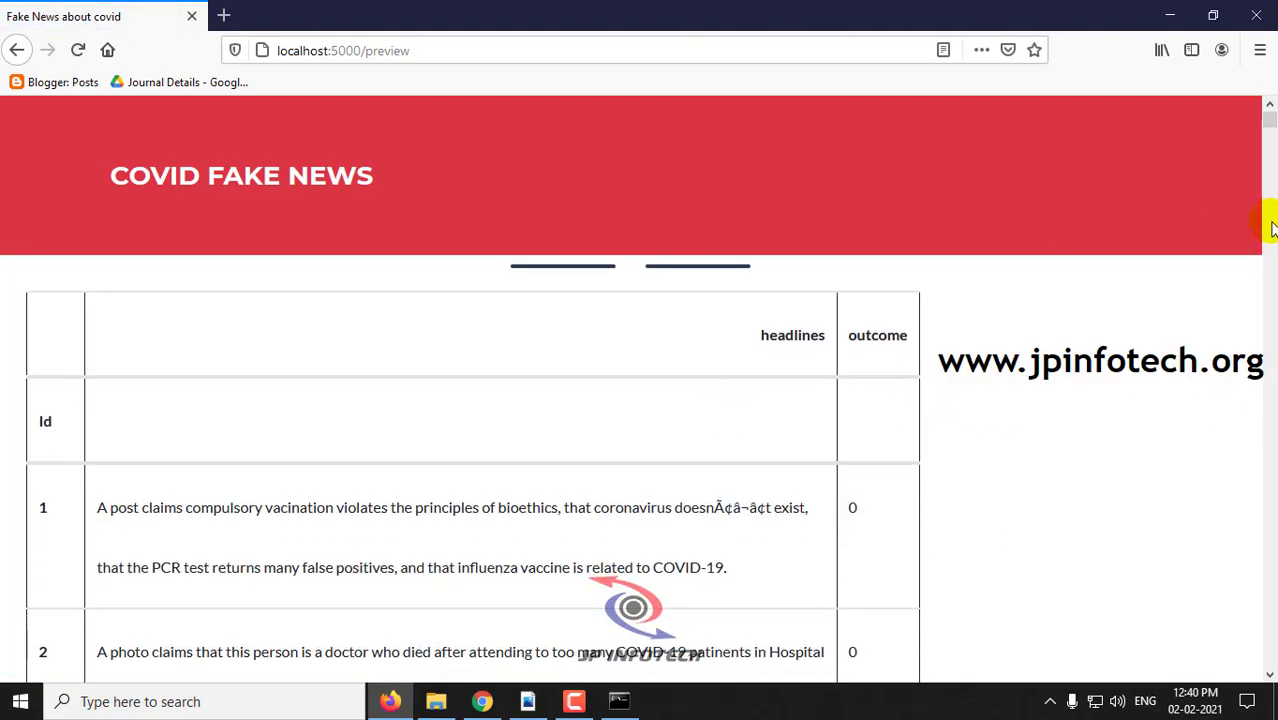
{"action": "scroll", "scroll_direction": "down", "scroll_amount": 3}
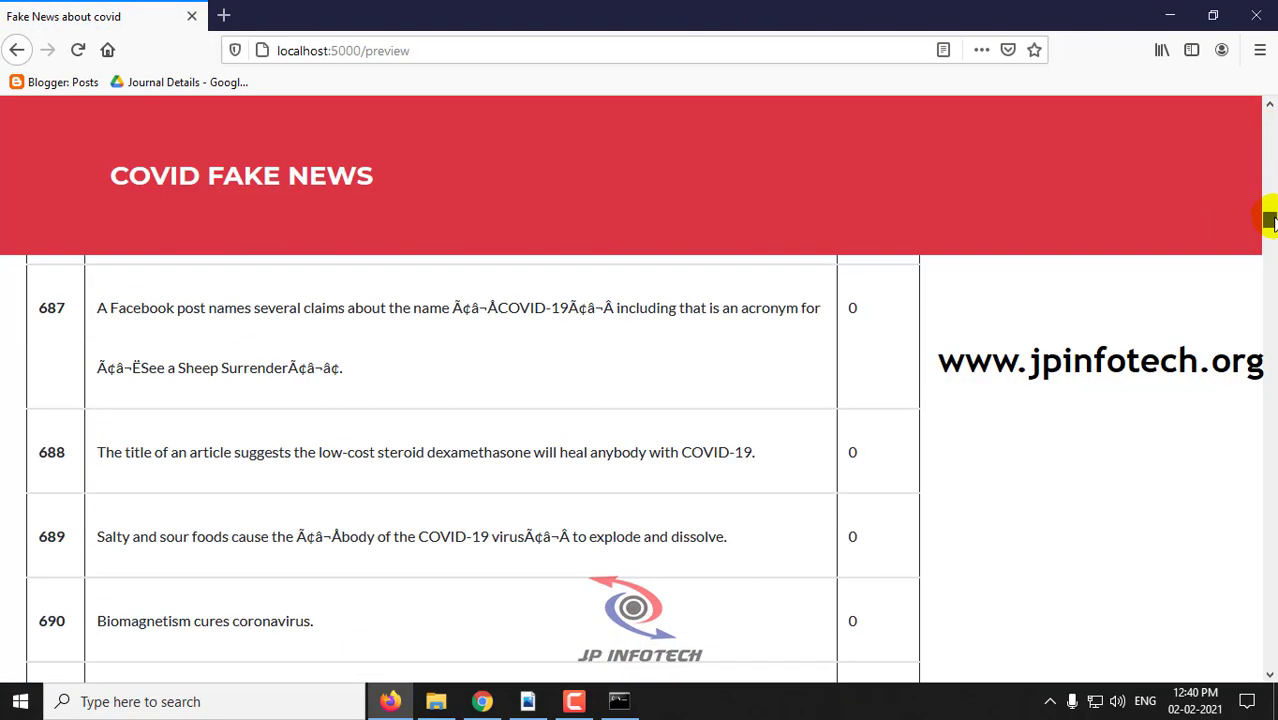
{"action": "scroll", "scroll_direction": "down", "scroll_amount": 3}
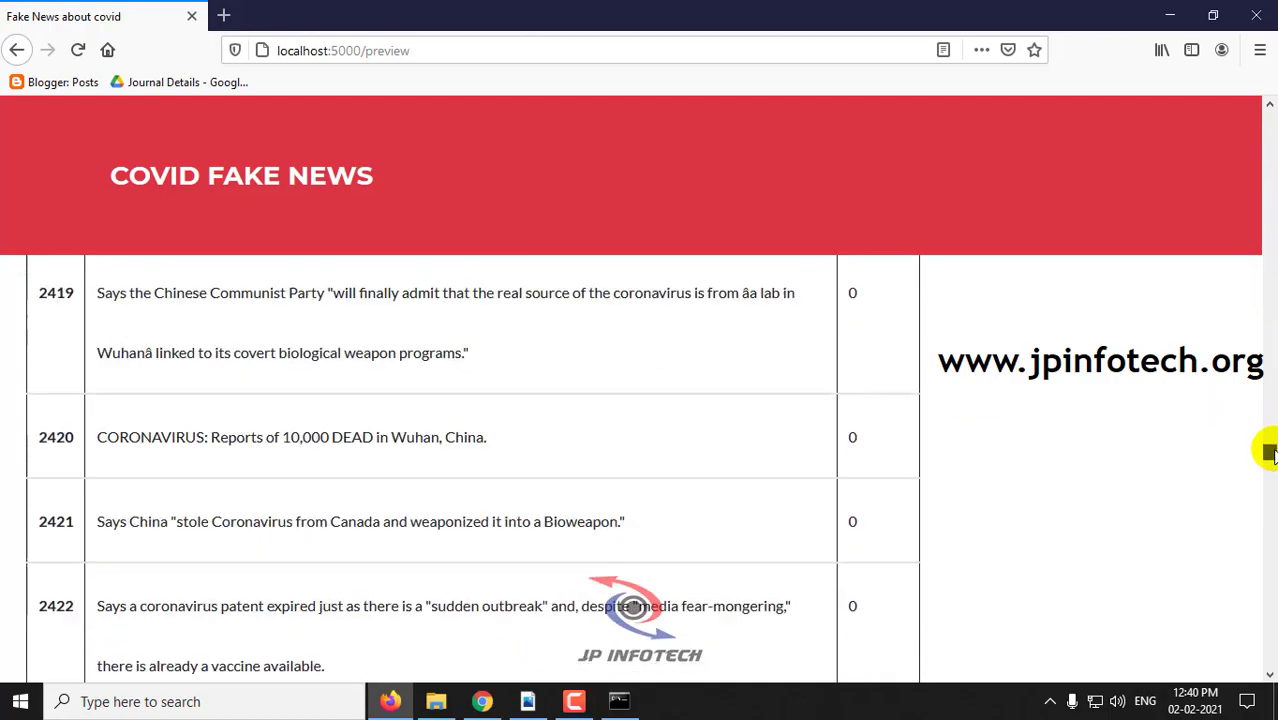
{"action": "scroll", "scroll_direction": "down", "scroll_amount": 3}
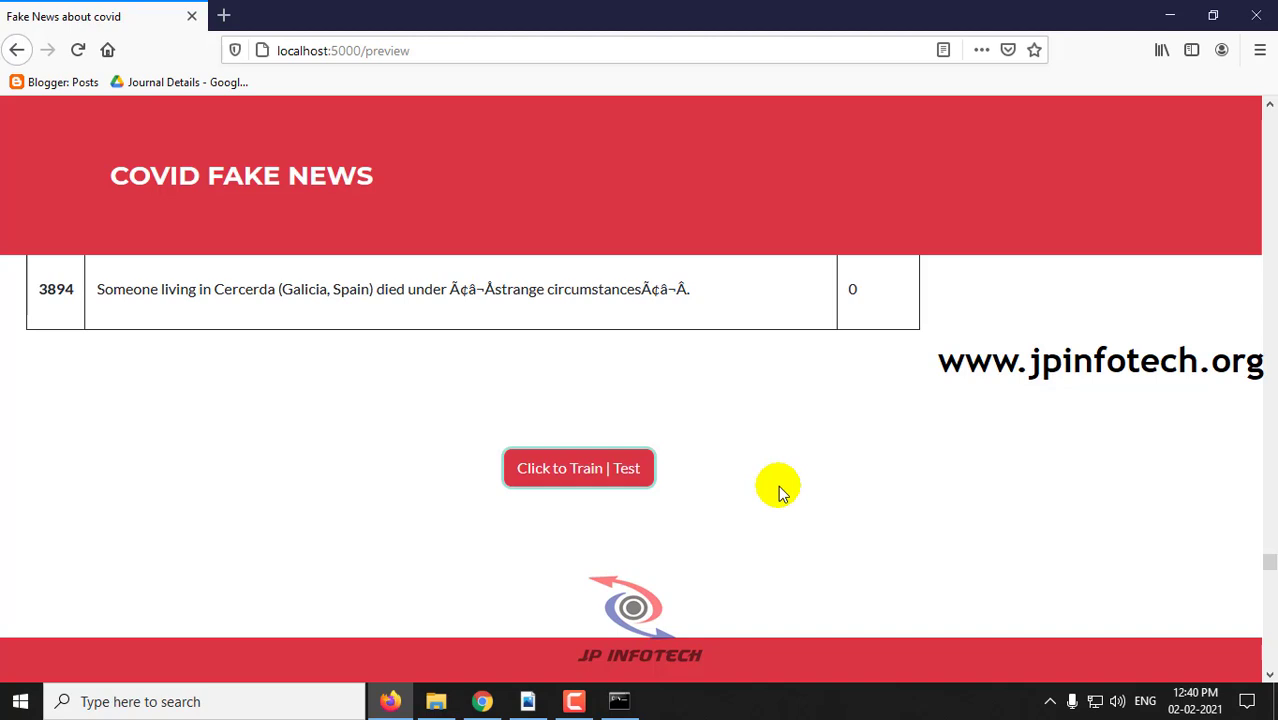
Step: Run 'Click to Train | Test' and dismiss the 'Training finished!' alert
{"action": "left_click", "coordinate": [578, 468]}
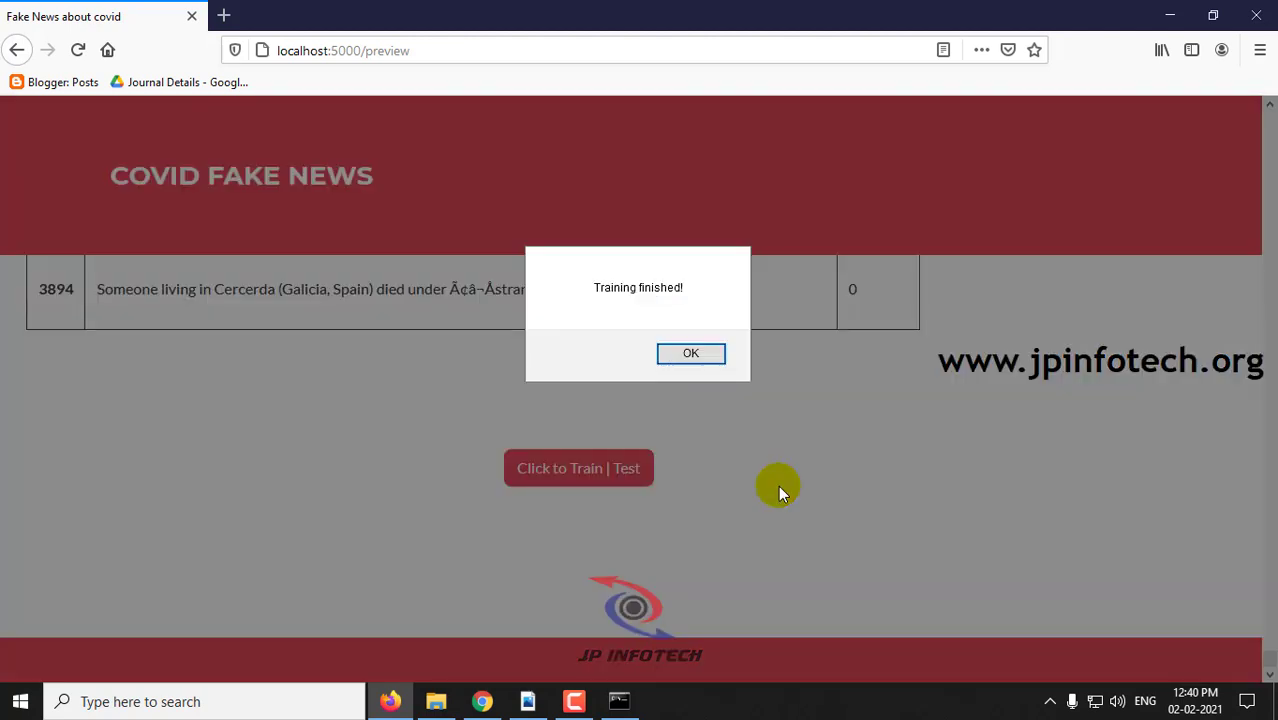
{"action": "mouse_move", "coordinate": [563, 289]}
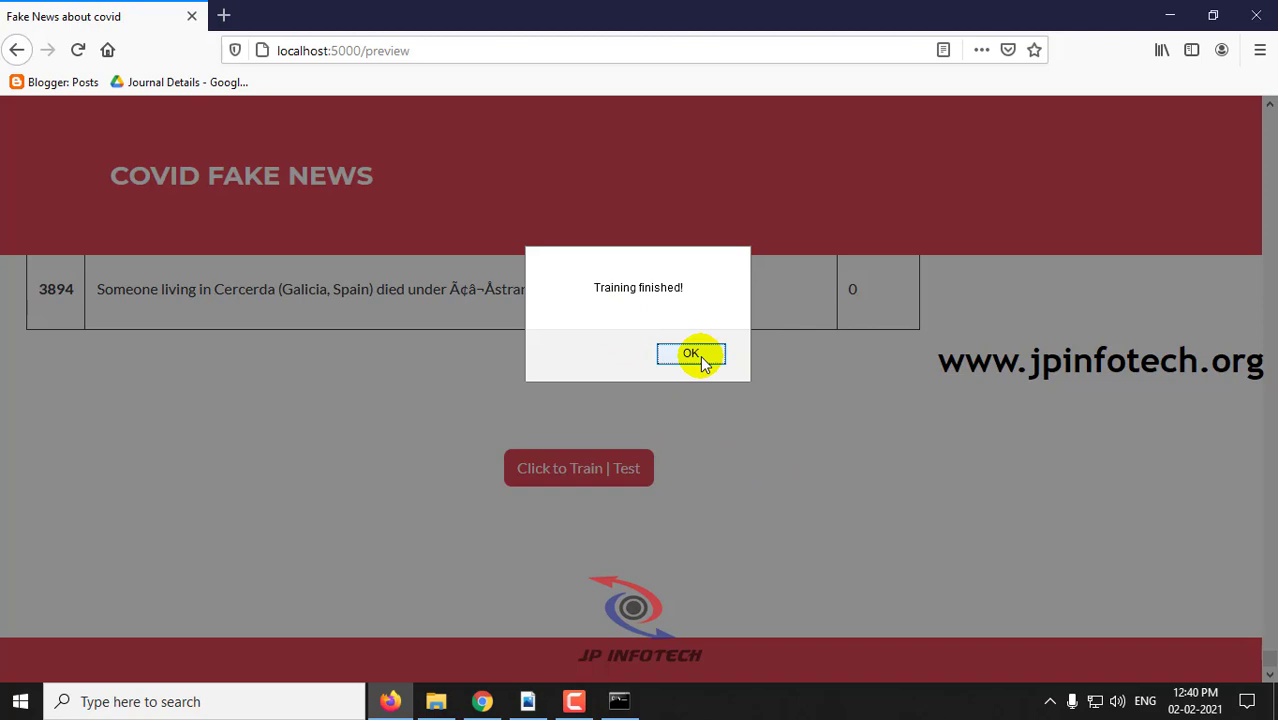
{"action": "left_click", "coordinate": [691, 353]}
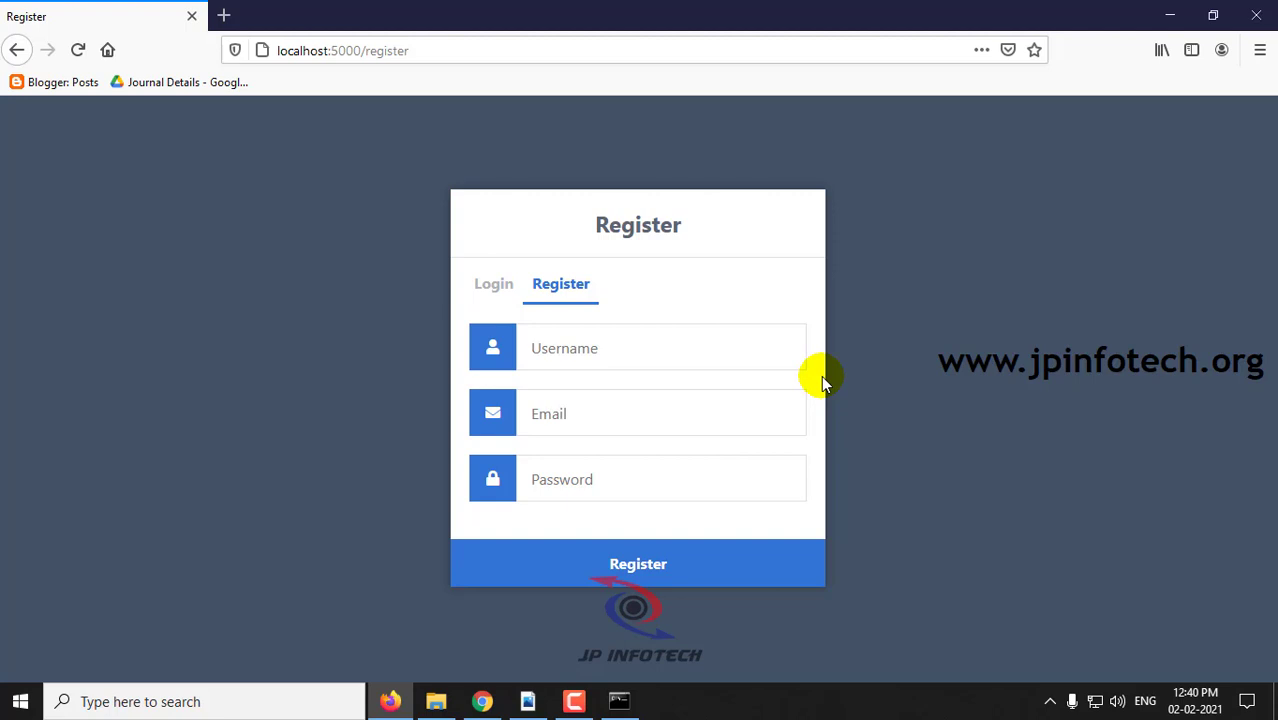
{"action": "mouse_move", "coordinate": [752, 351]}
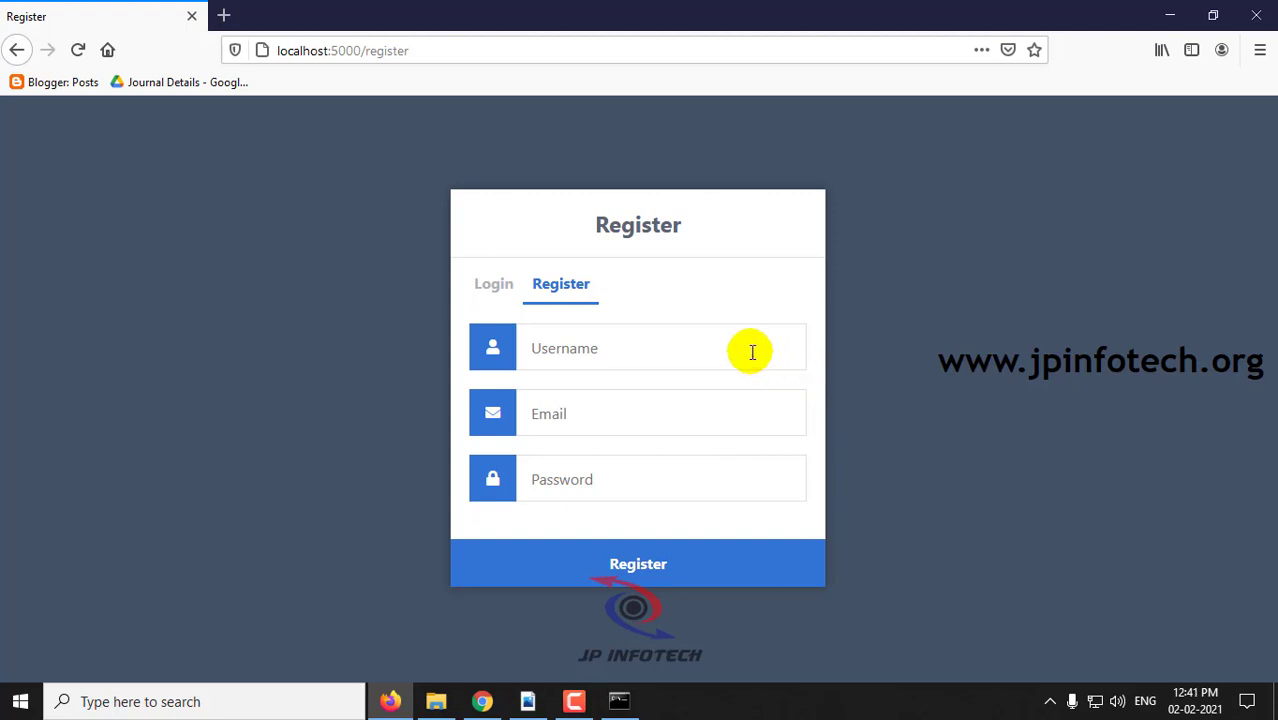
{"action": "mouse_move", "coordinate": [513, 290]}
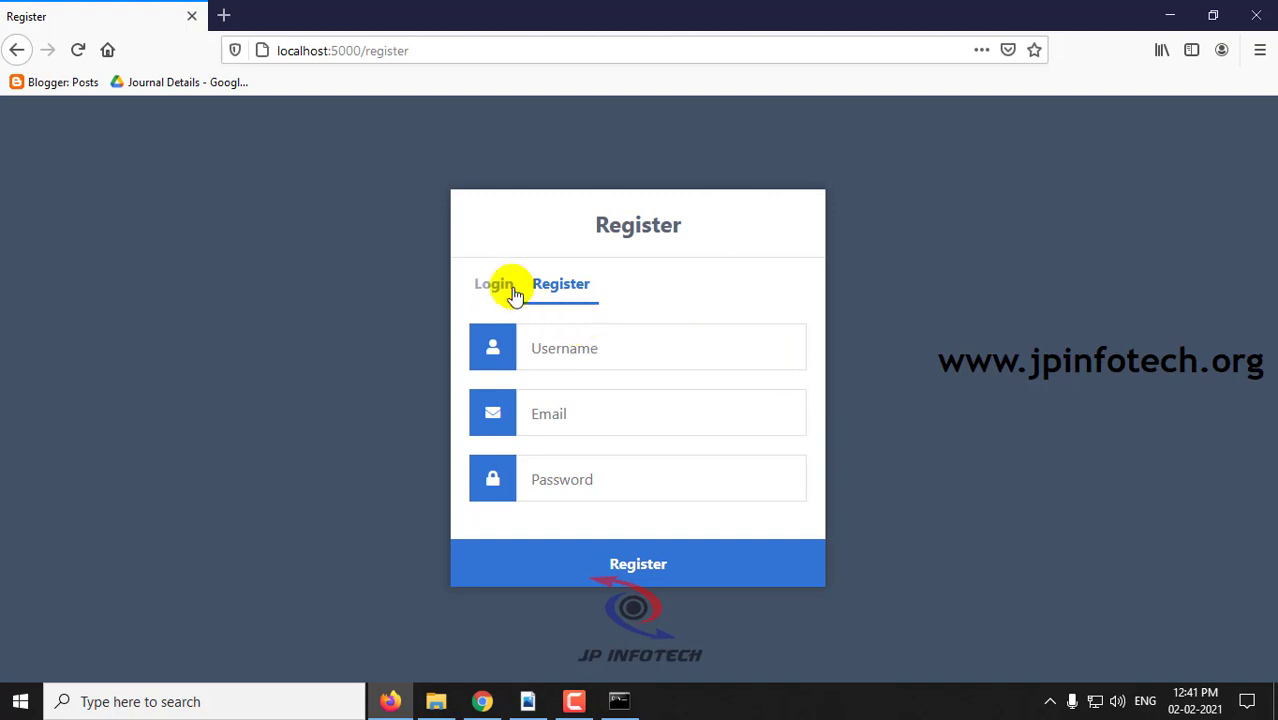
Step: Register the jpinfotech account with an email and password on the Register form
{"action": "left_click", "coordinate": [493, 284]}
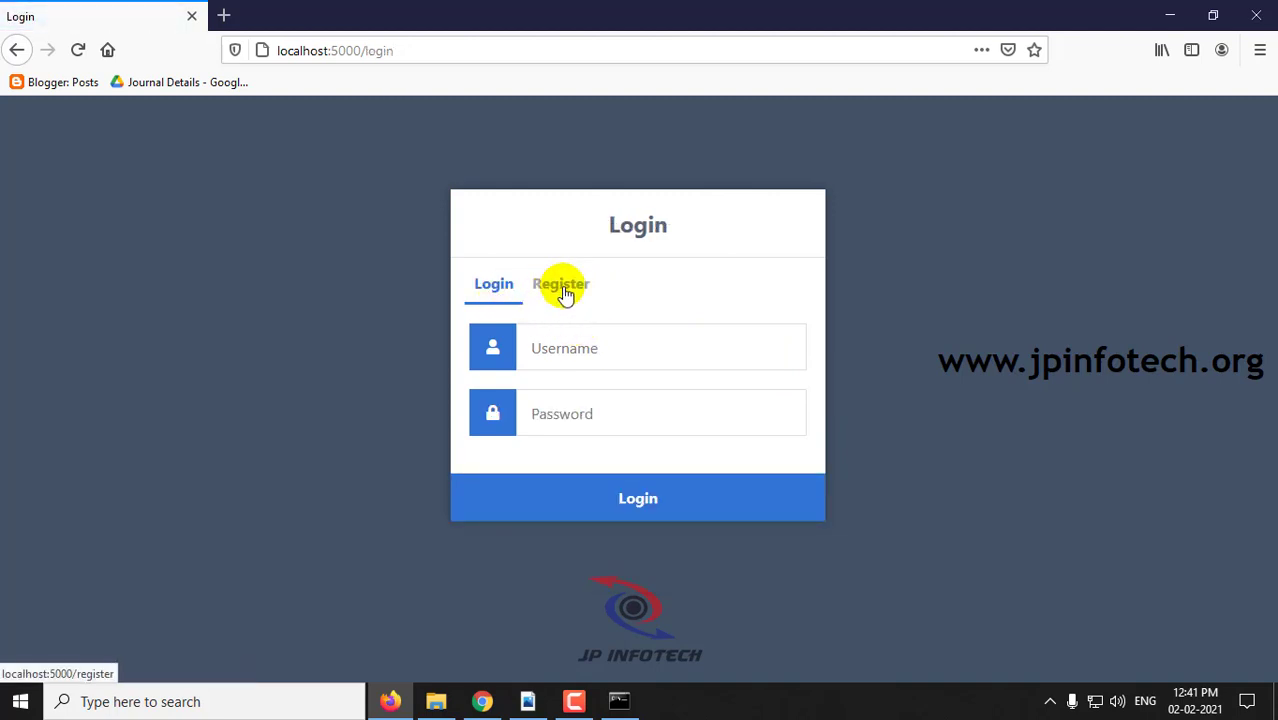
{"action": "left_click", "coordinate": [560, 283]}
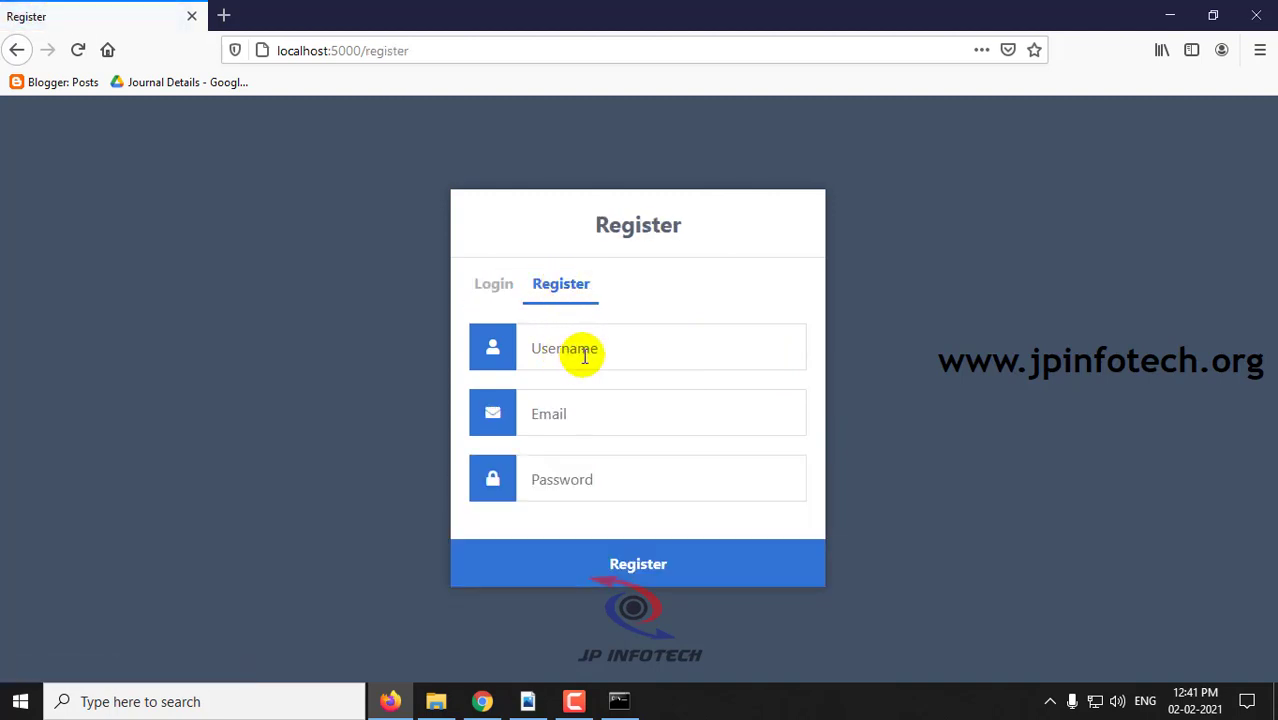
{"action": "type", "text": "jpi"}
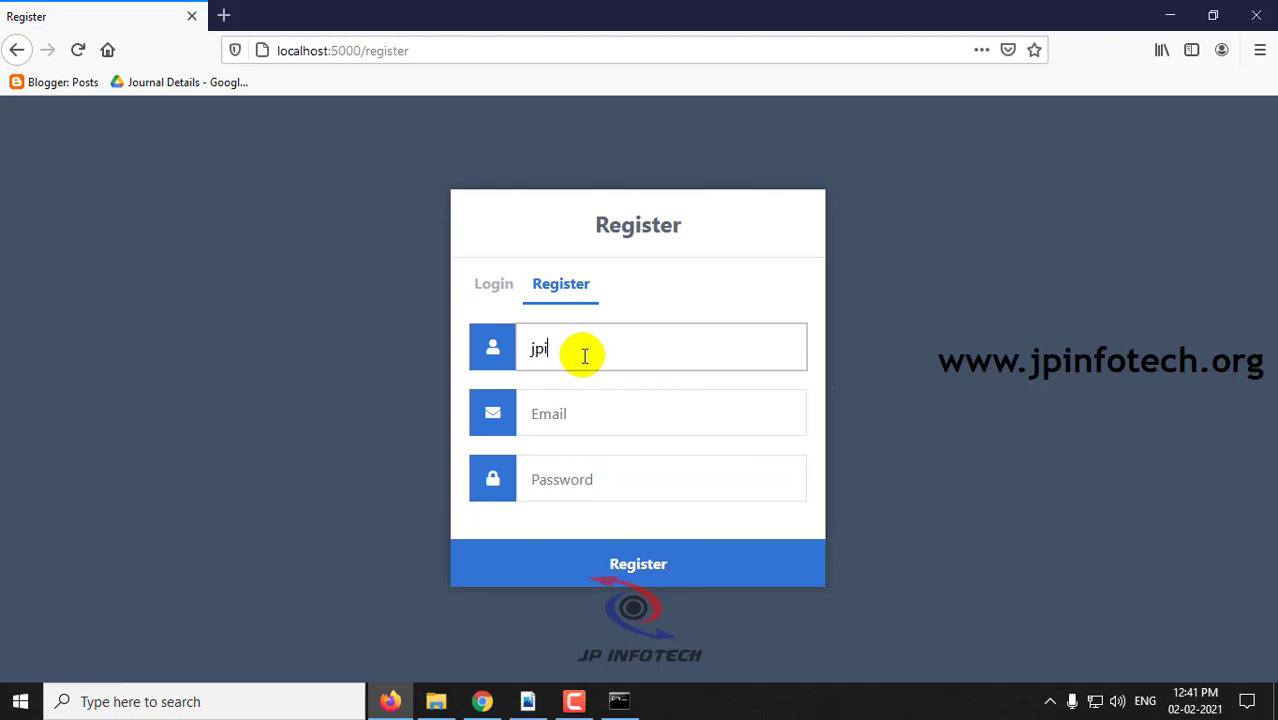
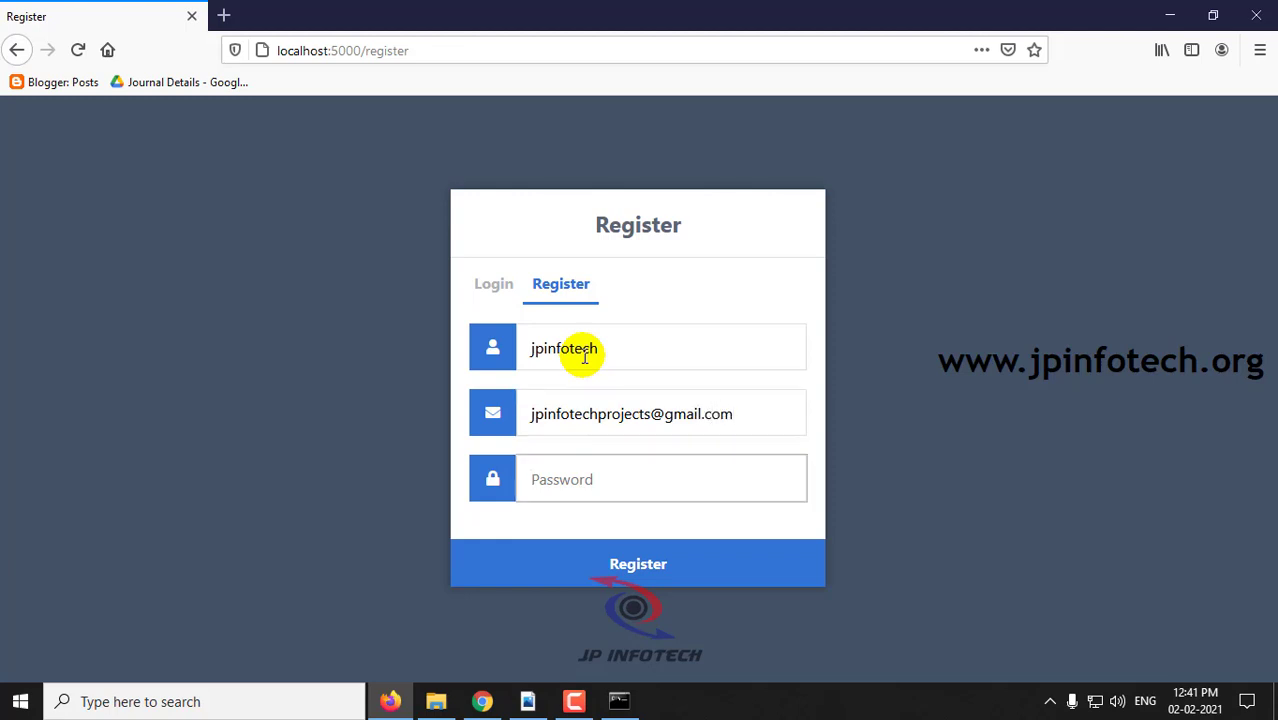
{"action": "type", "text": "•••"}
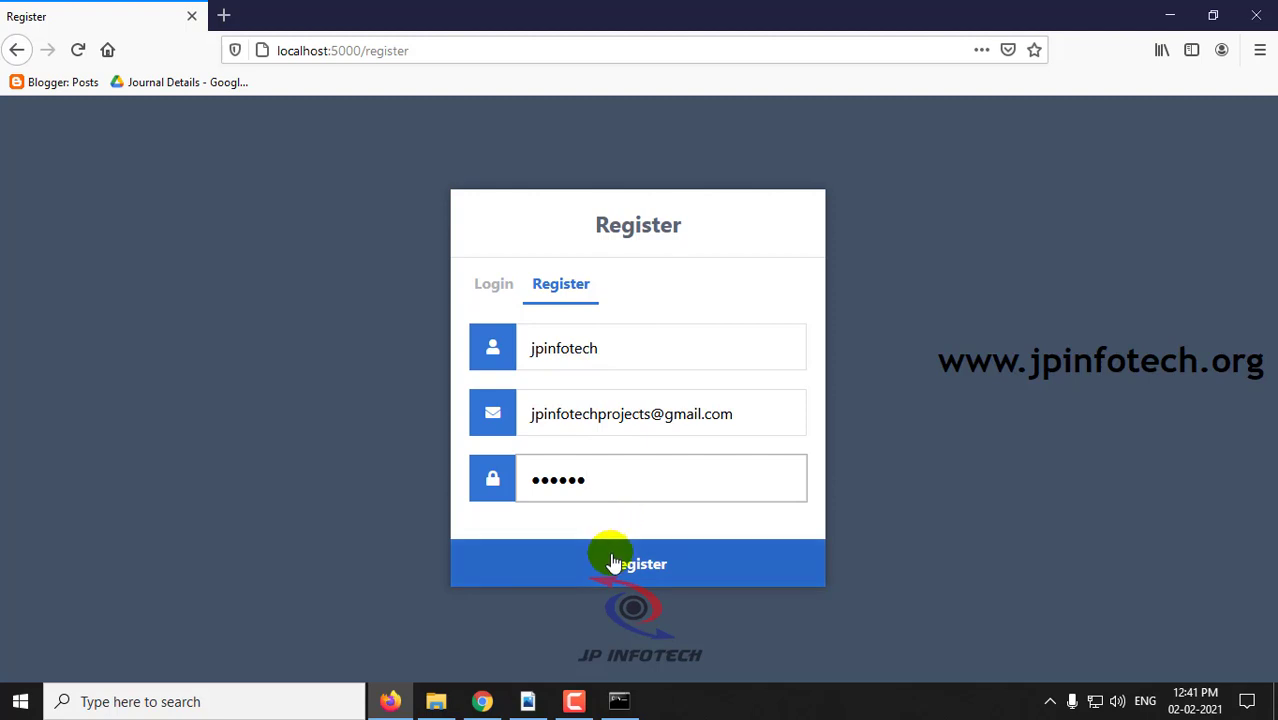
{"action": "left_click", "coordinate": [638, 563]}
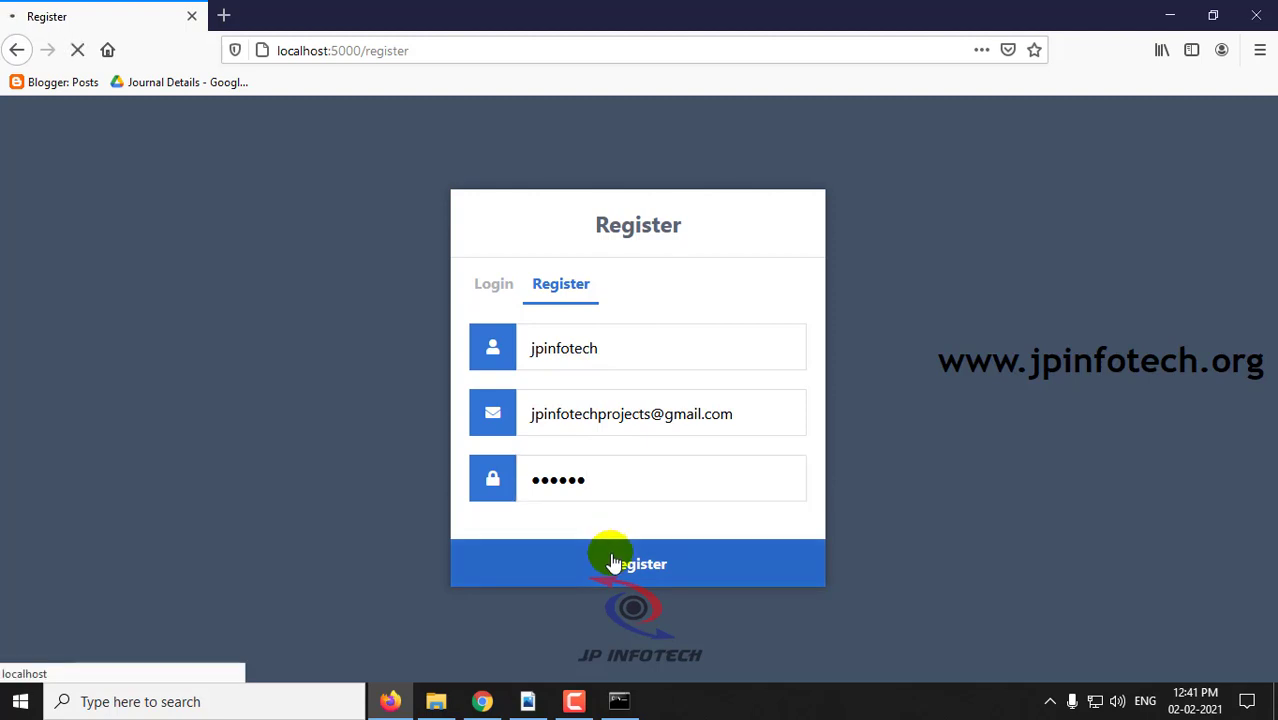
{"action": "left_click", "coordinate": [637, 563]}
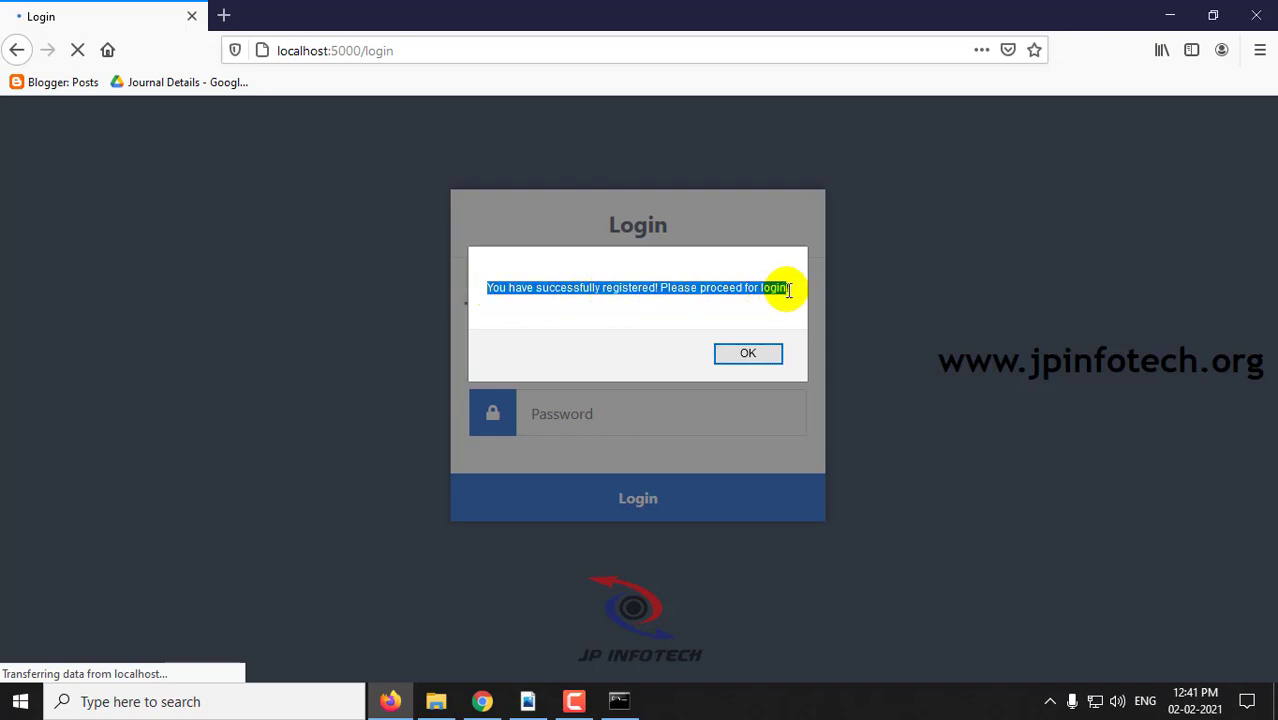
Step: Dismiss the registration alert and log in as jpinfotech with its password
{"action": "left_click", "coordinate": [747, 353]}
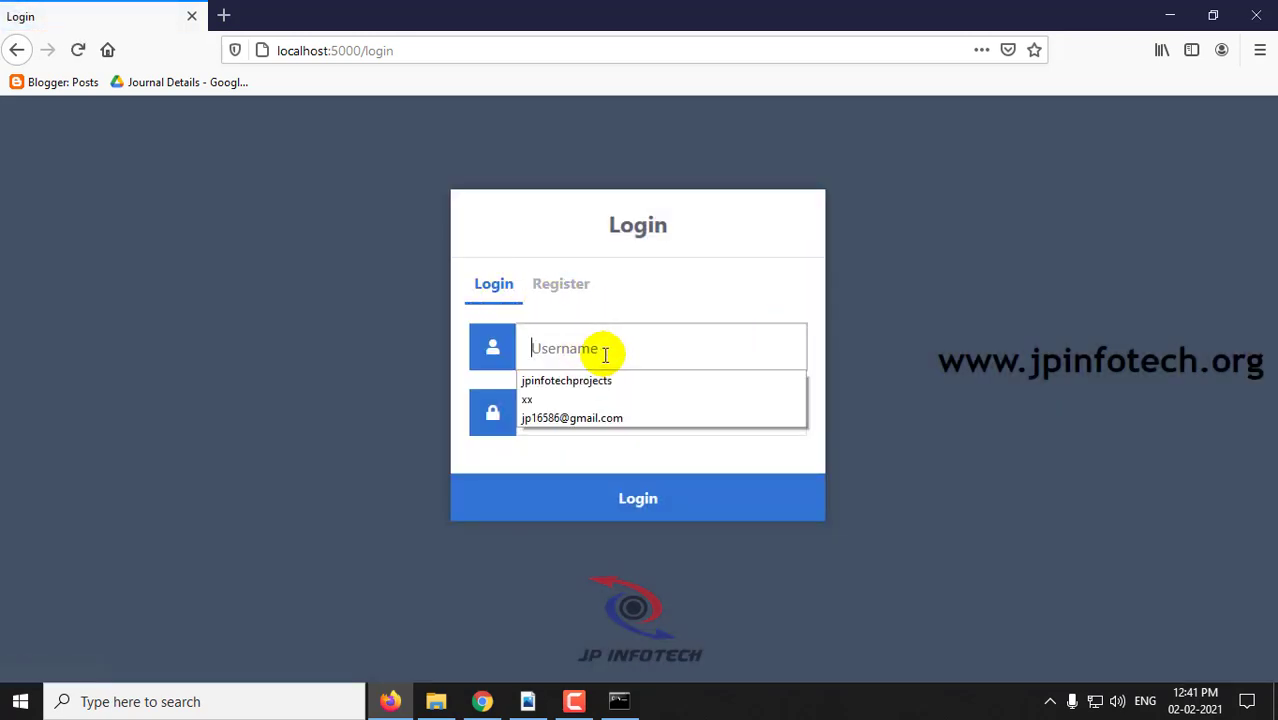
{"action": "type", "text": "jpinfotech"}
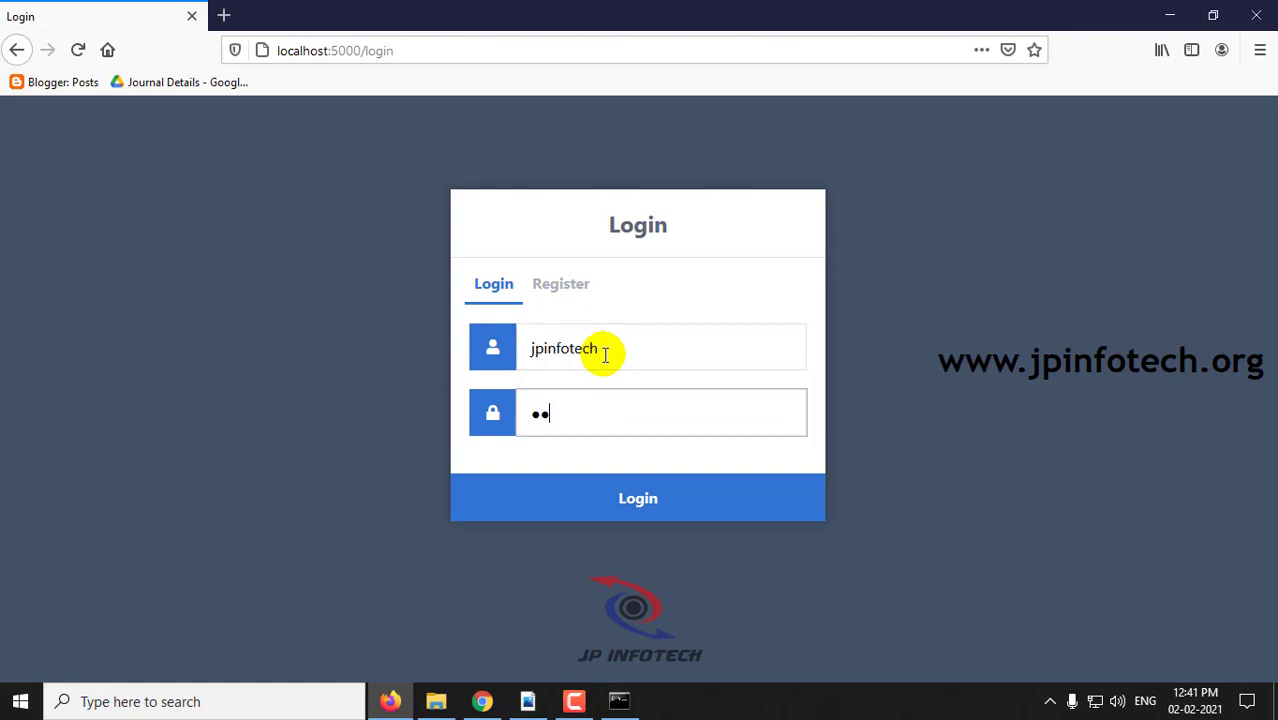
{"action": "type", "text": "••••"}
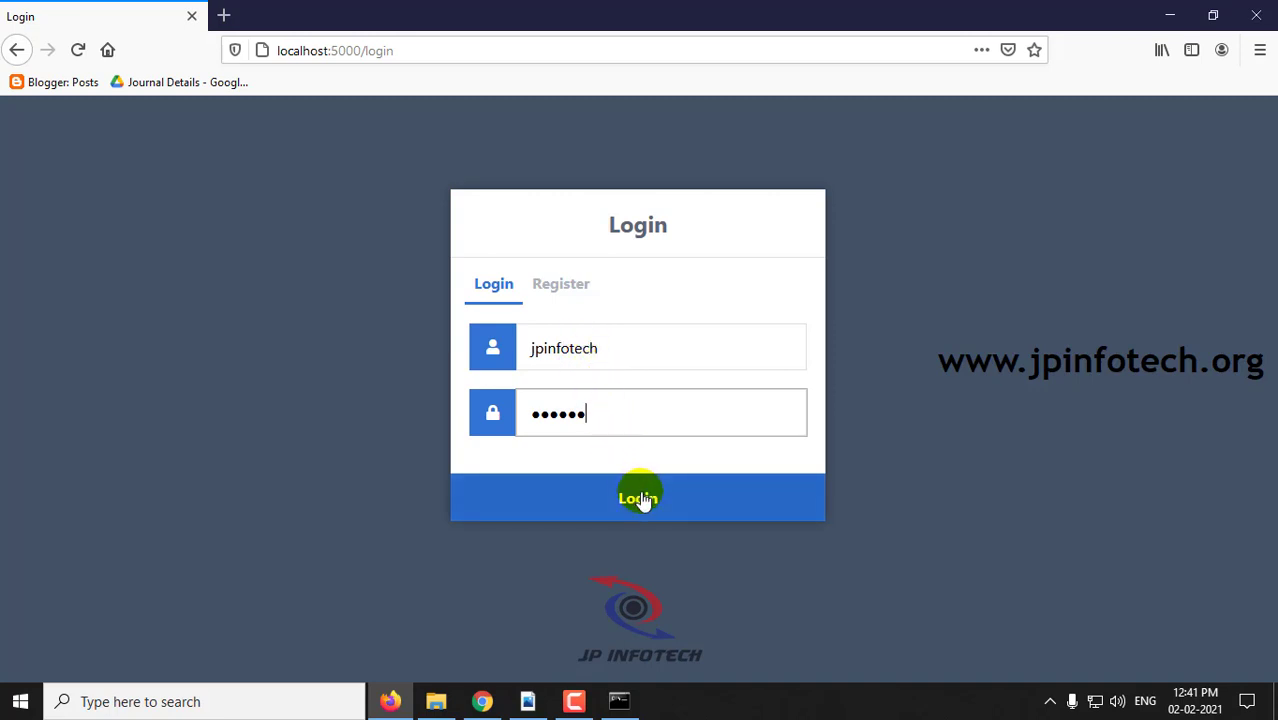
{"action": "left_click", "coordinate": [638, 498]}
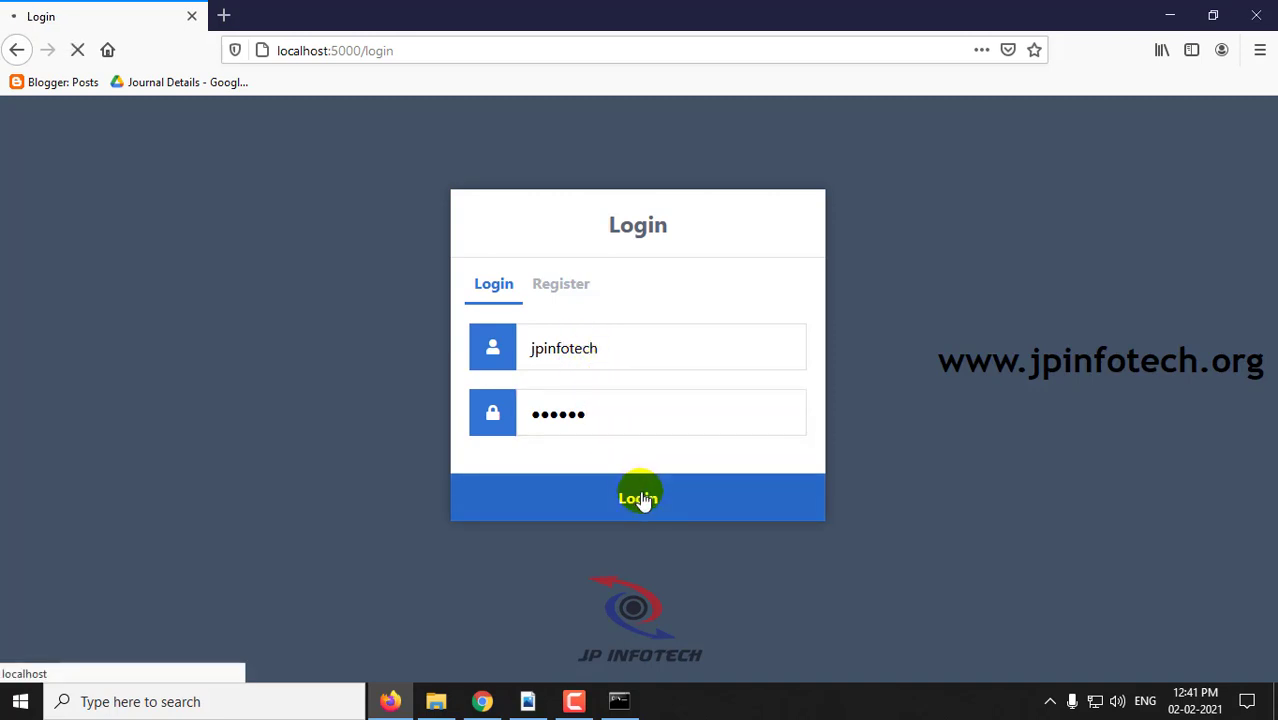
{"action": "left_click", "coordinate": [638, 498]}
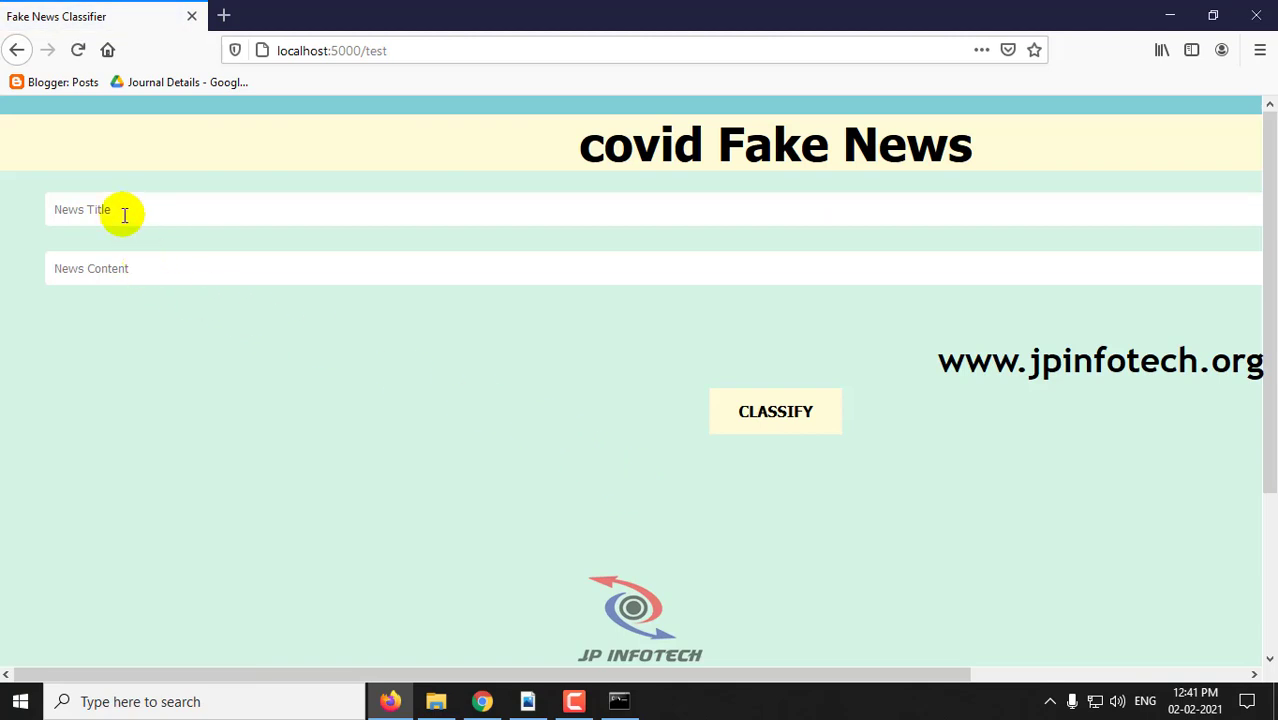
Step: Leave the classifier fields empty and bring up the covid Fake news project folder
{"action": "left_click", "coordinate": [775, 411]}
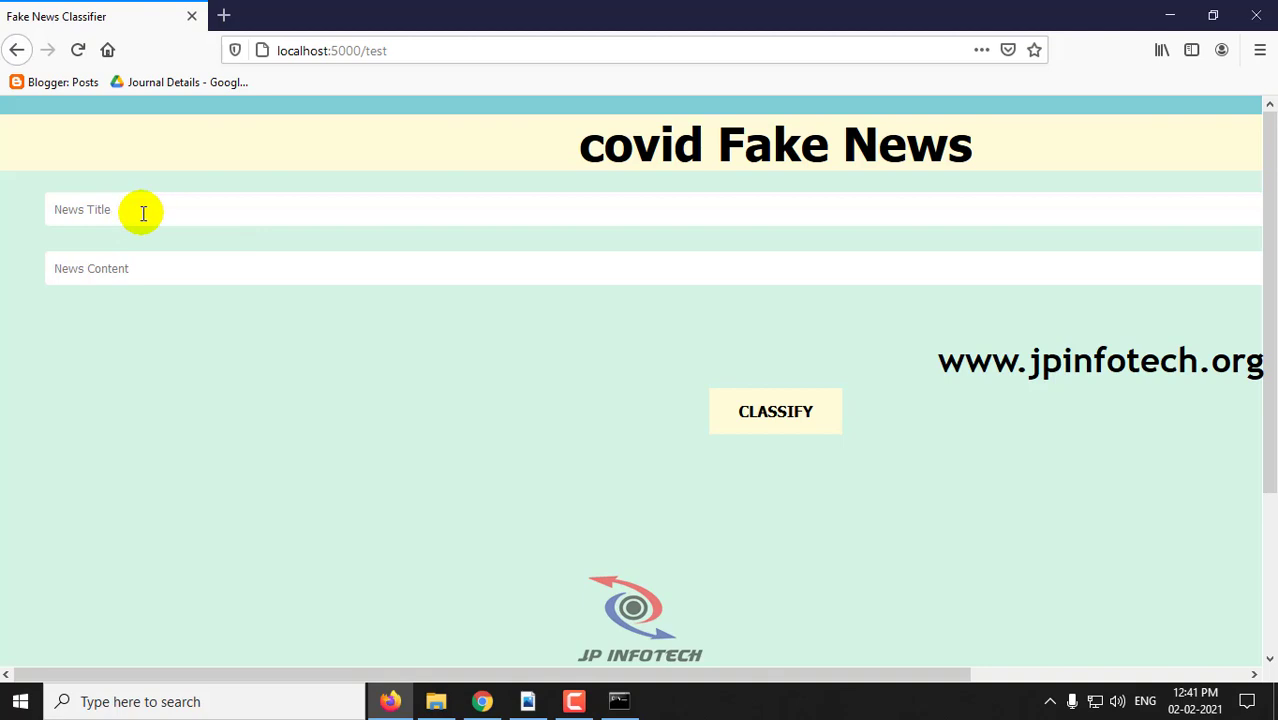
{"action": "left_click", "coordinate": [775, 411]}
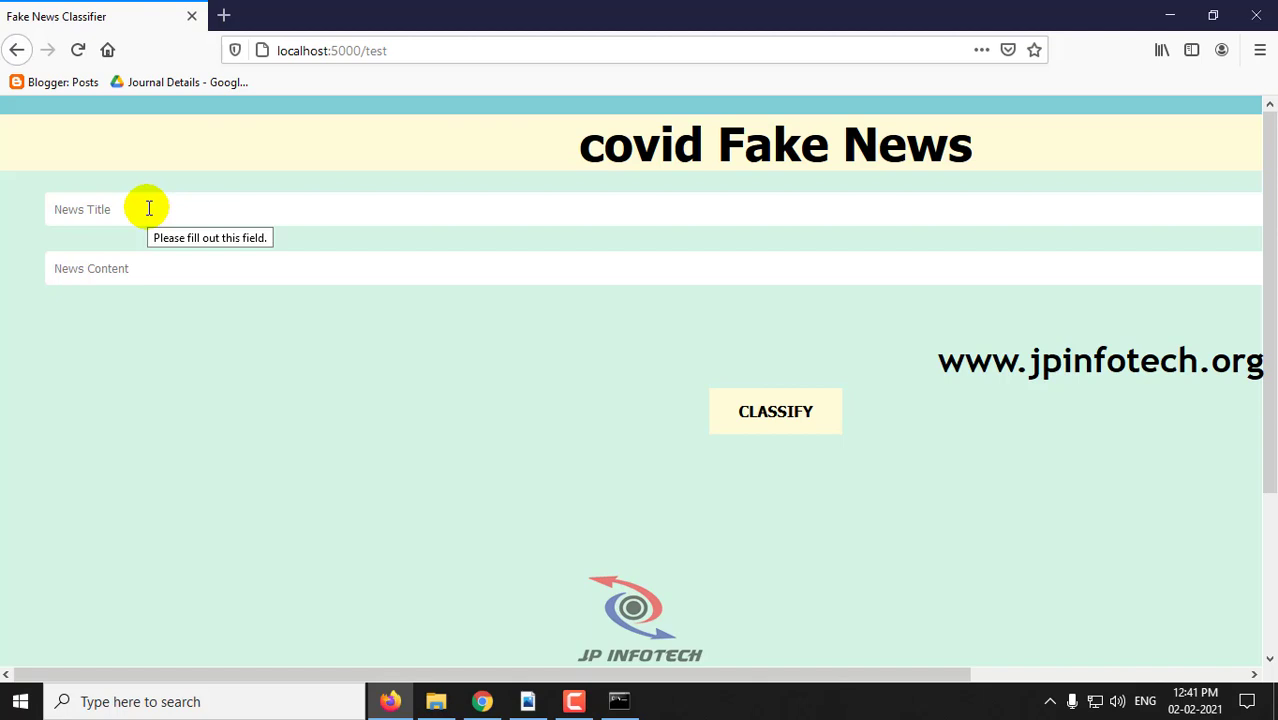
{"action": "left_click", "coordinate": [435, 701]}
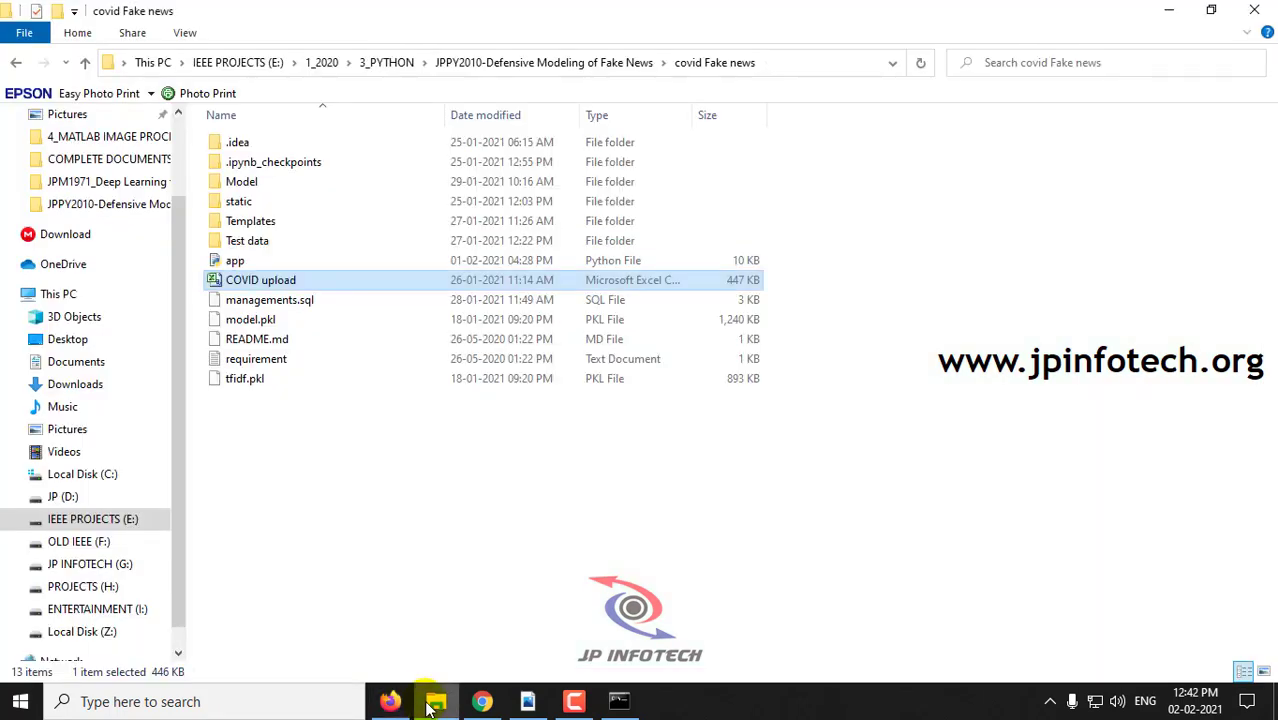
Step: Open covid-real in Notepad++ and select the face-masks real headline
{"action": "double_click", "coordinate": [247, 240]}
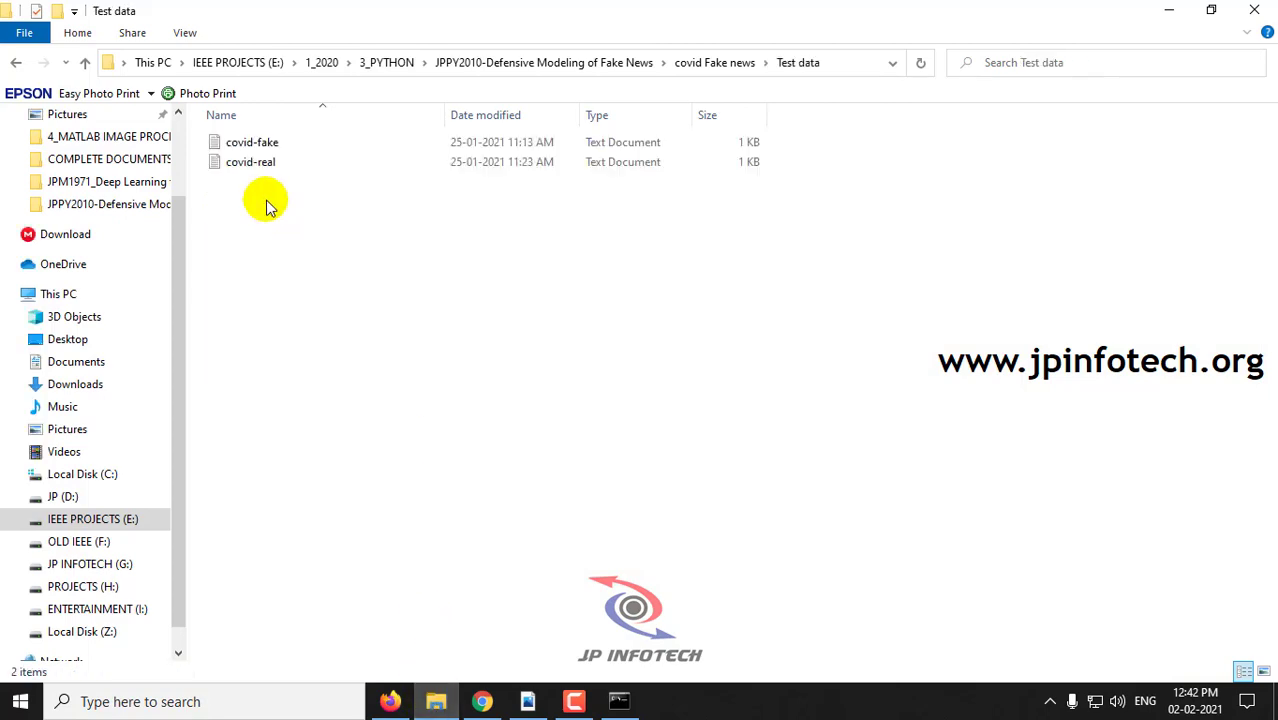
{"action": "right_click", "coordinate": [252, 142]}
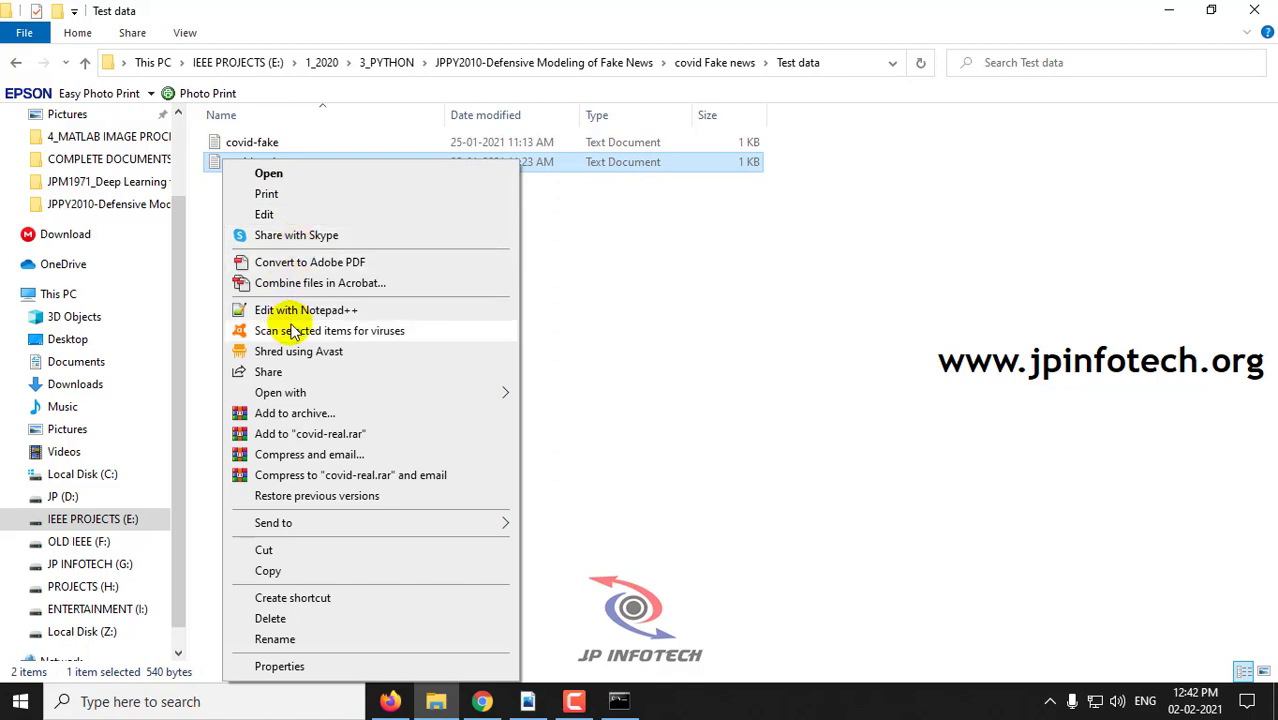
{"action": "left_click", "coordinate": [305, 310]}
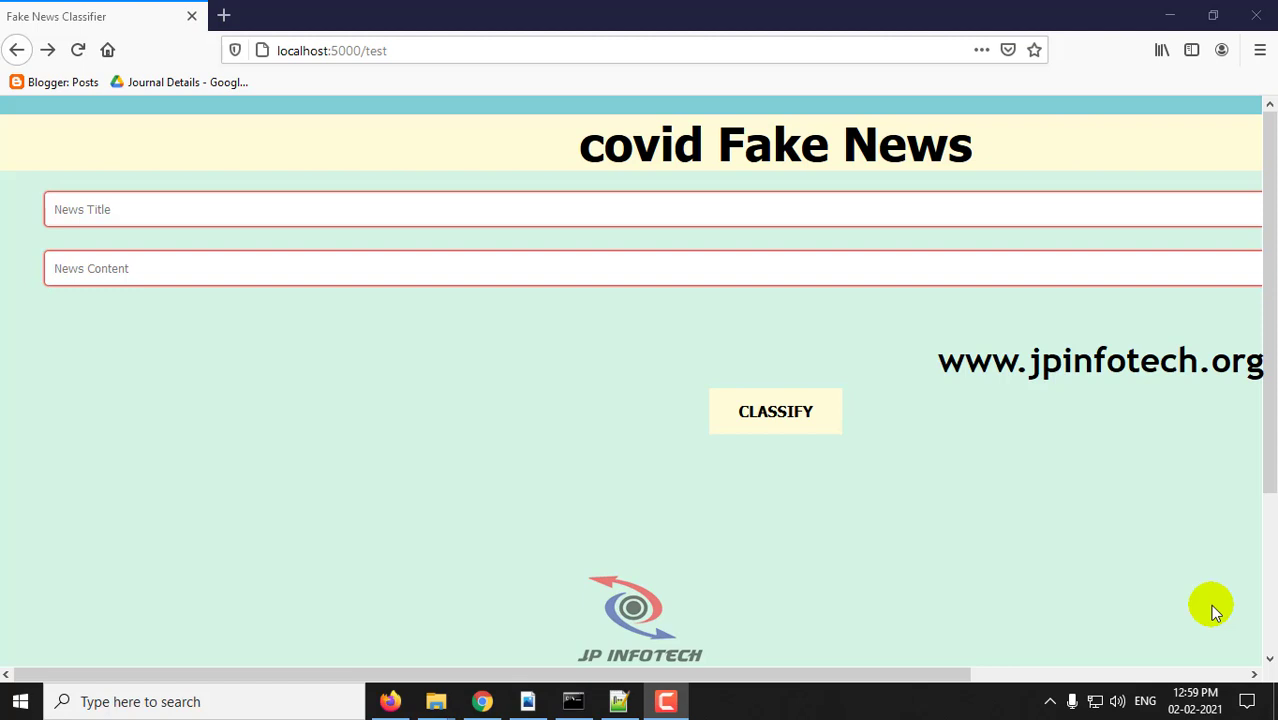
{"action": "mouse_move", "coordinate": [690, 697]}
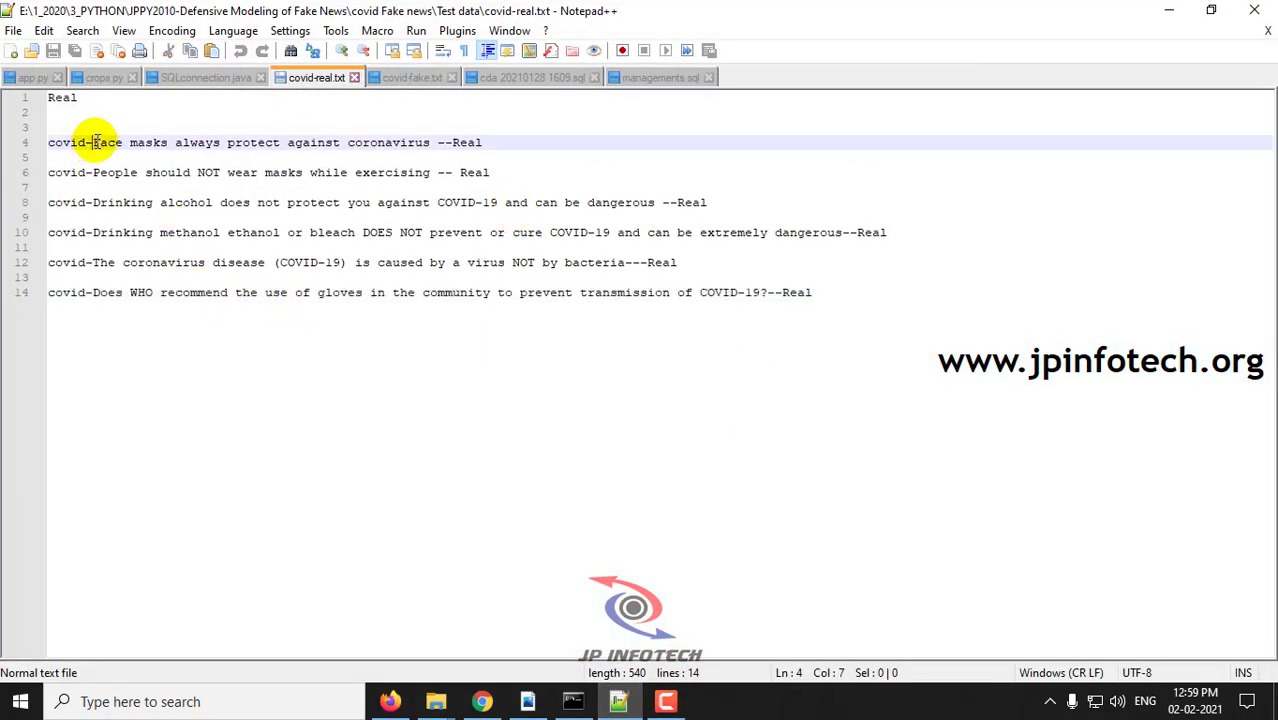
{"action": "left_click_drag", "start_coordinate": [95, 142], "coordinate": [430, 142]}
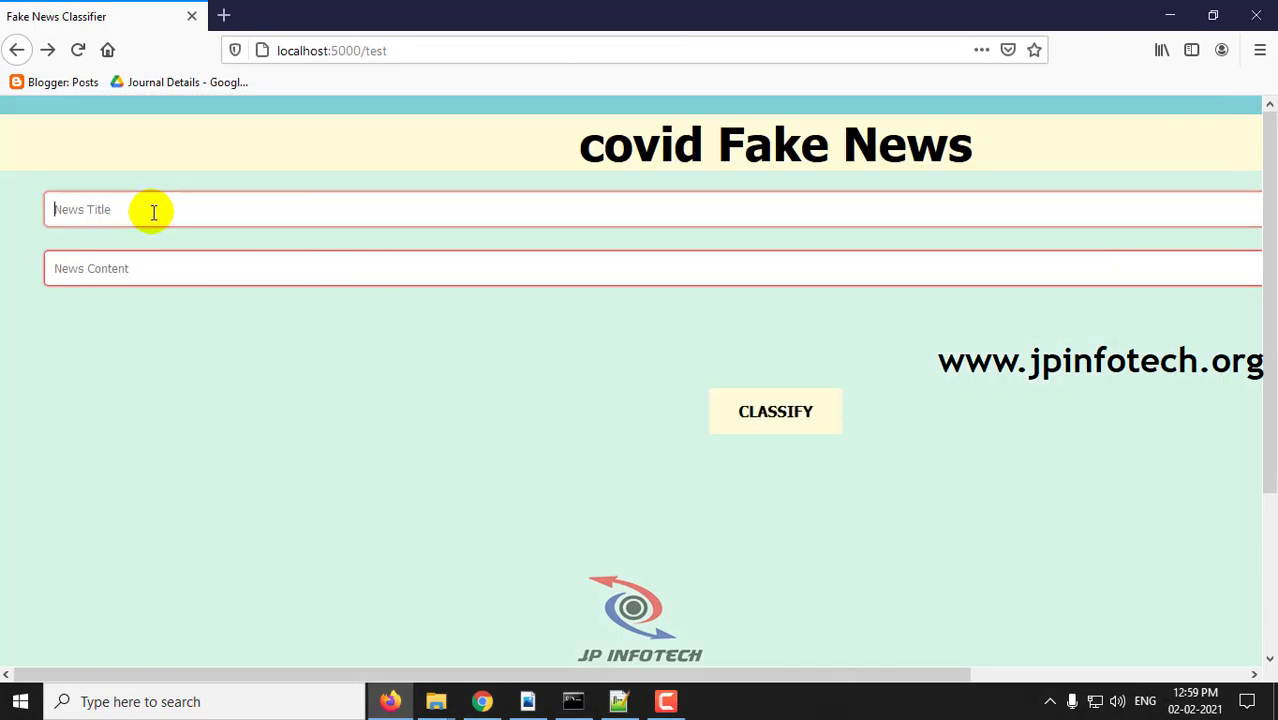
Step: Classify title 'Covid' with content 'Face masks always protect against coronavirus'
{"action": "type", "text": "Covid"}
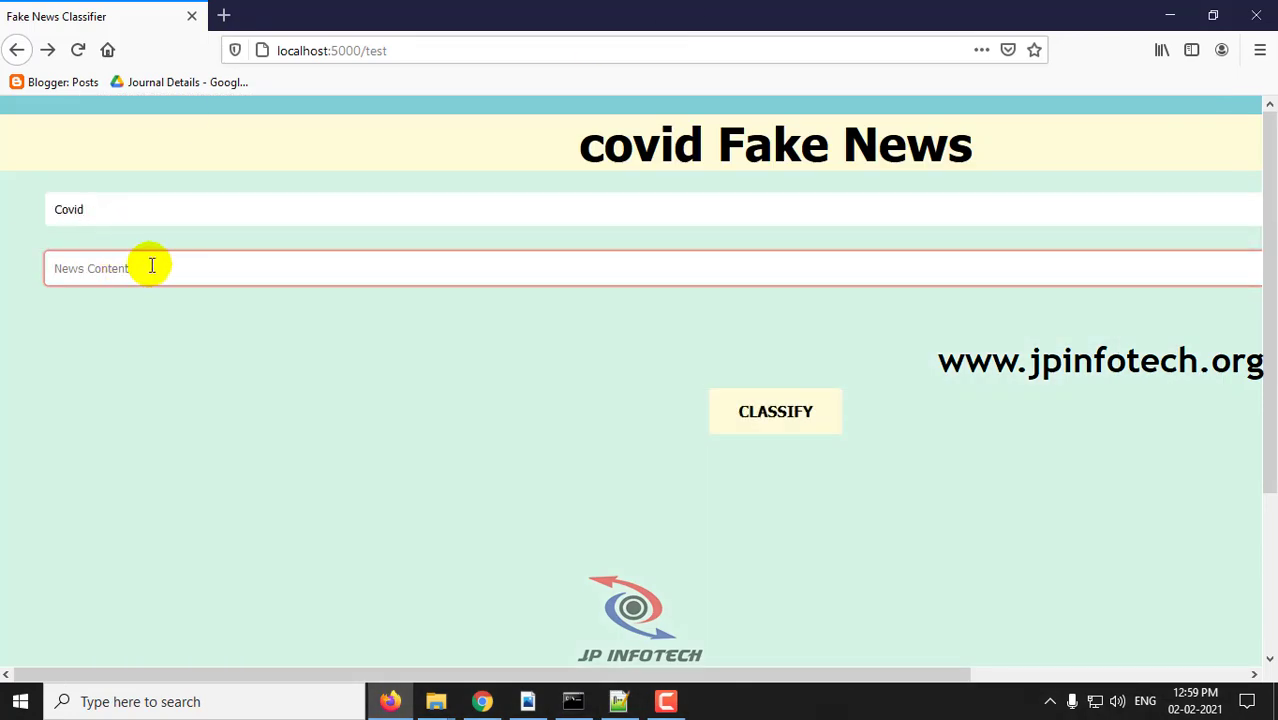
{"action": "type", "text": "Face masks always protect against coronavirus"}
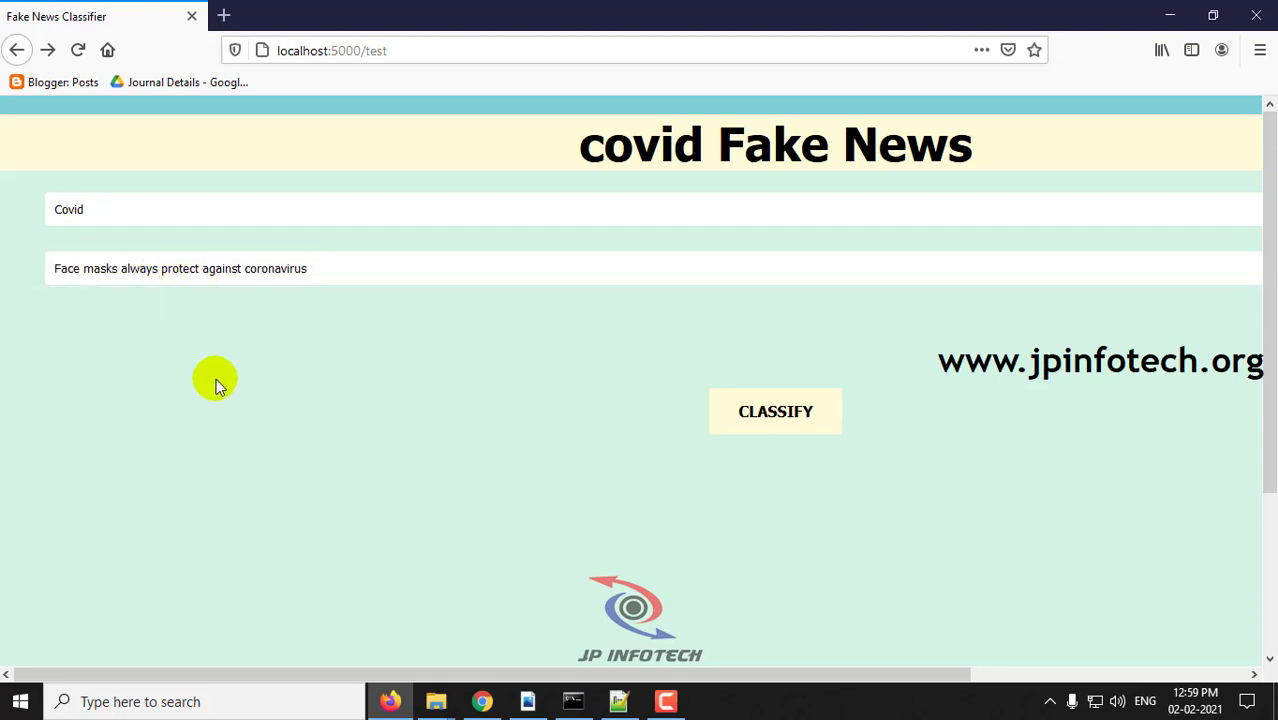
{"action": "mouse_move", "coordinate": [605, 325]}
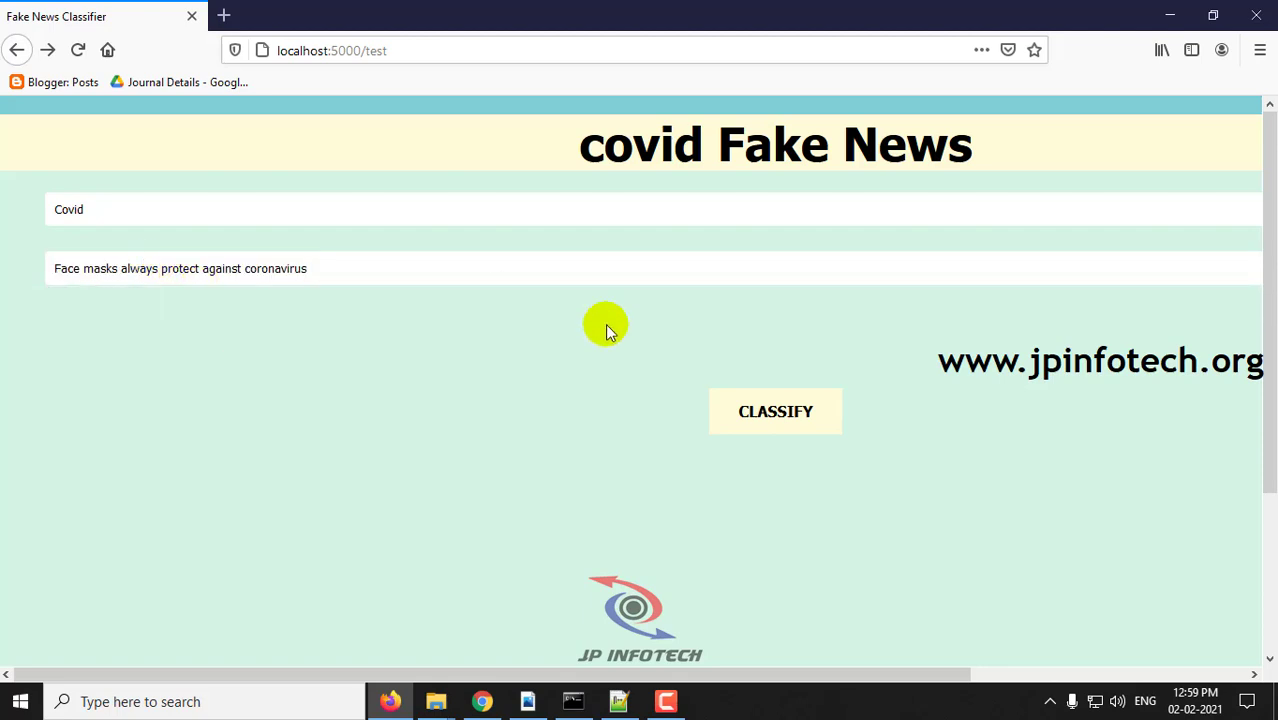
{"action": "left_click", "coordinate": [775, 411]}
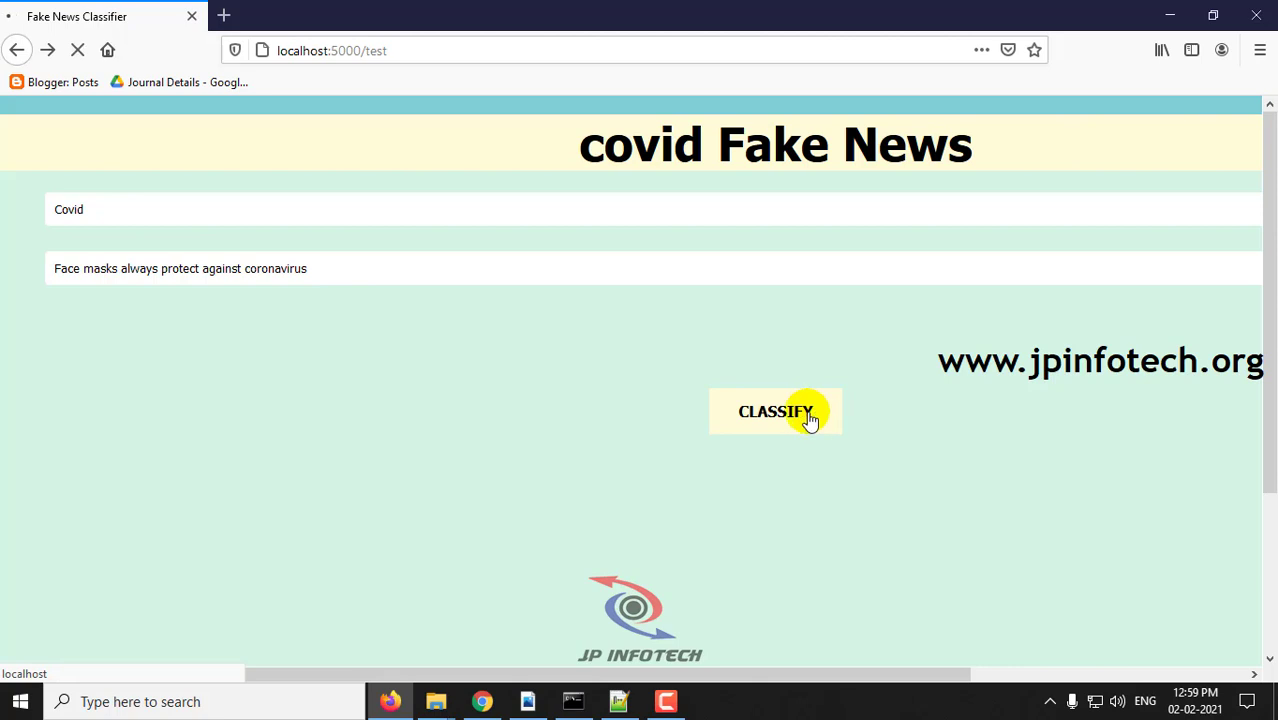
{"action": "left_click", "coordinate": [775, 411]}
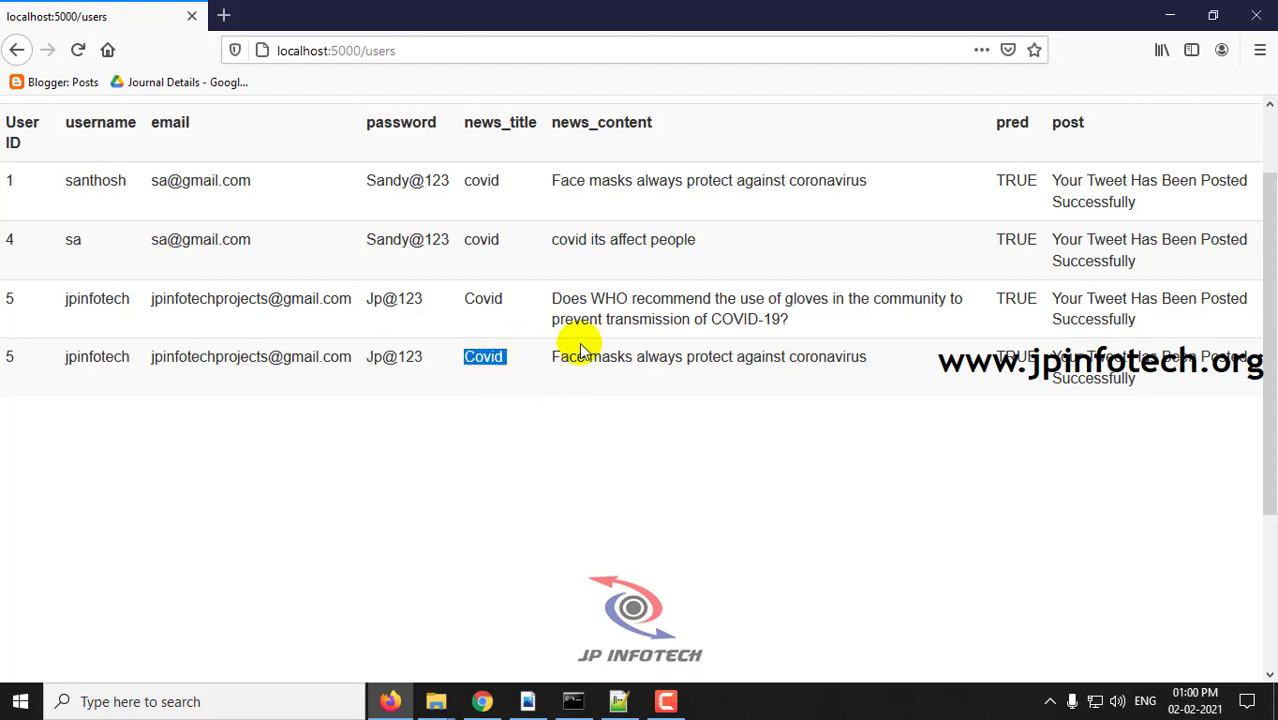
Step: Highlight the new face-masks post's title and its TRUE prediction
{"action": "left_click_drag", "start_coordinate": [551, 356], "coordinate": [867, 356]}
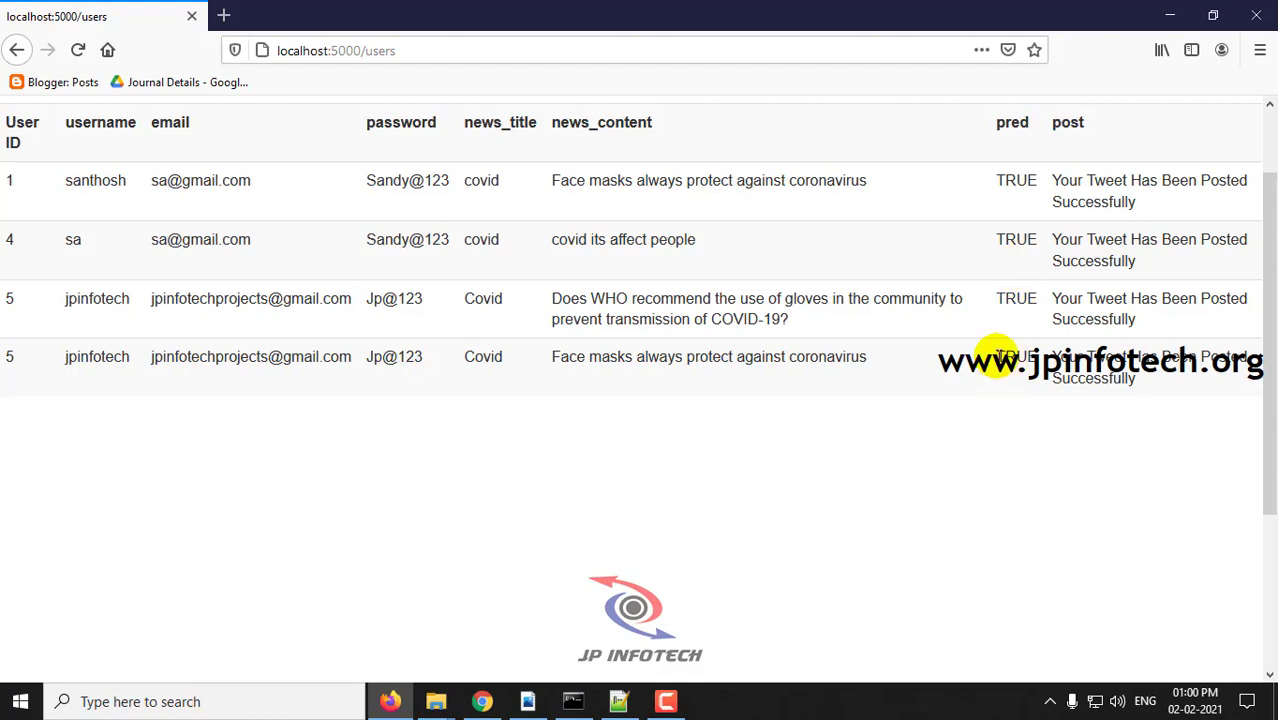
{"action": "double_click", "coordinate": [1016, 356]}
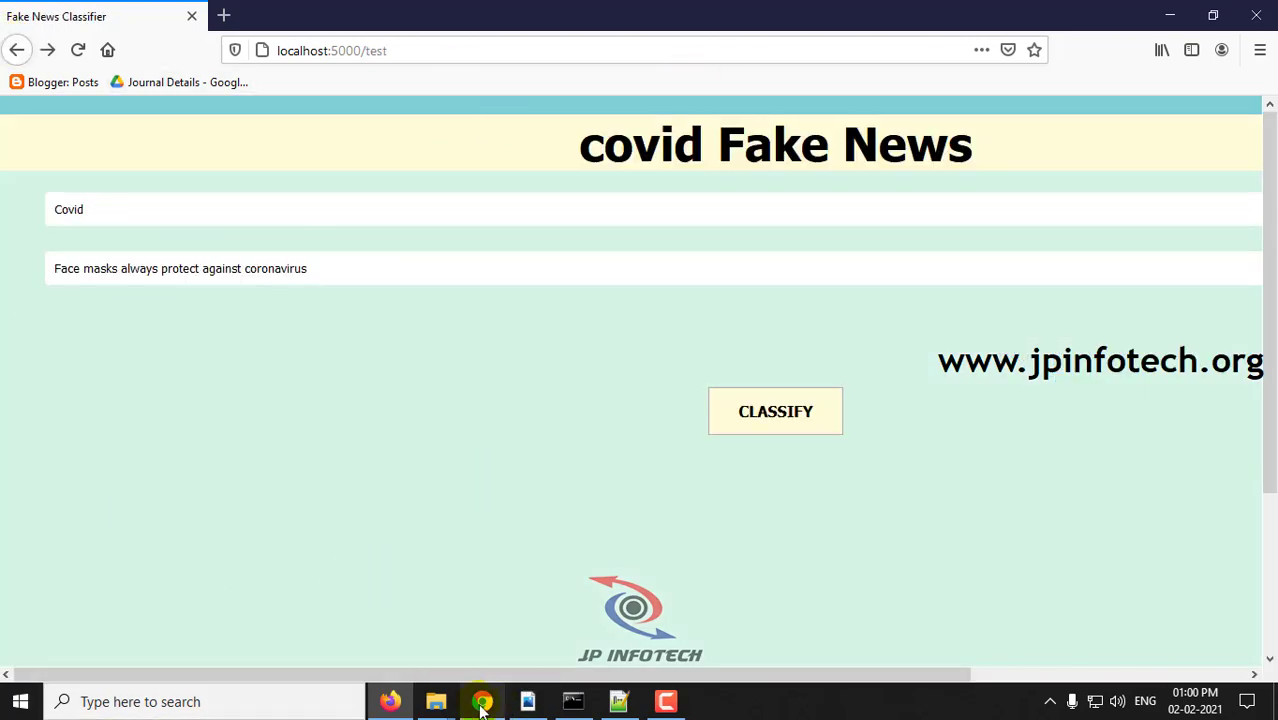
Step: Open covid-fake in Notepad++, select 'Cats and dogs spread coronavirus', and return to Firefox
{"action": "left_click", "coordinate": [435, 701]}
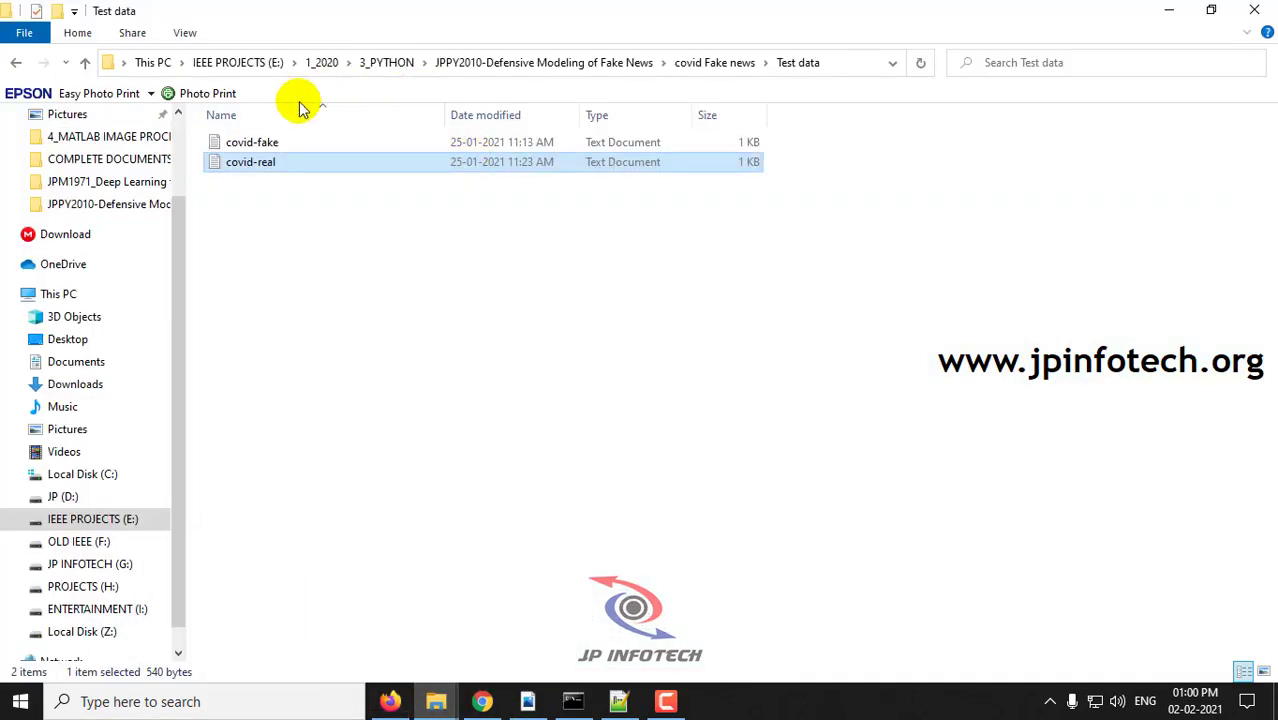
{"action": "right_click", "coordinate": [252, 142]}
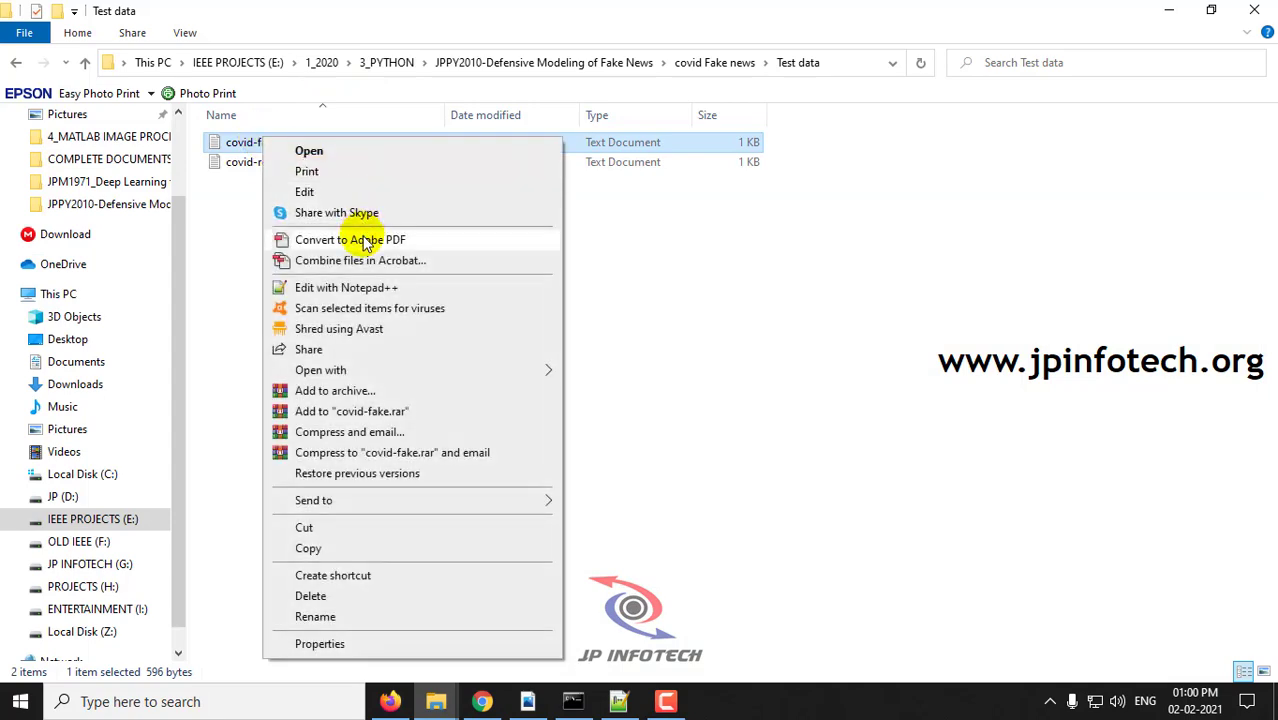
{"action": "left_click", "coordinate": [346, 287]}
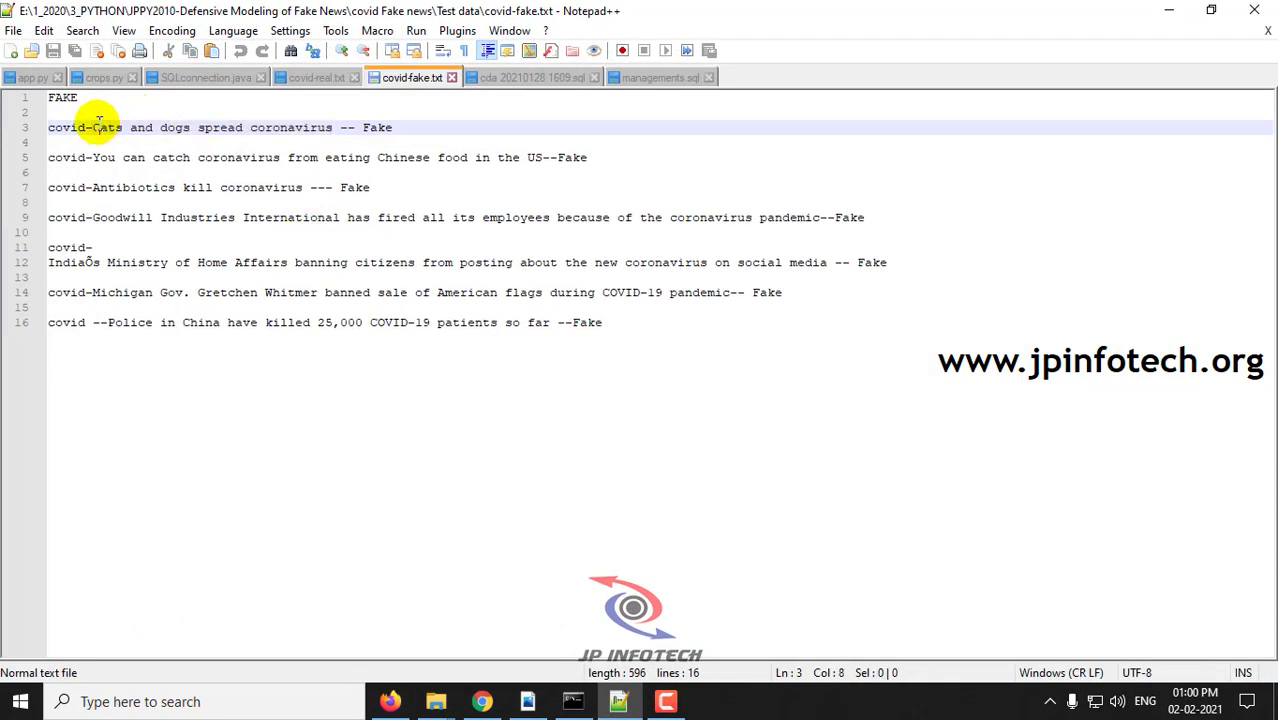
{"action": "left_click_drag", "start_coordinate": [94, 127], "coordinate": [334, 127]}
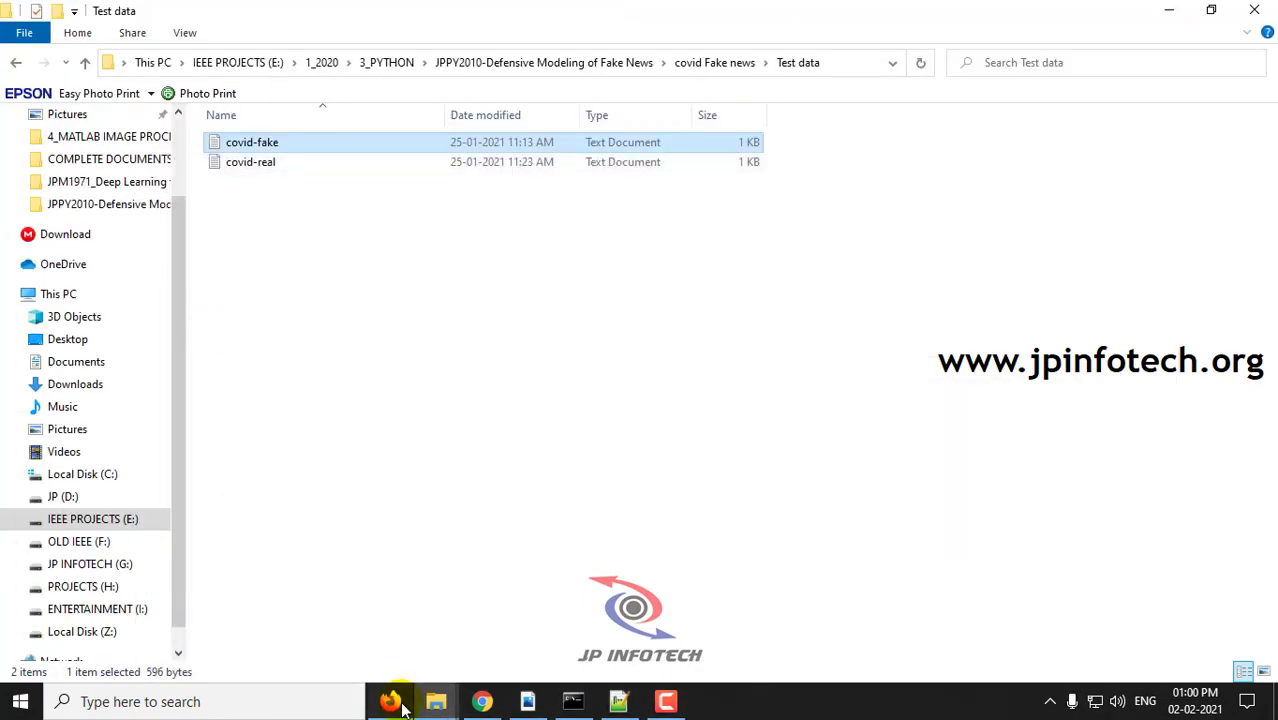
{"action": "left_click", "coordinate": [390, 701]}
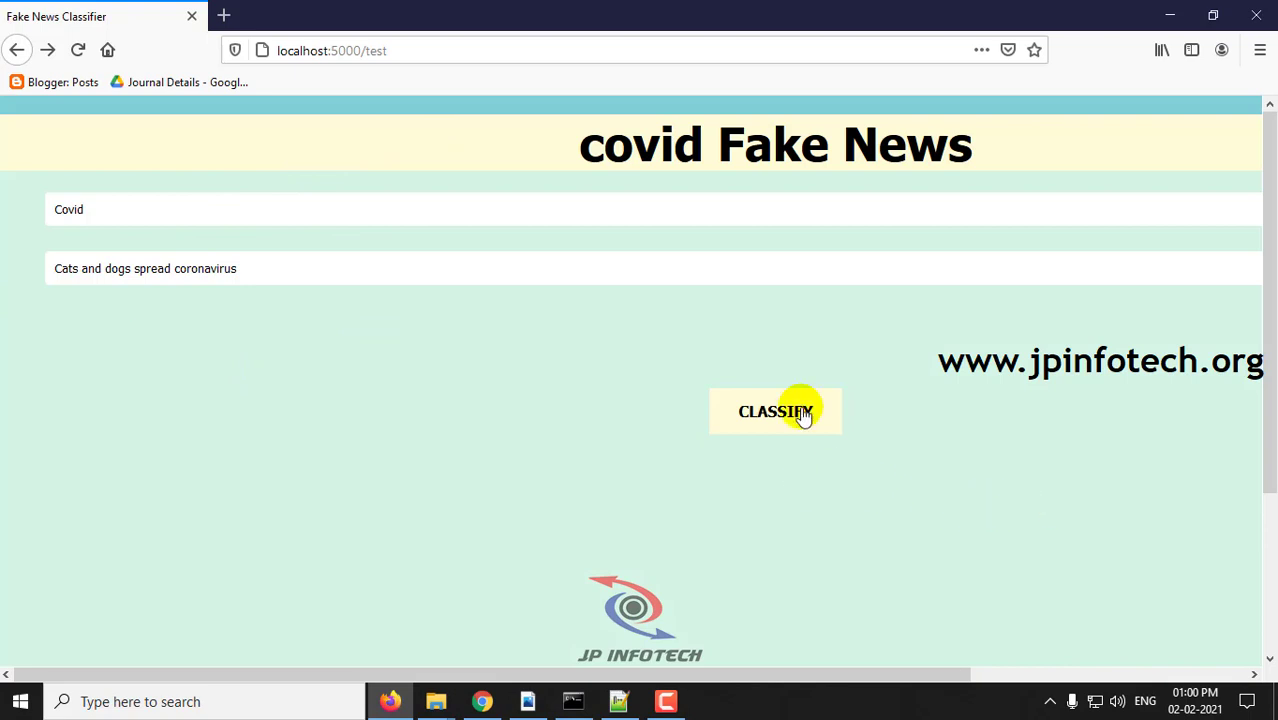
Step: Submit the 'Cats and dogs spread coronavirus' item titled Covid to the classifier
{"action": "left_click", "coordinate": [775, 411]}
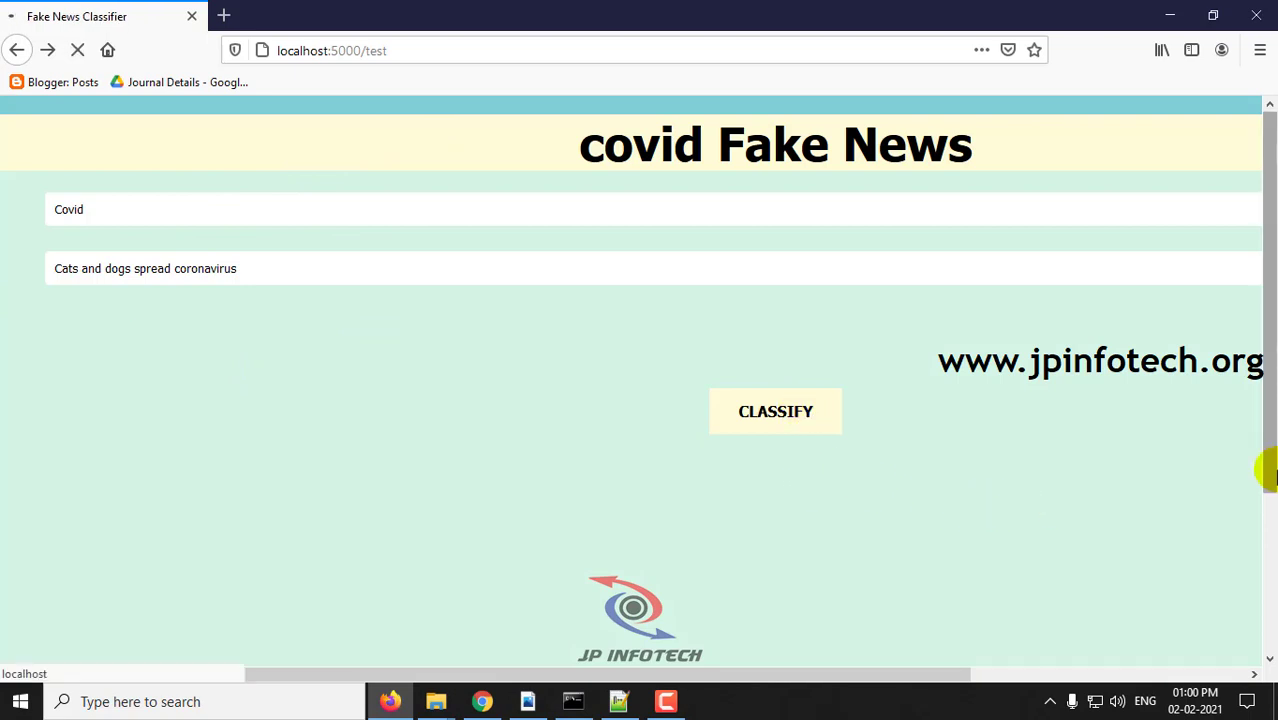
{"action": "left_click", "coordinate": [775, 411]}
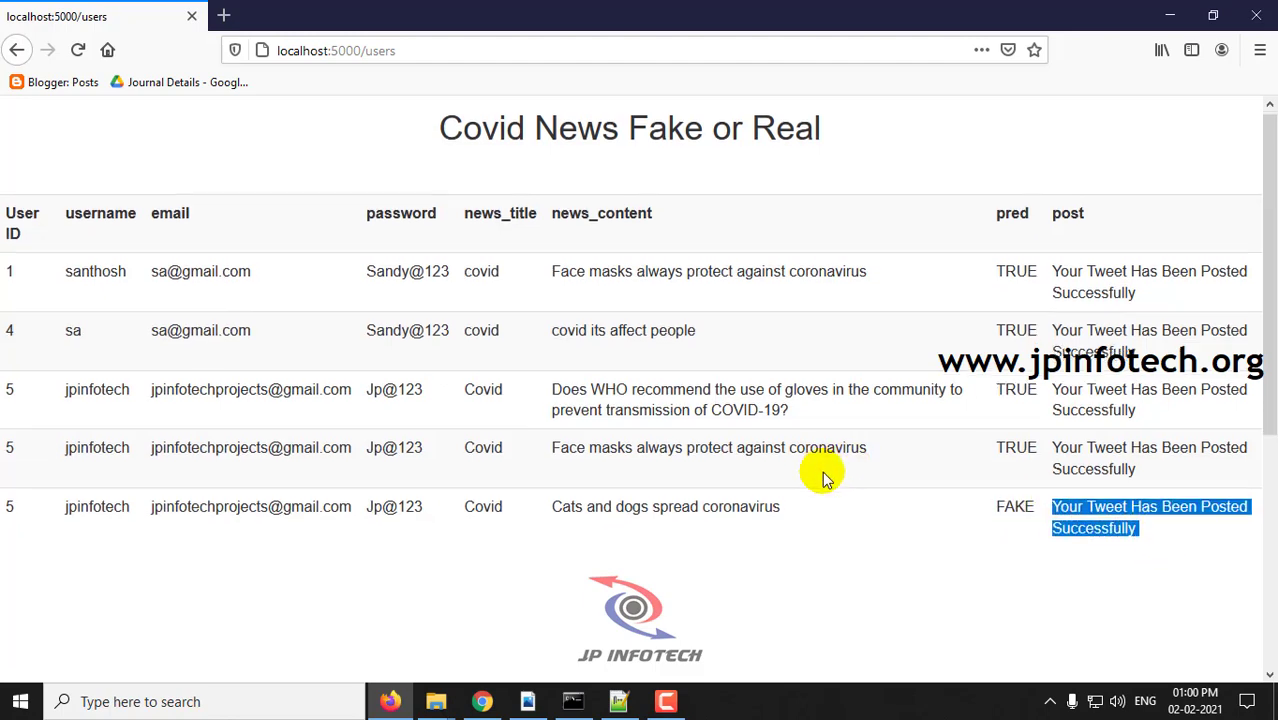
Step: Check the FAKE result, log in as administrator, and dismiss the success alert
{"action": "scroll", "scroll_direction": "down", "scroll_amount": 3}
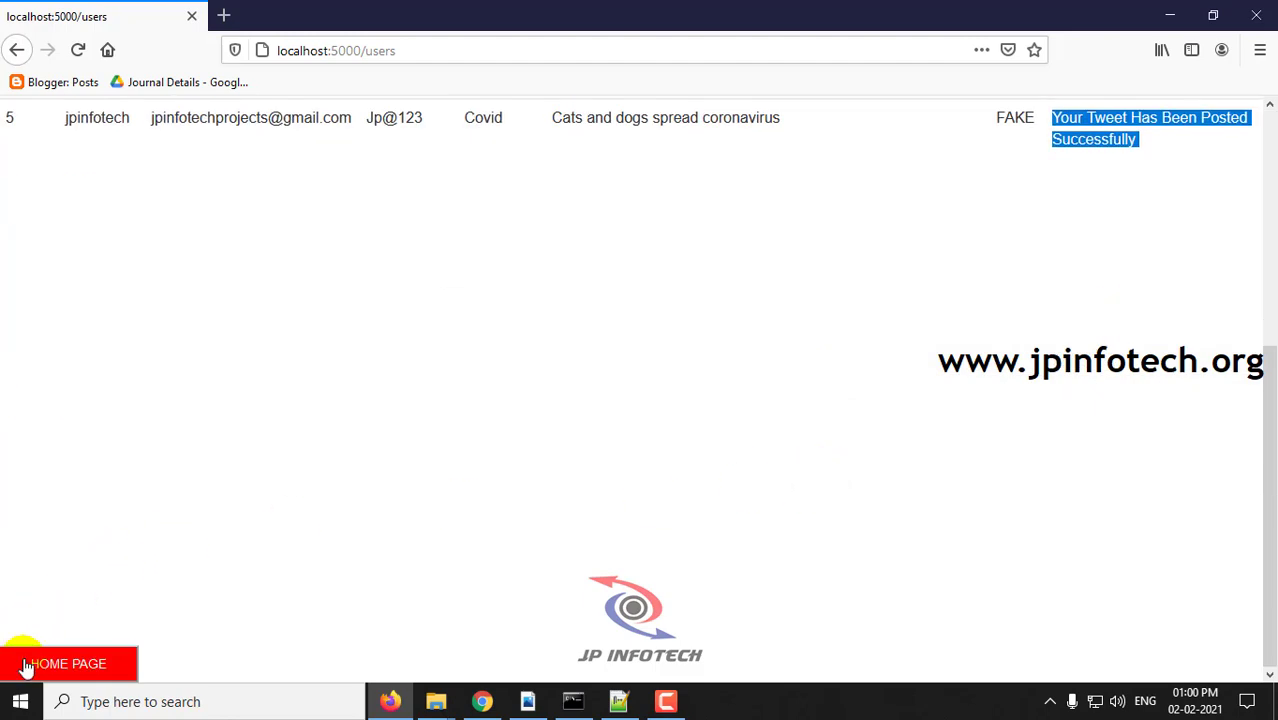
{"action": "mouse_move", "coordinate": [68, 664]}
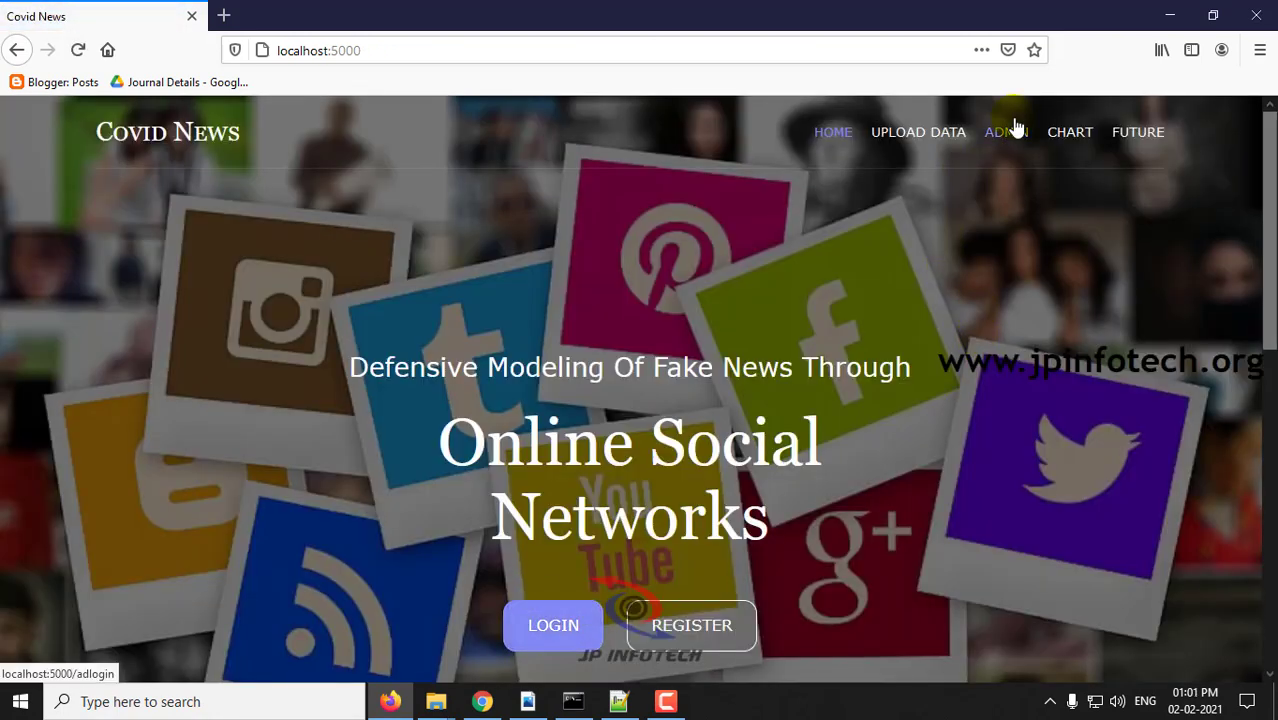
{"action": "left_click", "coordinate": [1005, 131]}
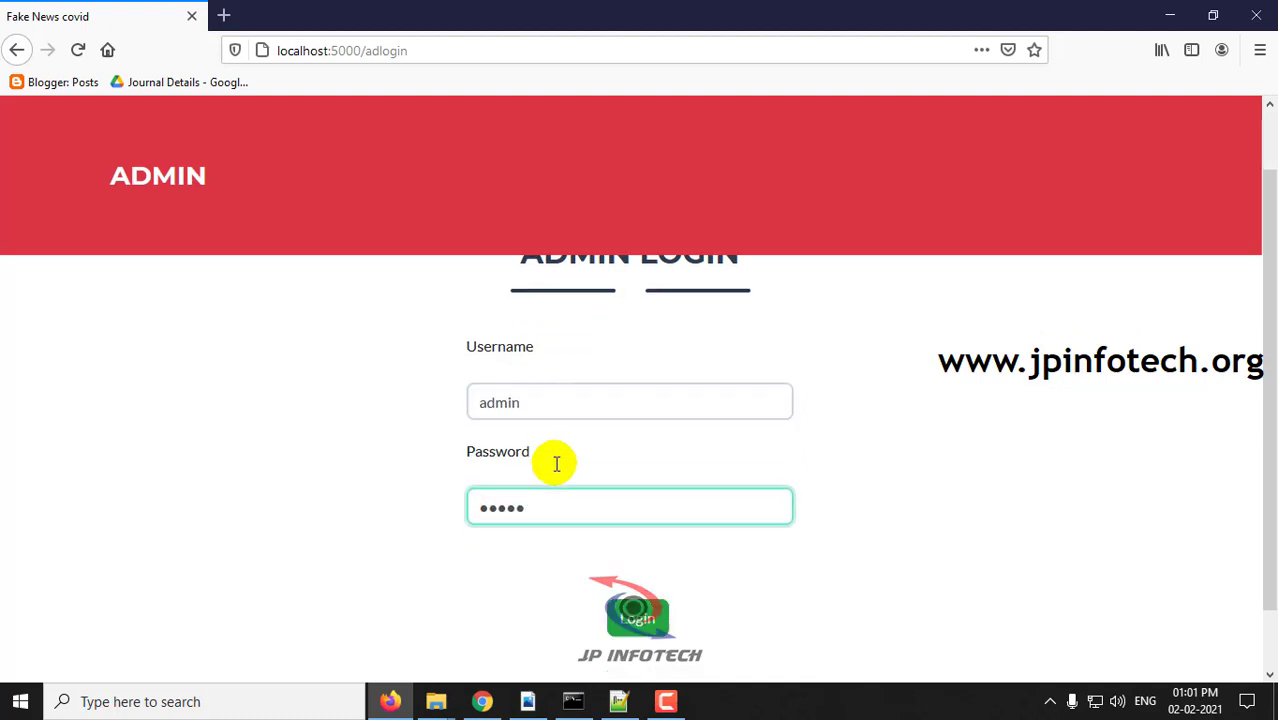
{"action": "left_click", "coordinate": [637, 618]}
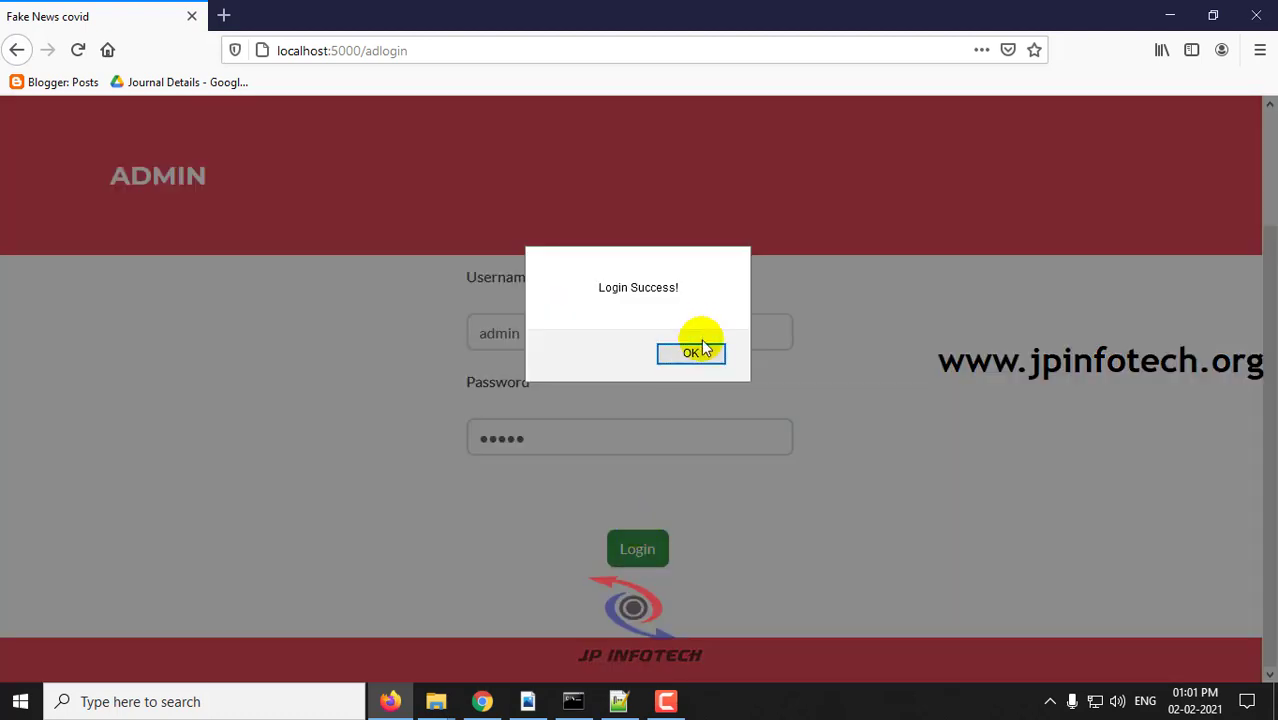
{"action": "left_click", "coordinate": [691, 352]}
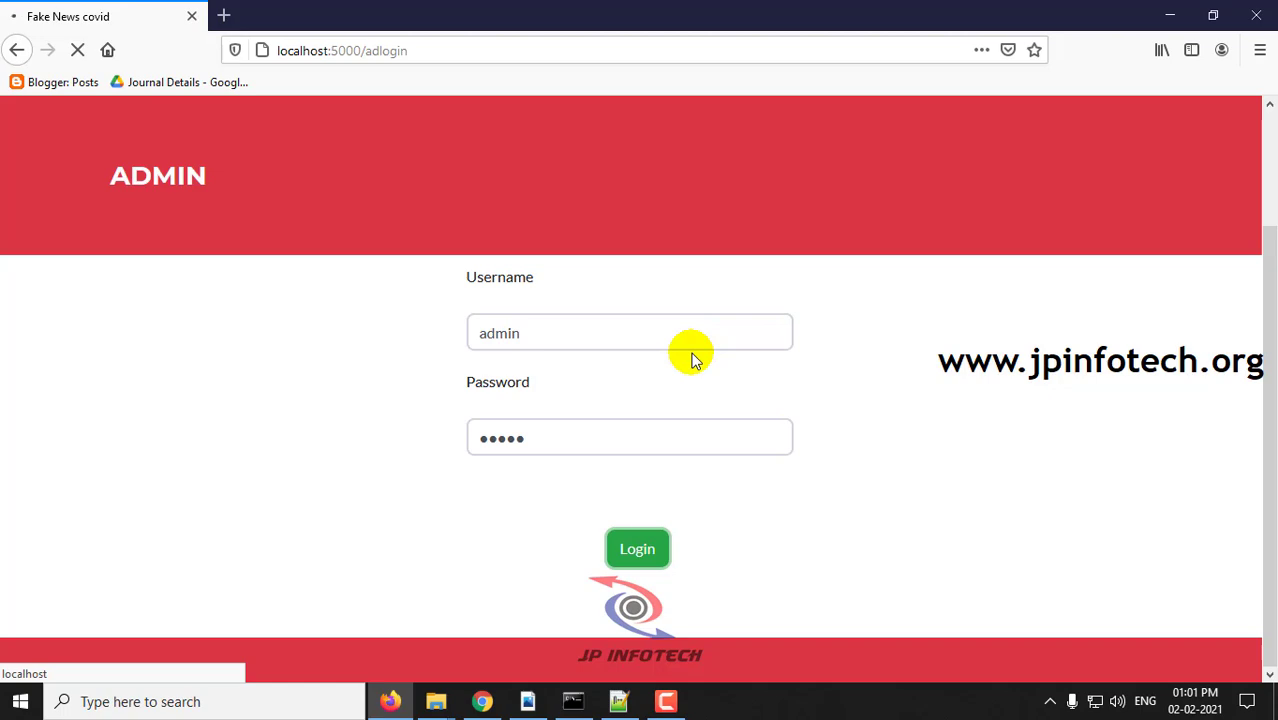
Step: Scroll the Fake Database table down to the cats-and-dogs entry, then go to the admin Database
{"action": "left_click", "coordinate": [637, 548]}
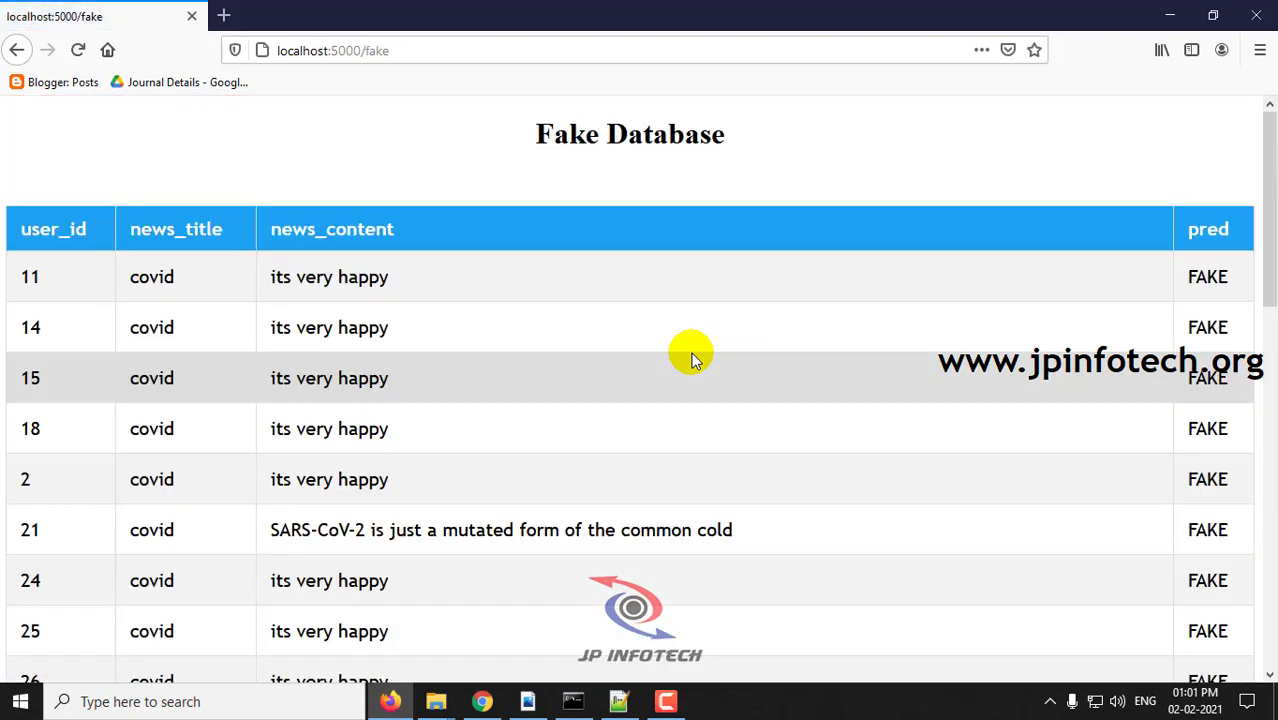
{"action": "scroll", "scroll_direction": "down", "scroll_amount": 3}
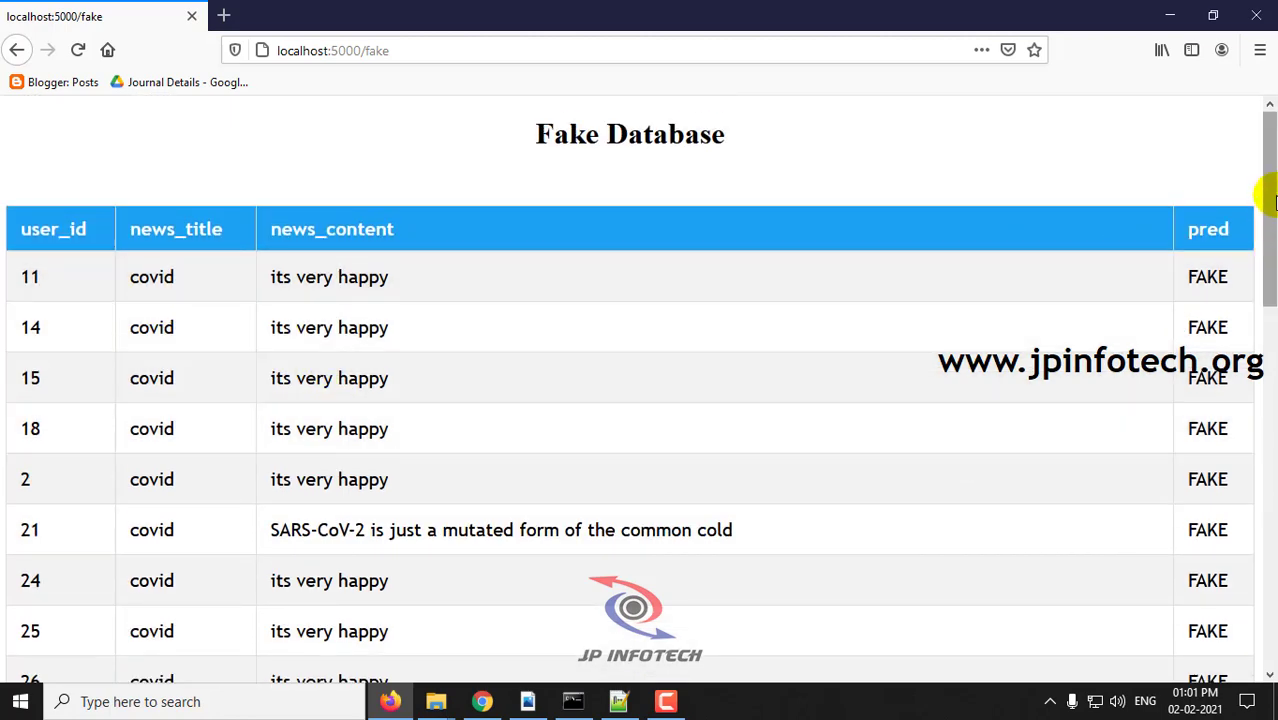
{"action": "scroll", "scroll_direction": "down", "scroll_amount": 3}
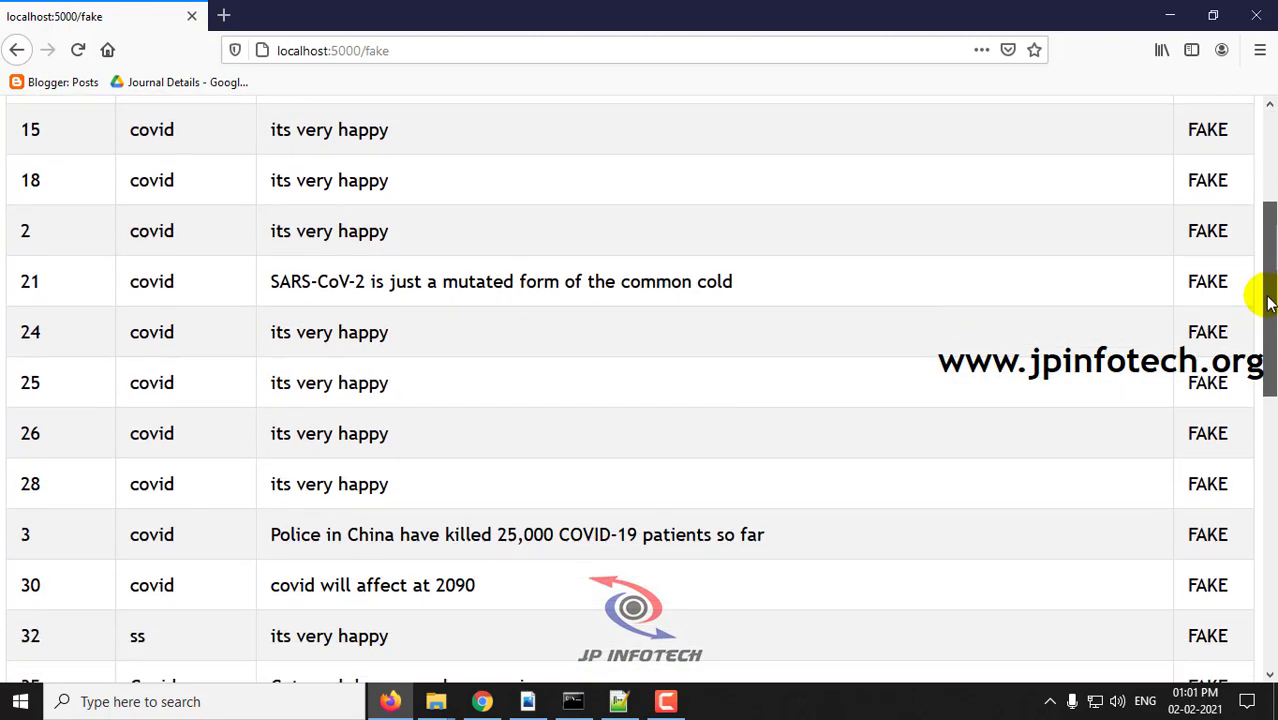
{"action": "scroll", "scroll_direction": "down", "scroll_amount": 3}
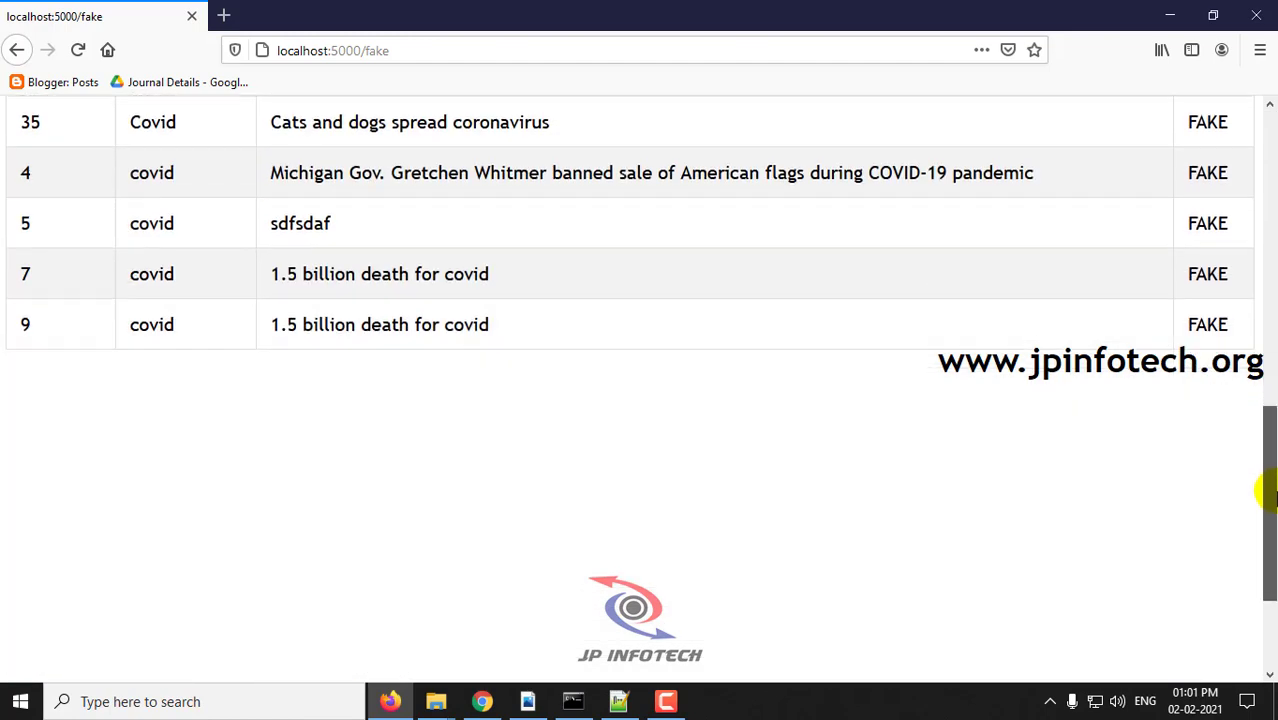
{"action": "mouse_move", "coordinate": [76, 656]}
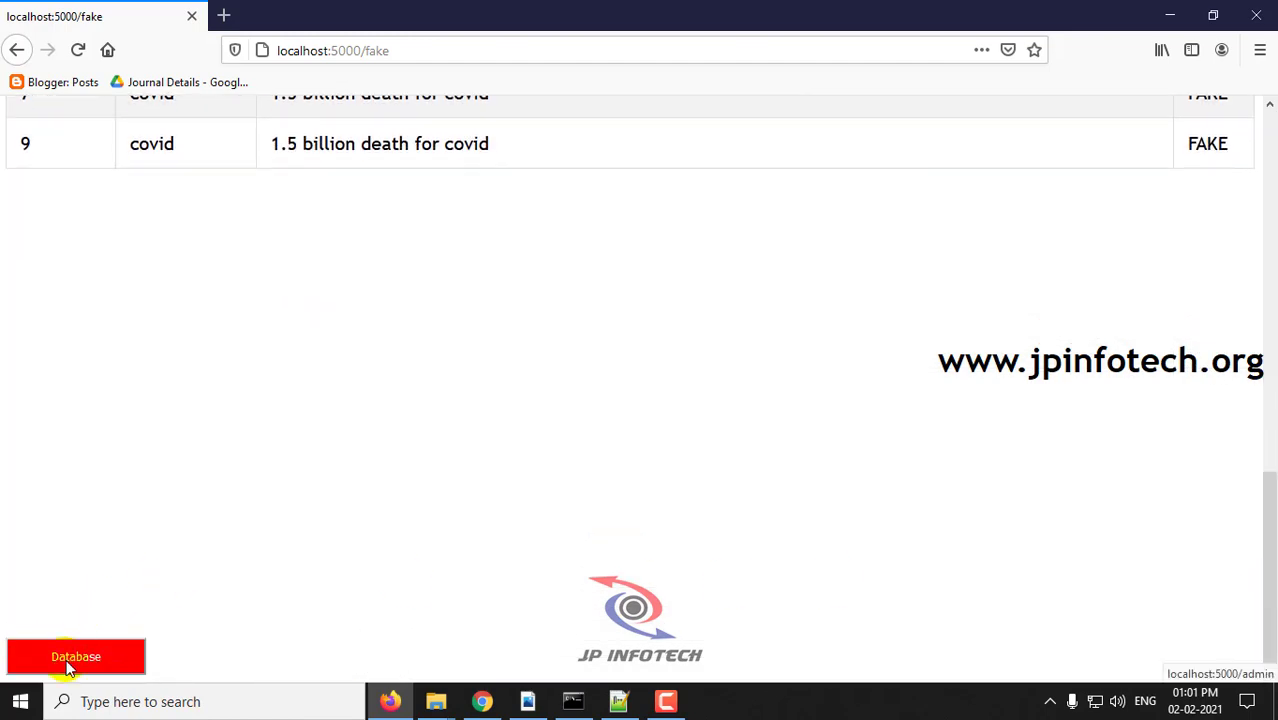
{"action": "left_click", "coordinate": [76, 656]}
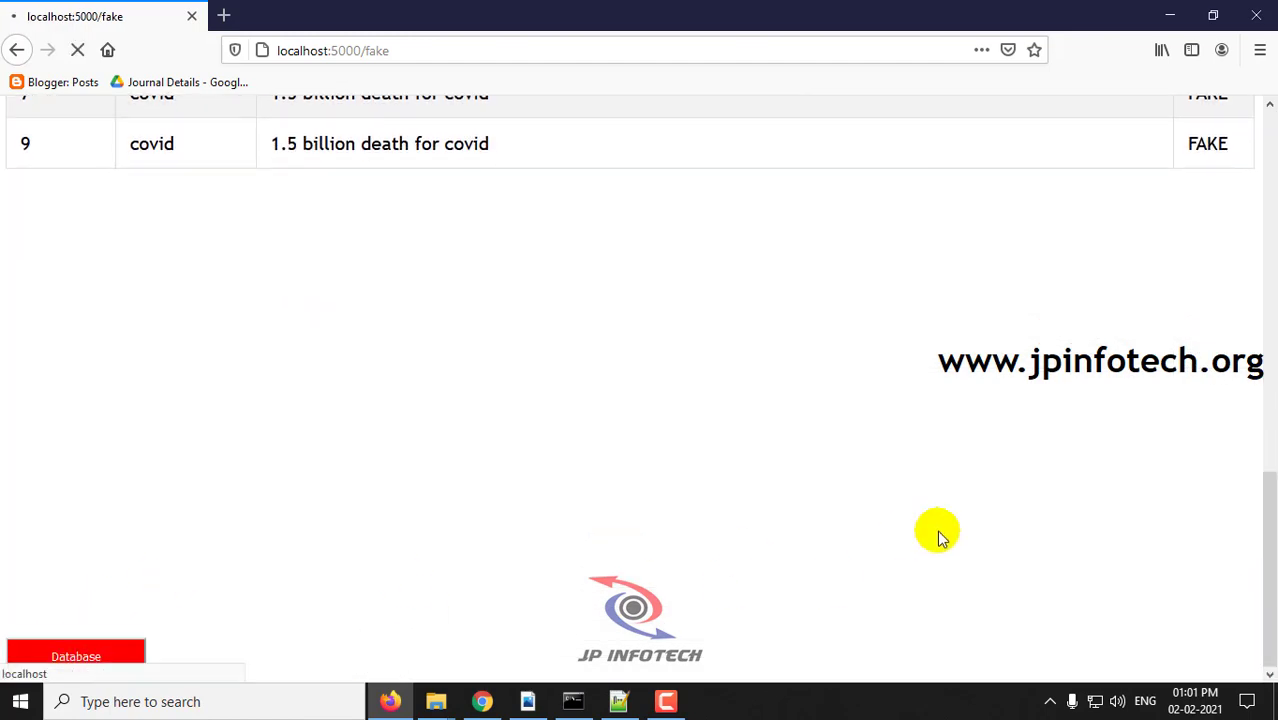
Step: Delete the jpinfotech 'Cats and dogs spread coronavirus' FAKE row, leaving two TRUE entries
{"action": "left_click", "coordinate": [76, 656]}
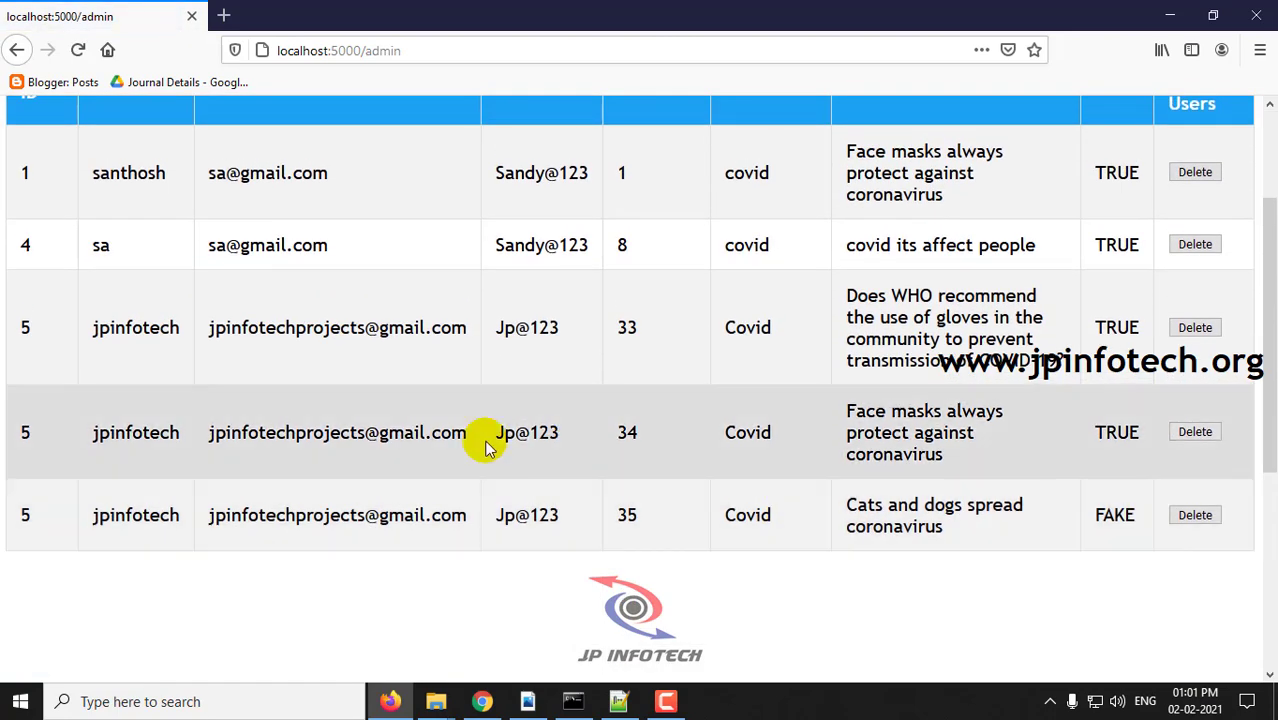
{"action": "mouse_move", "coordinate": [26, 432]}
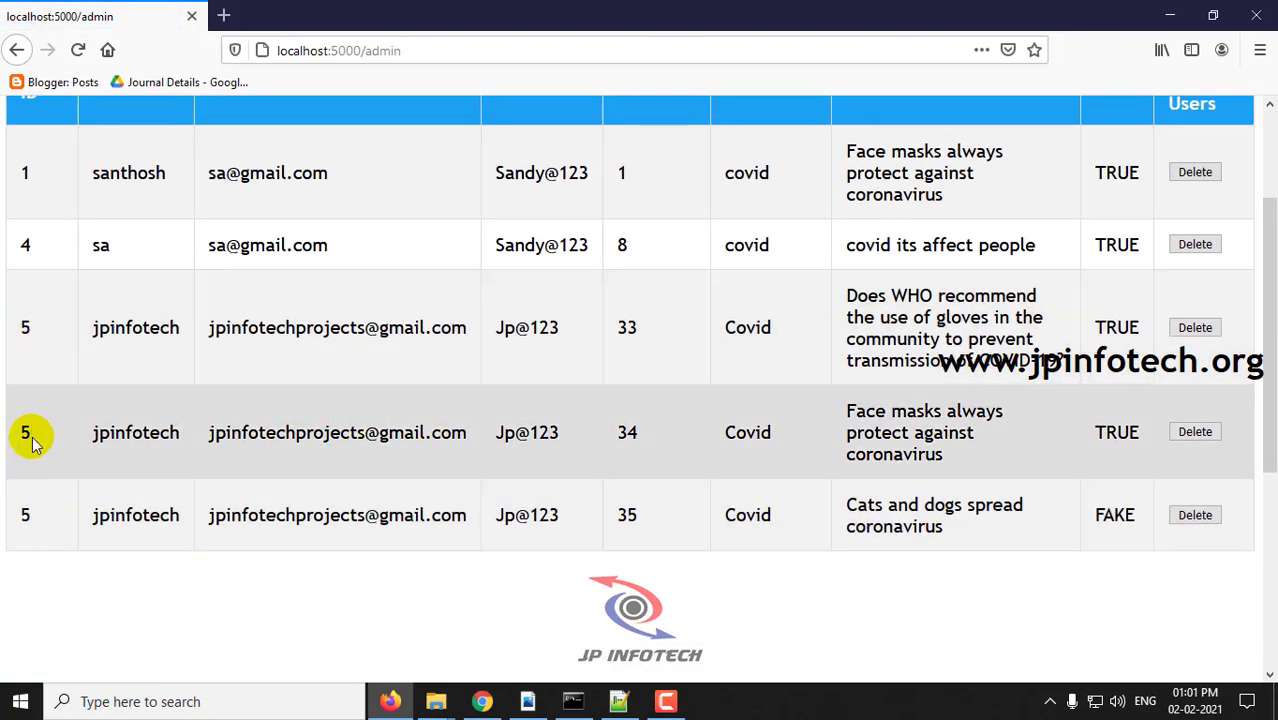
{"action": "mouse_move", "coordinate": [1098, 505]}
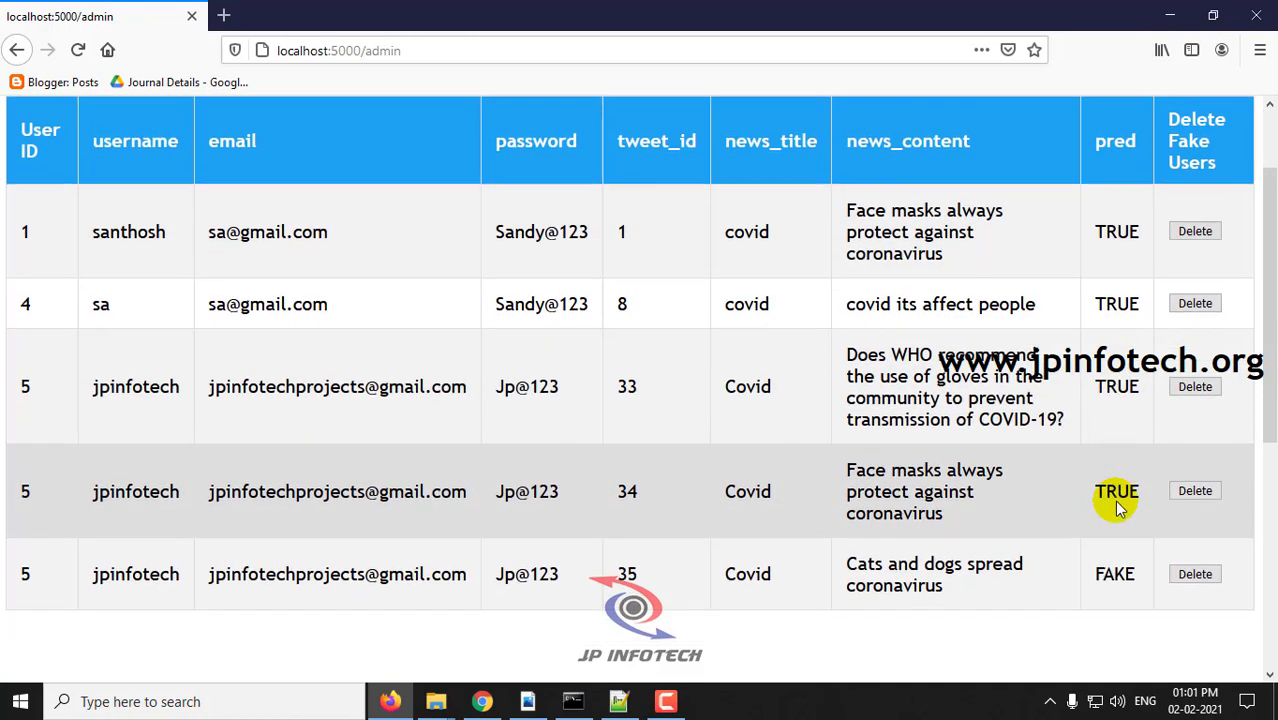
{"action": "scroll", "scroll_direction": "down", "scroll_amount": 3}
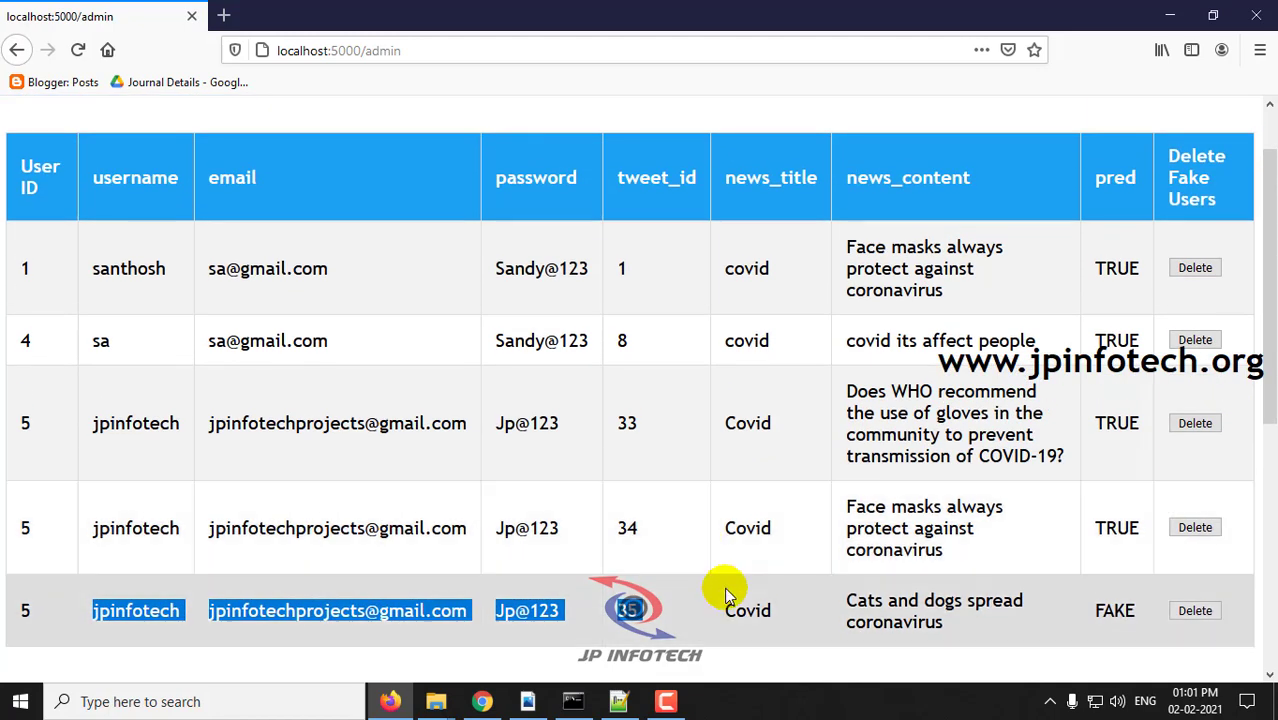
{"action": "mouse_move", "coordinate": [846, 600]}
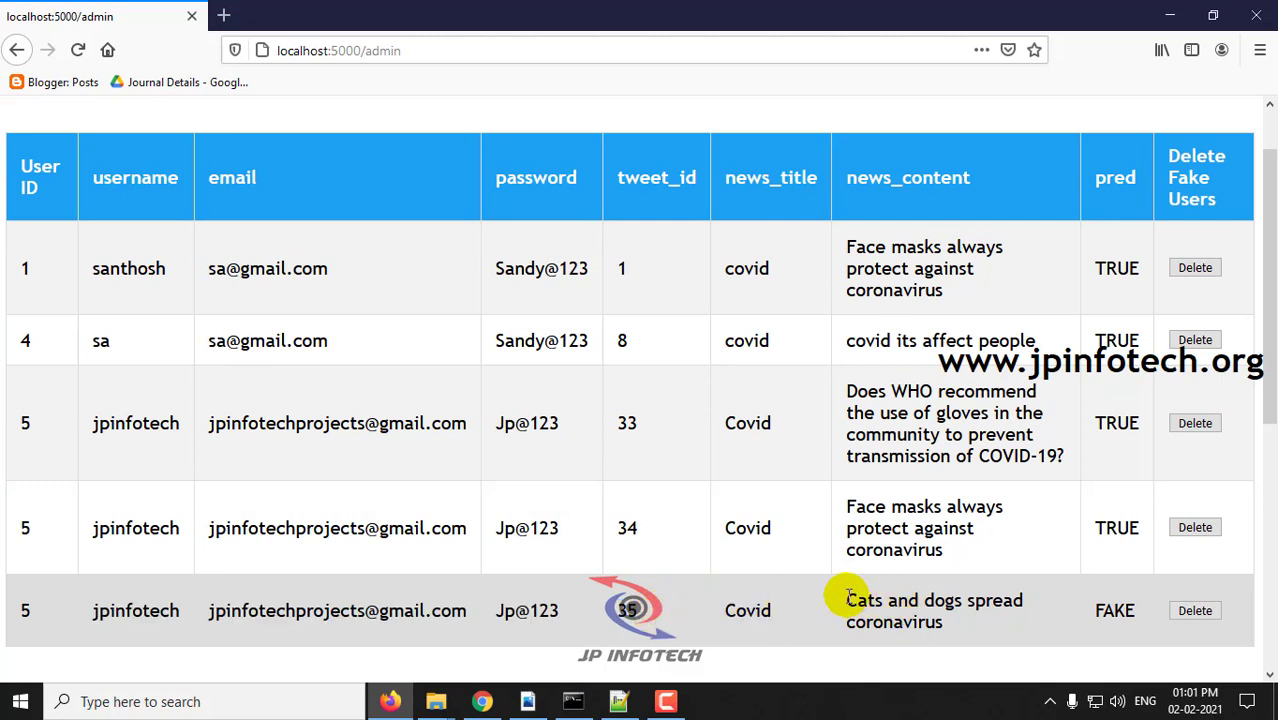
{"action": "double_click", "coordinate": [934, 600]}
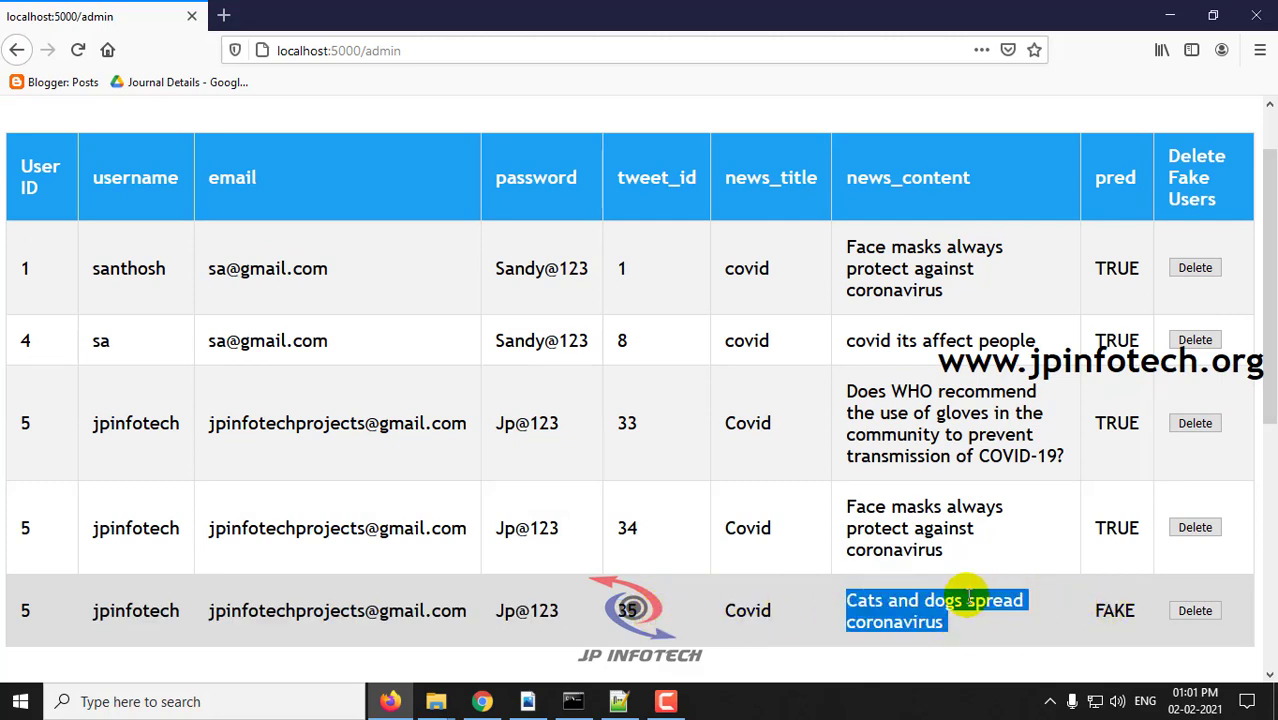
{"action": "mouse_move", "coordinate": [968, 595]}
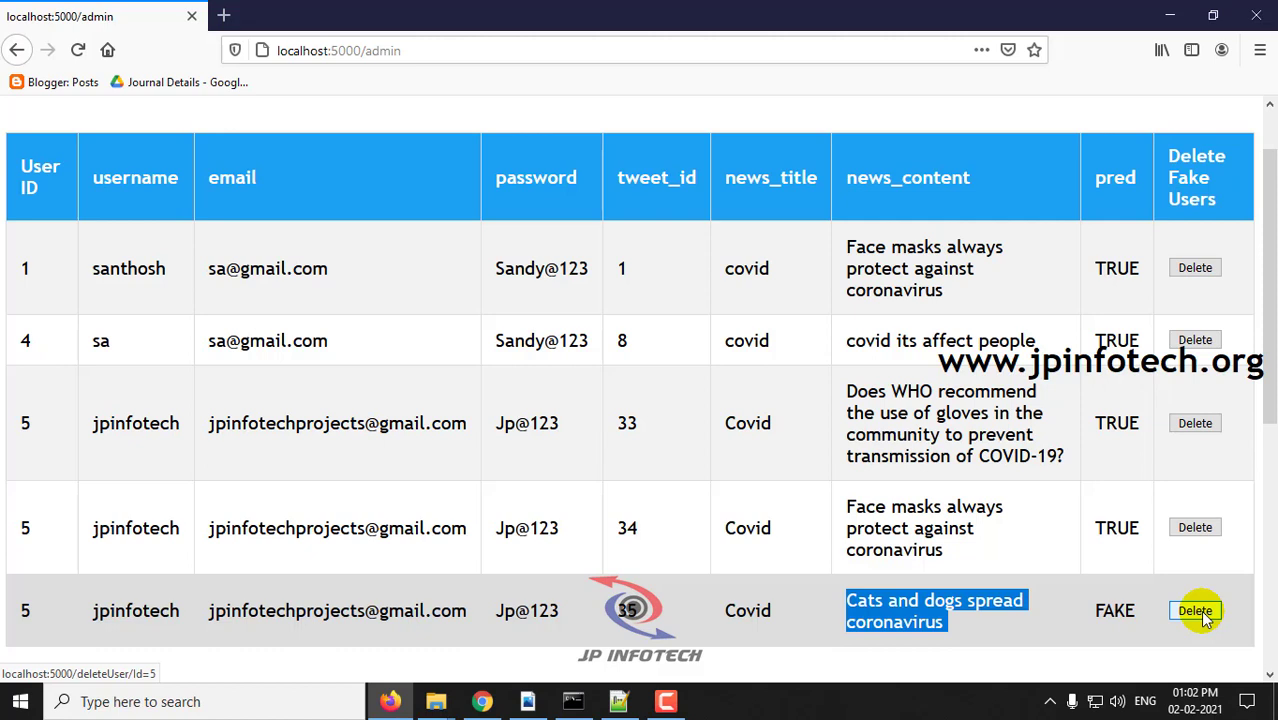
{"action": "left_click", "coordinate": [1196, 611]}
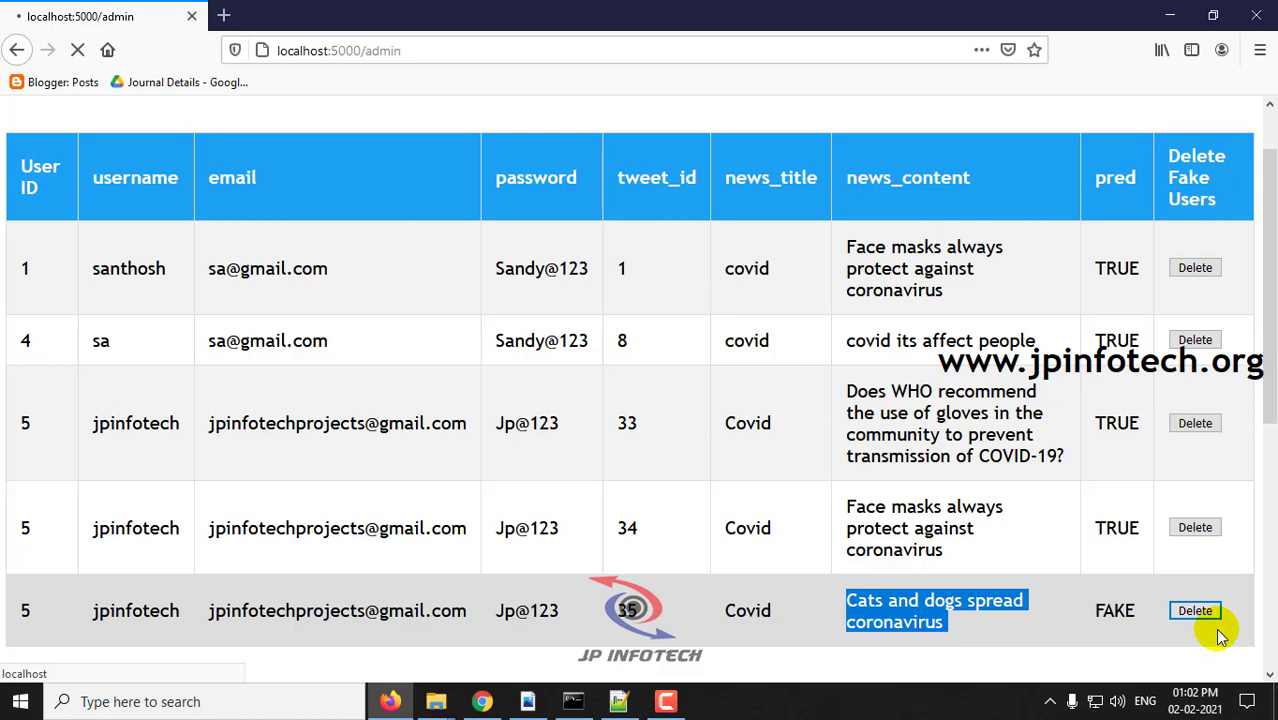
{"action": "left_click", "coordinate": [1195, 610]}
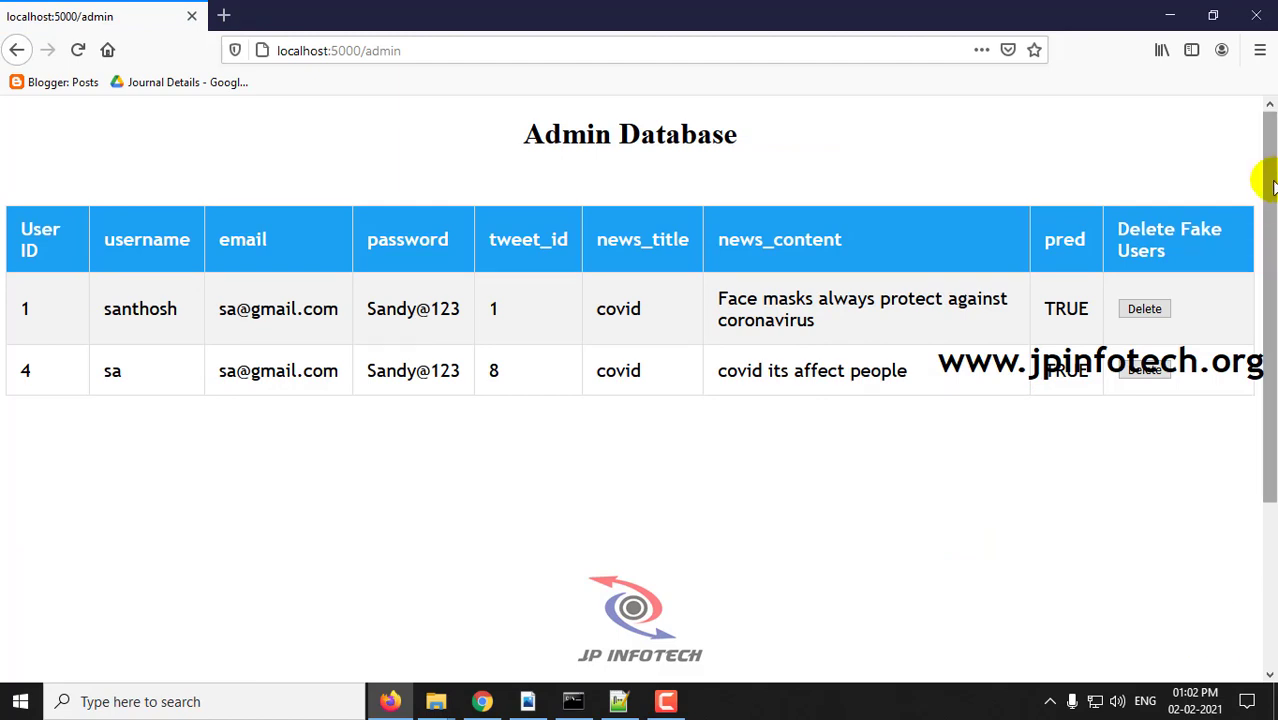
{"action": "scroll", "scroll_direction": "down", "scroll_amount": 3}
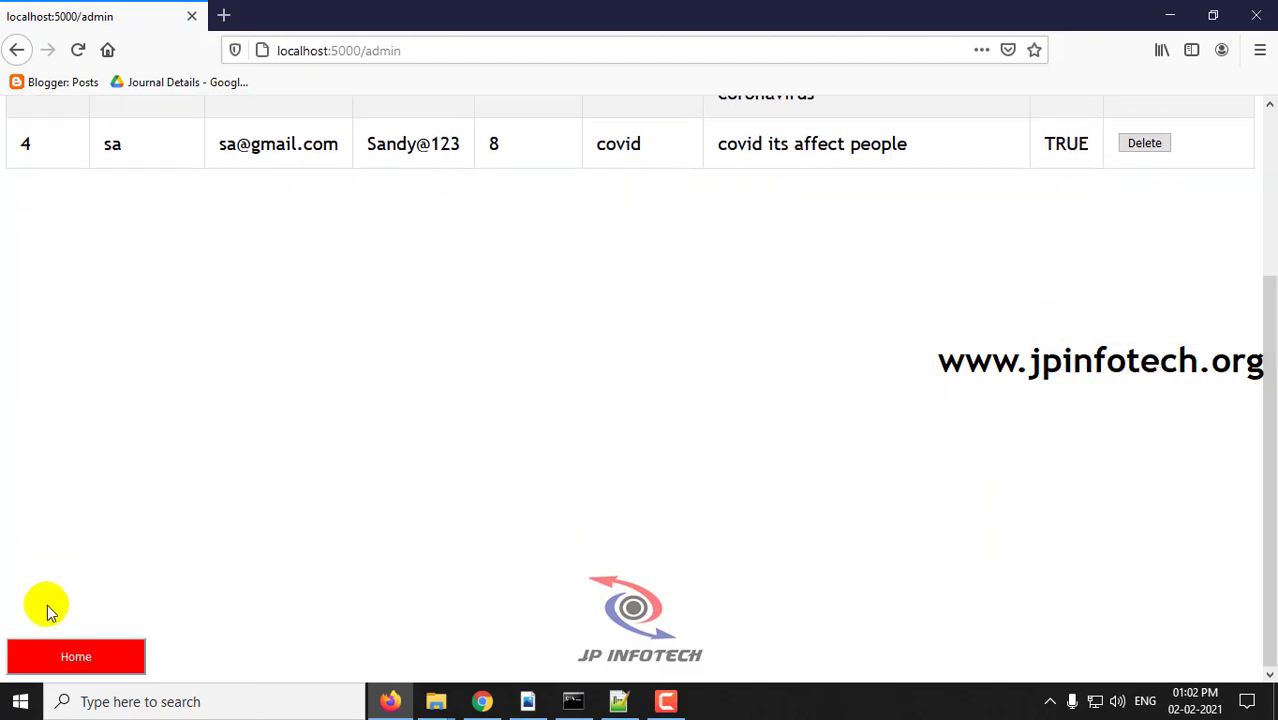
Step: Attempt login as jpinfotech with its password and dismiss the incorrect credentials alert
{"action": "left_click", "coordinate": [76, 656]}
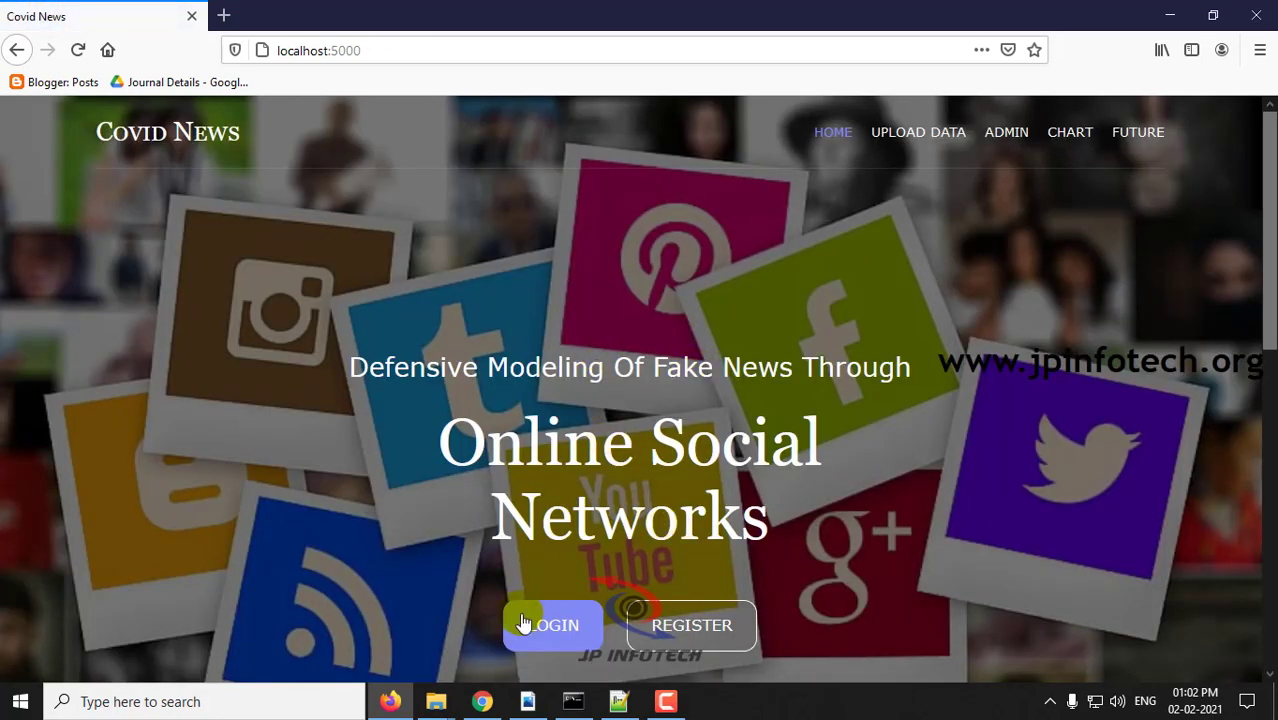
{"action": "left_click", "coordinate": [552, 625]}
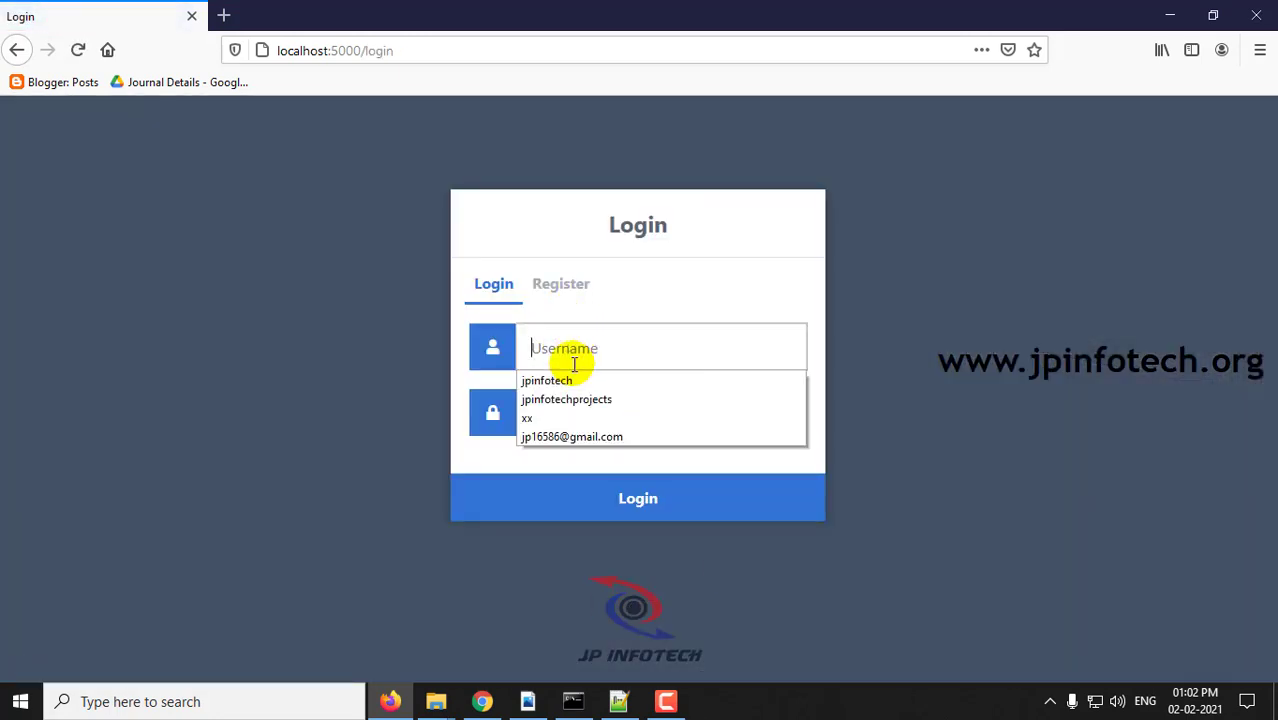
{"action": "left_click", "coordinate": [546, 380]}
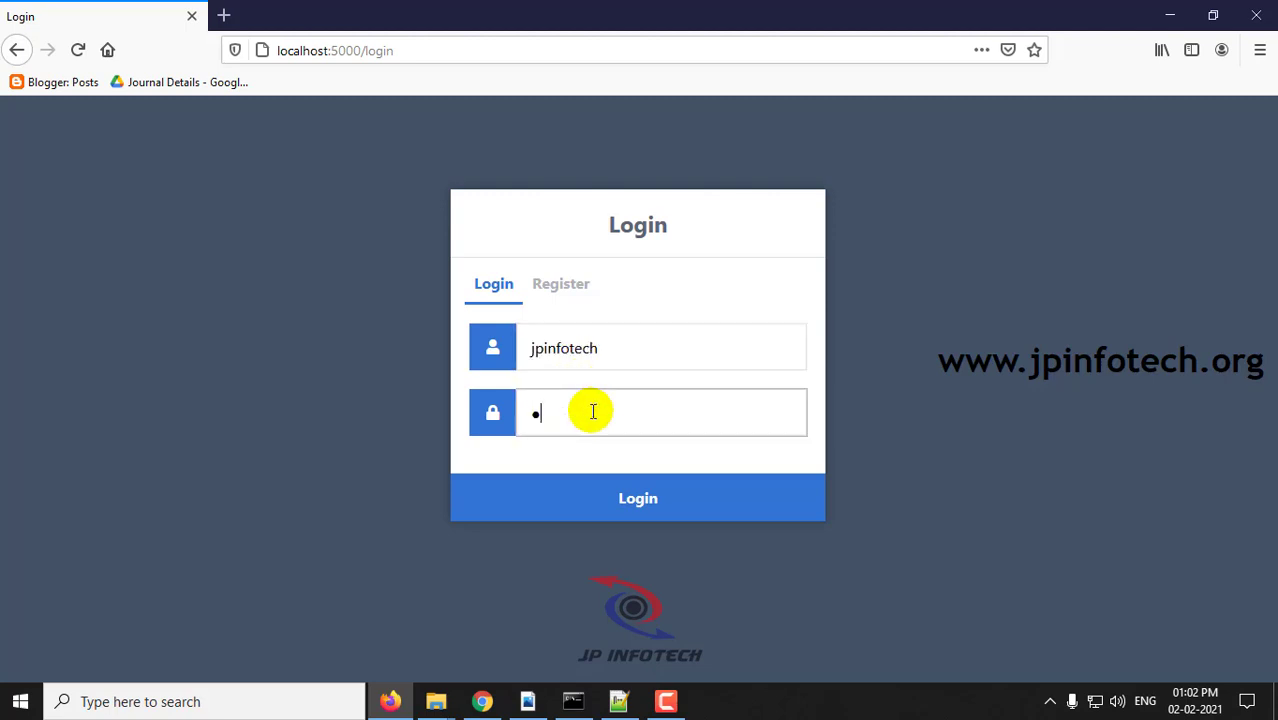
{"action": "type", "text": "password"}
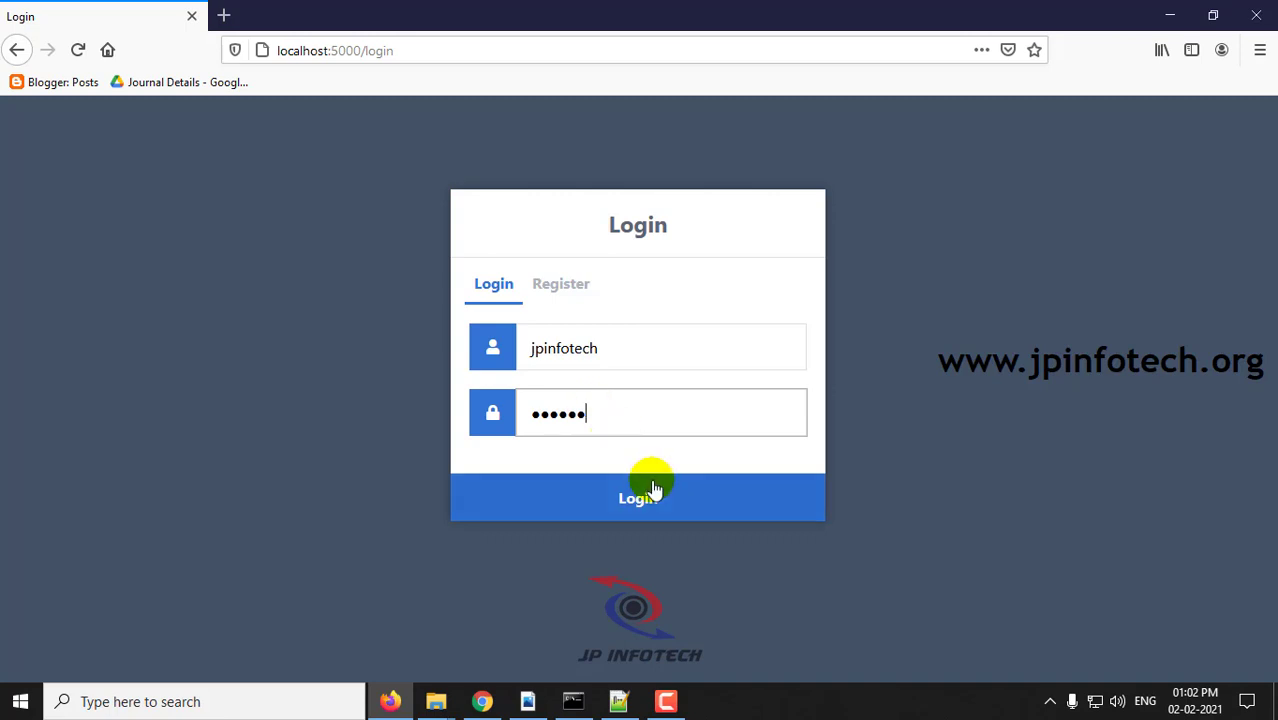
{"action": "left_click", "coordinate": [637, 498]}
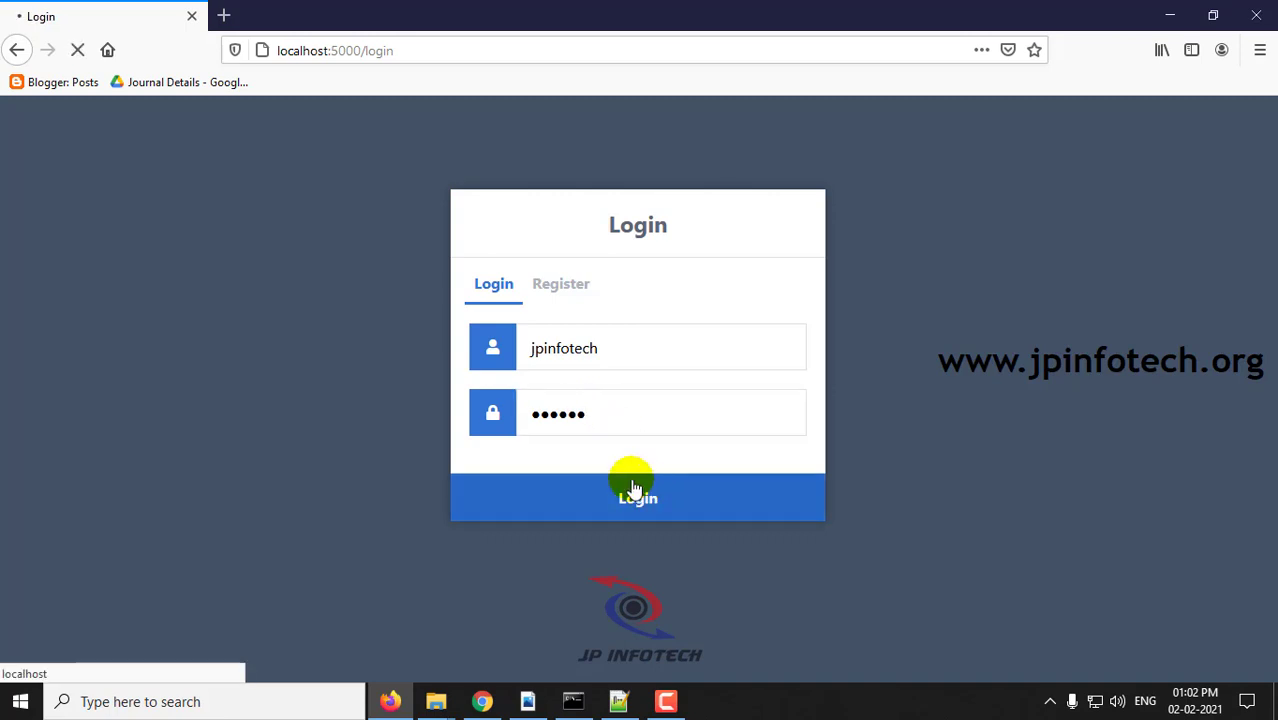
{"action": "left_click", "coordinate": [637, 497]}
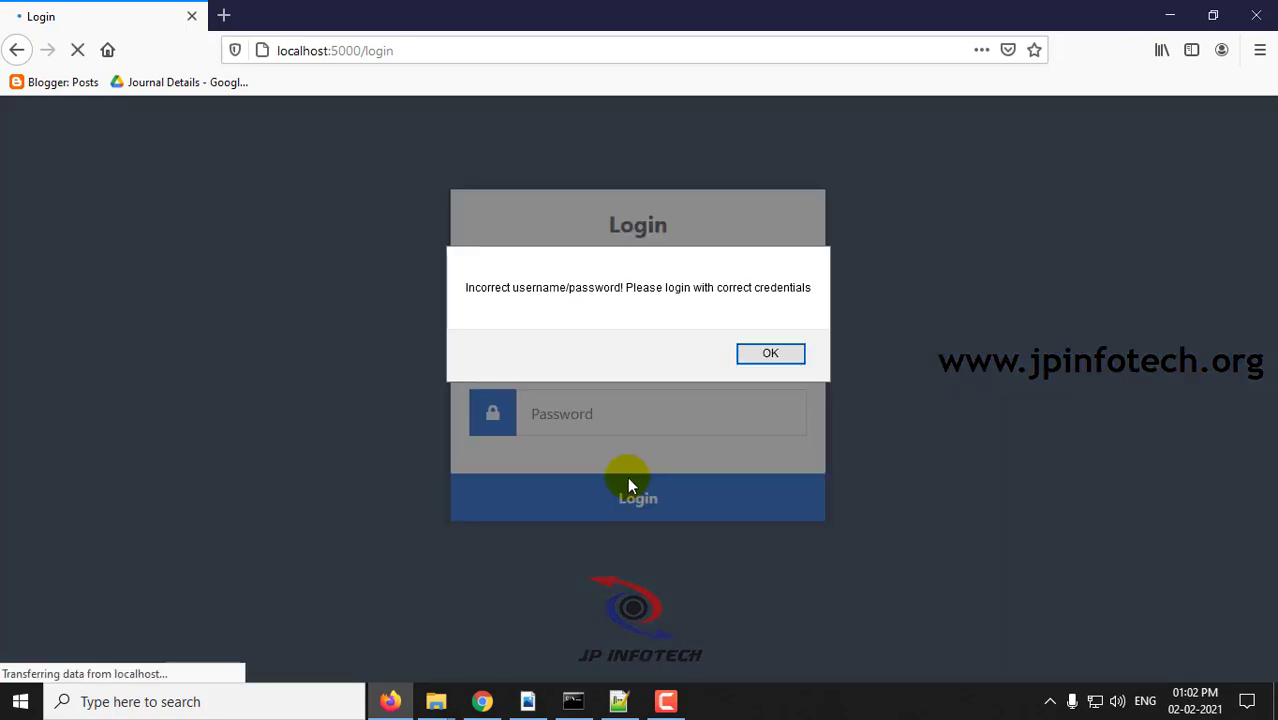
{"action": "mouse_move", "coordinate": [560, 291]}
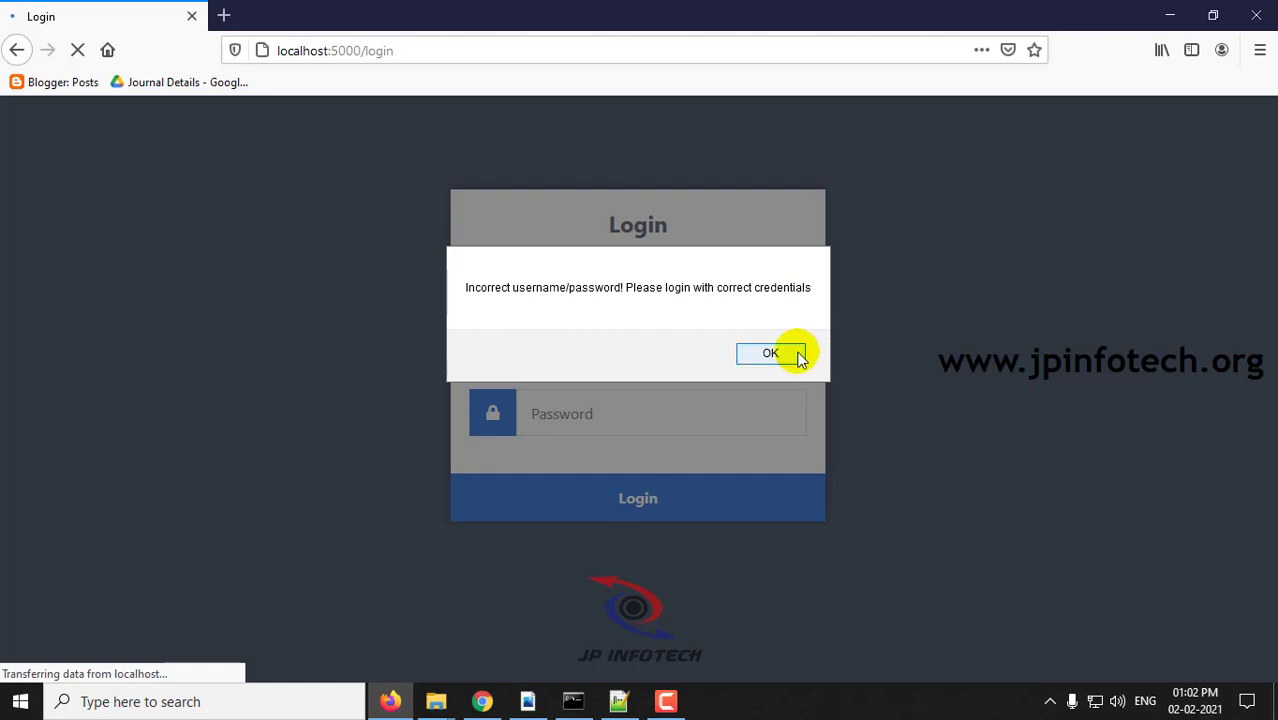
{"action": "left_click", "coordinate": [770, 353]}
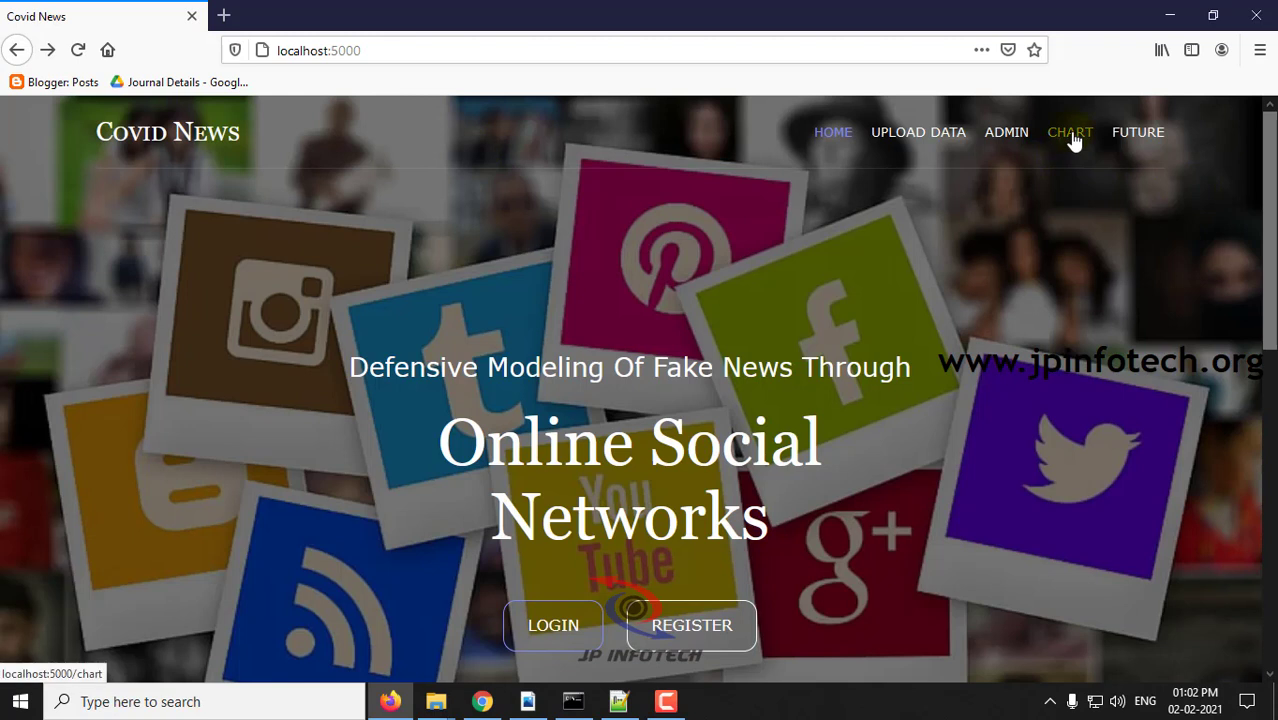
Step: View the monthly Fake versus Real percentage chart, then open the Conclusion and Future Work page
{"action": "left_click", "coordinate": [1070, 131]}
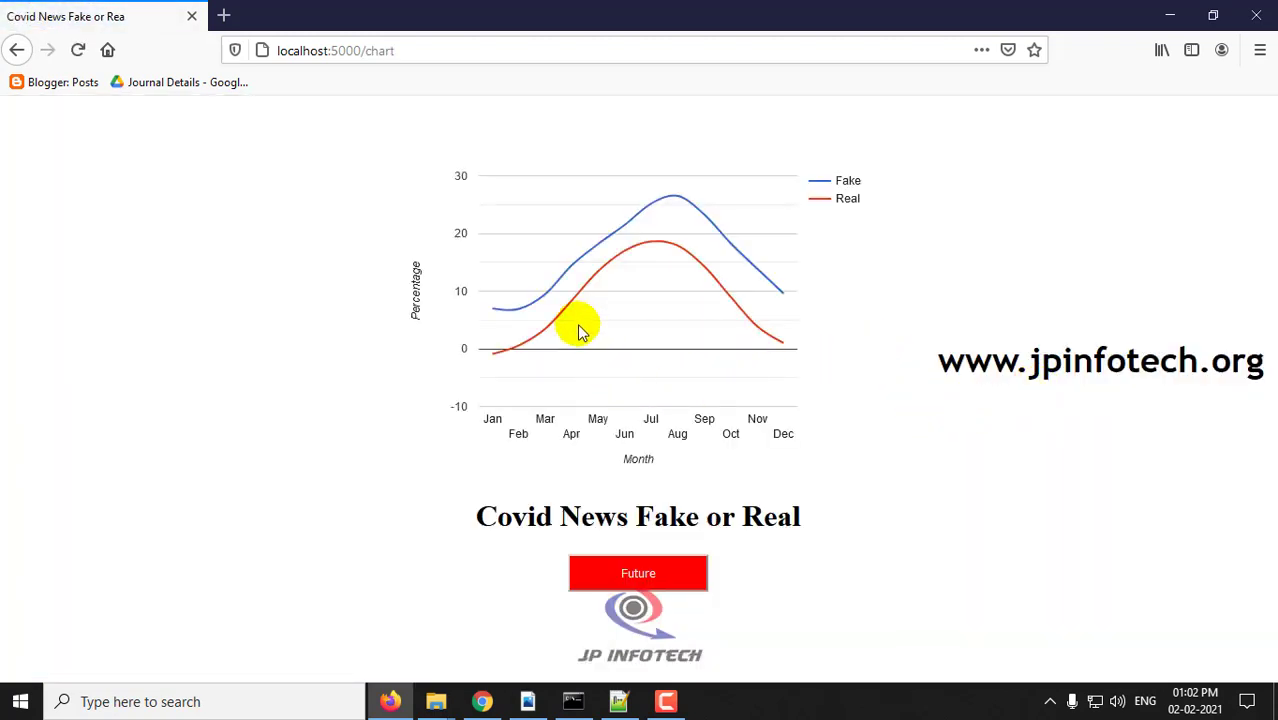
{"action": "mouse_move", "coordinate": [520, 310]}
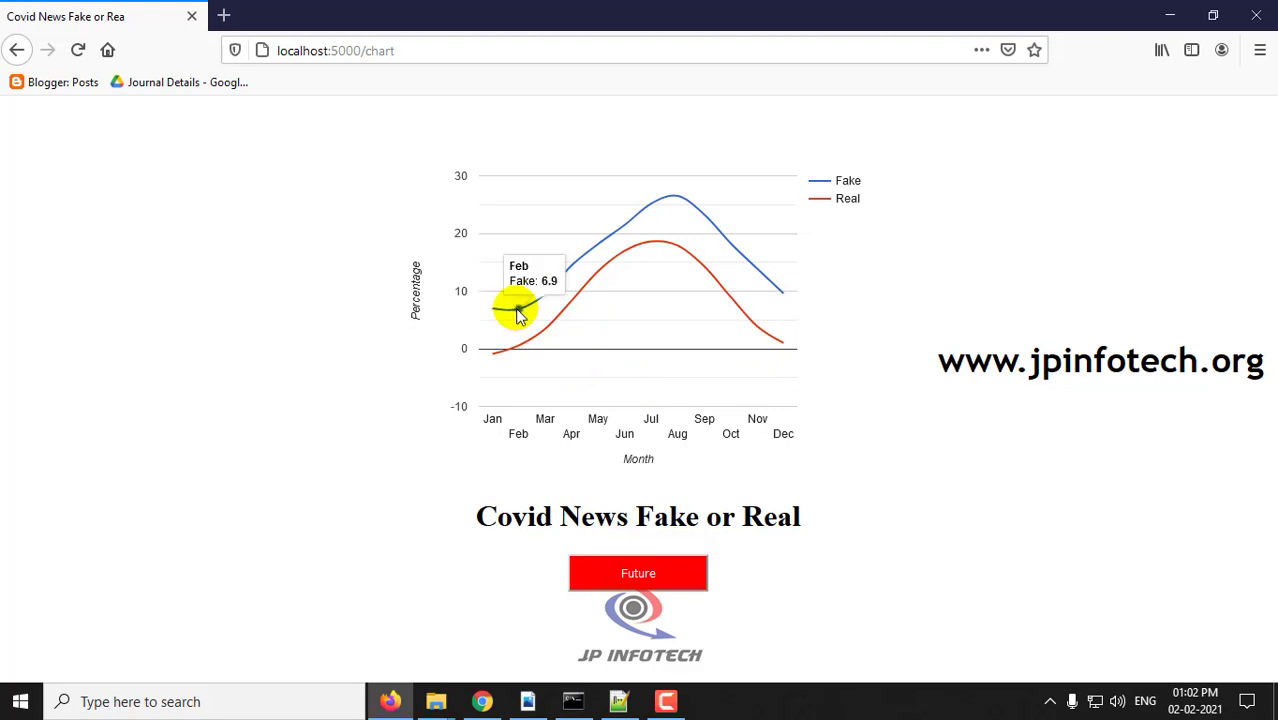
{"action": "mouse_move", "coordinate": [475, 445]}
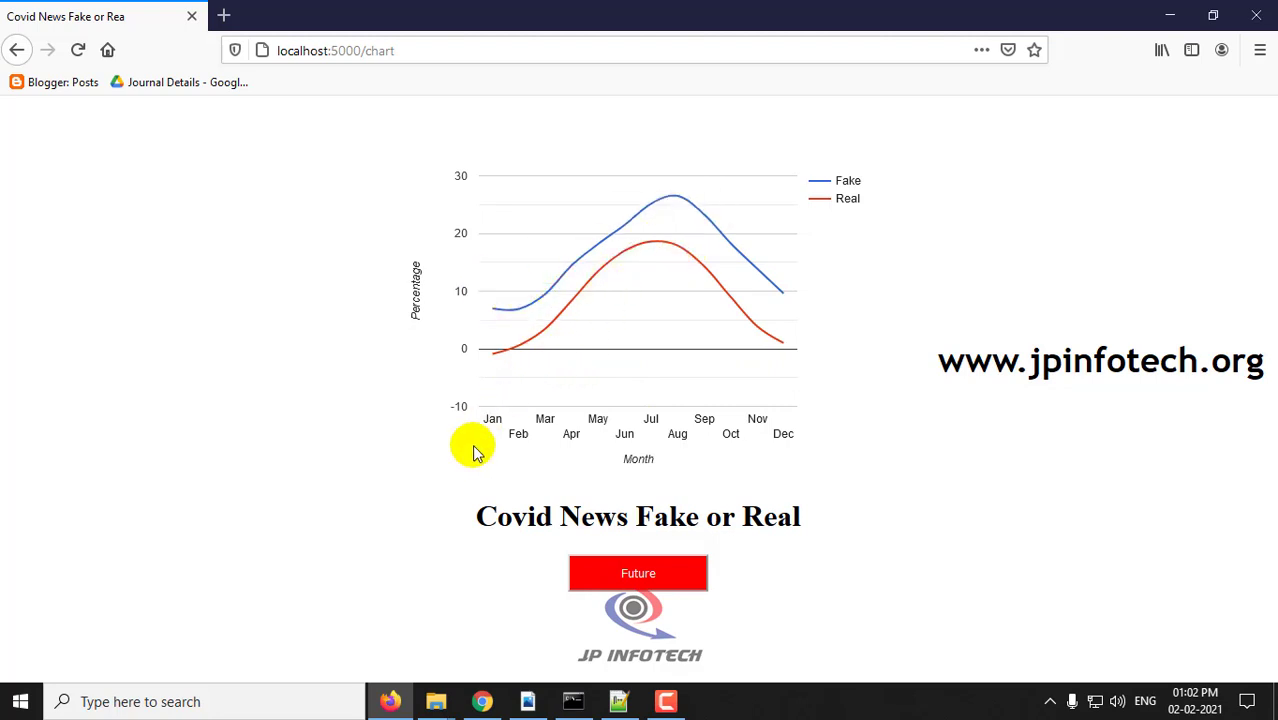
{"action": "mouse_move", "coordinate": [508, 272]}
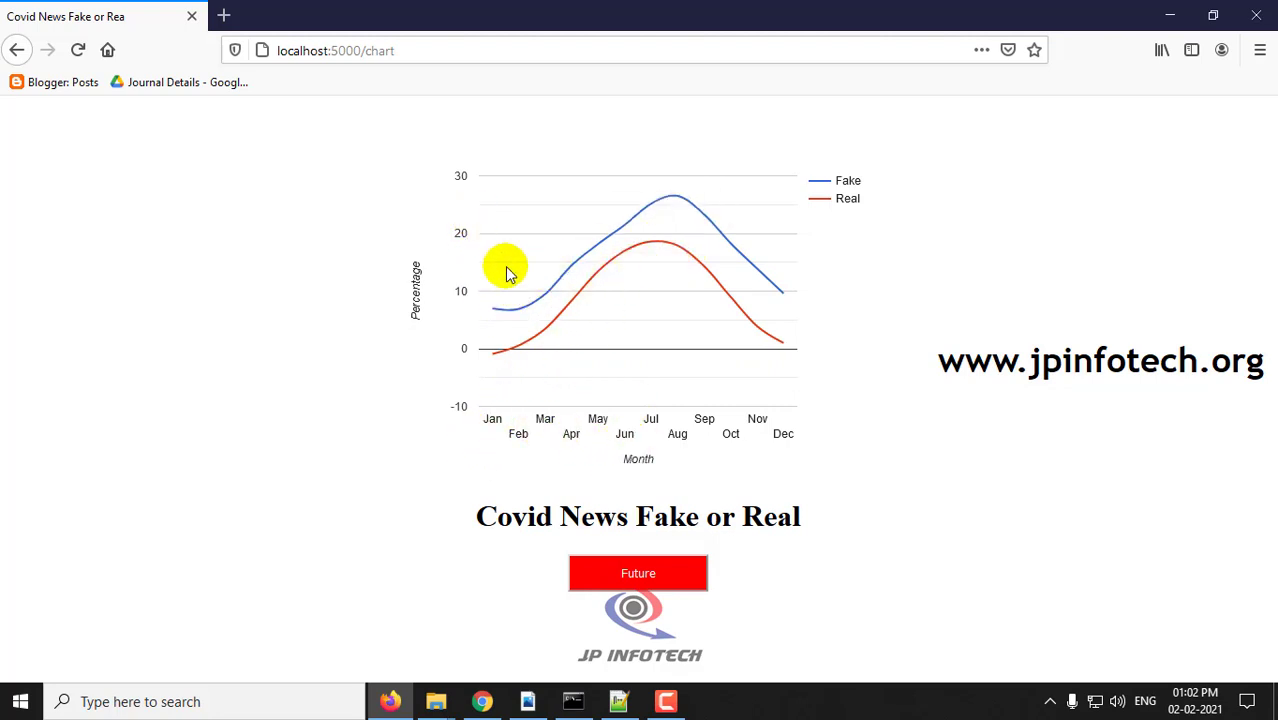
{"action": "mouse_move", "coordinate": [785, 278]}
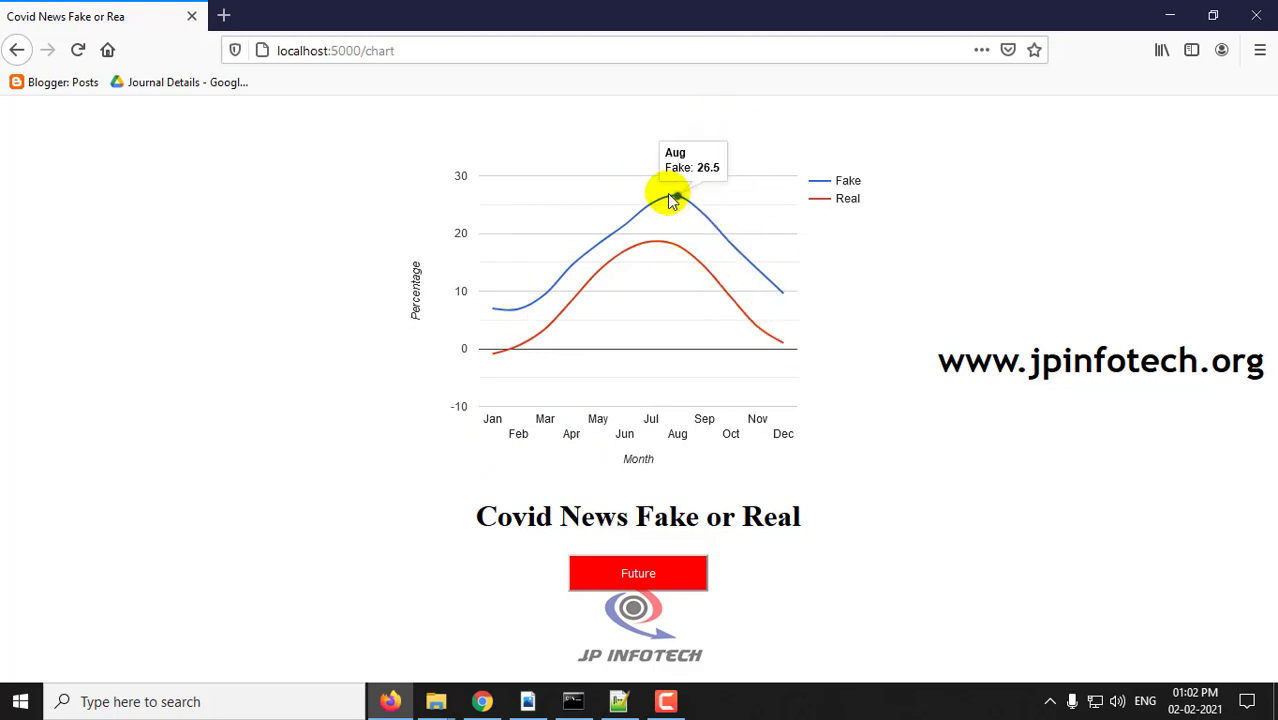
{"action": "mouse_move", "coordinate": [520, 349]}
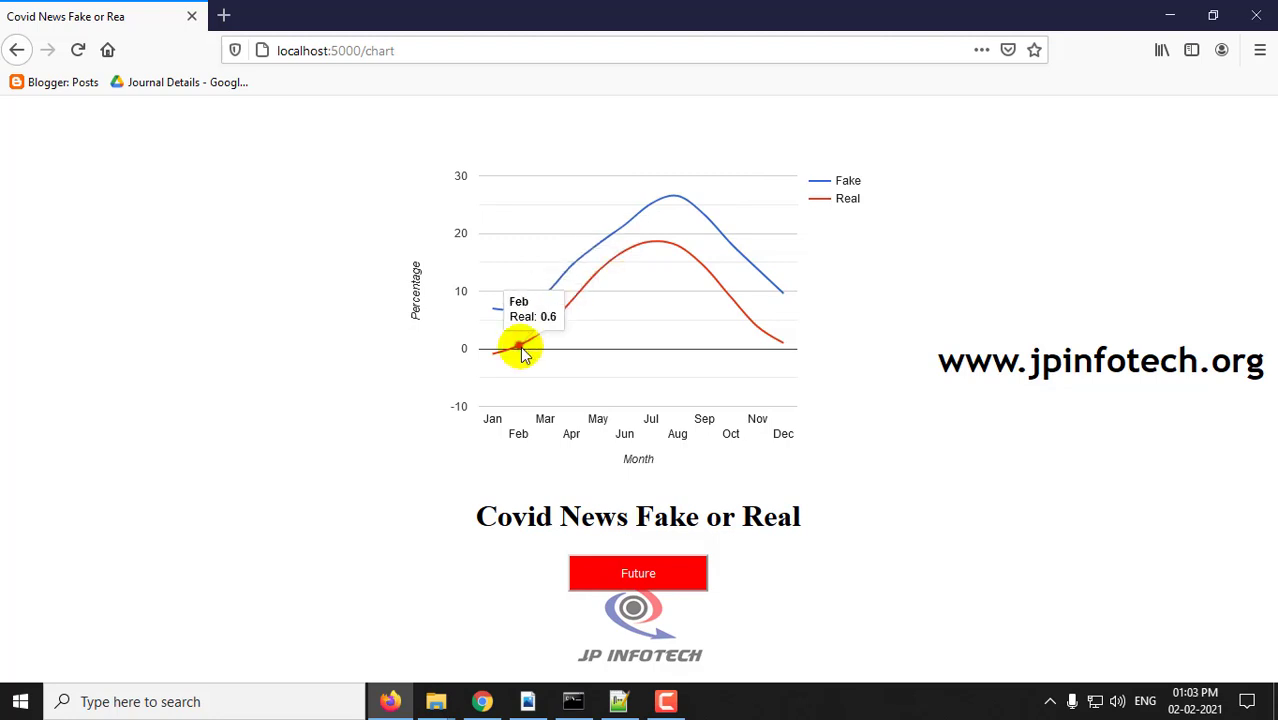
{"action": "mouse_move", "coordinate": [778, 293]}
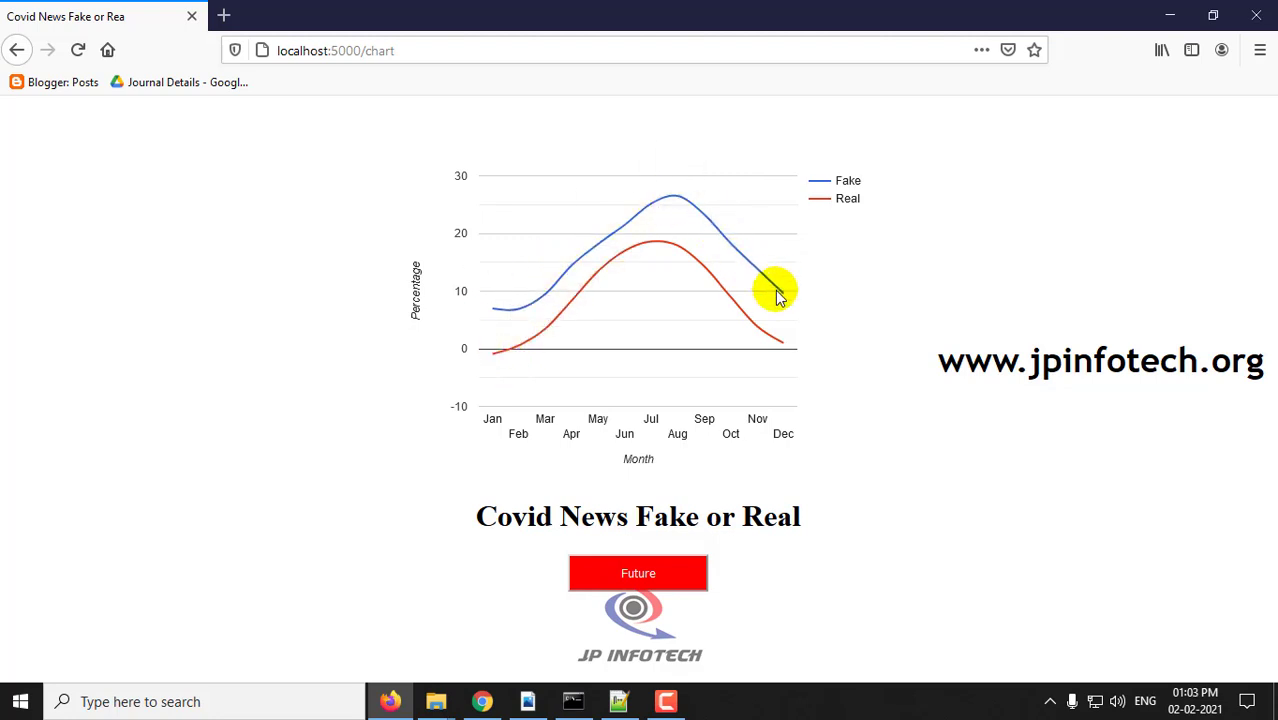
{"action": "mouse_move", "coordinate": [715, 607]}
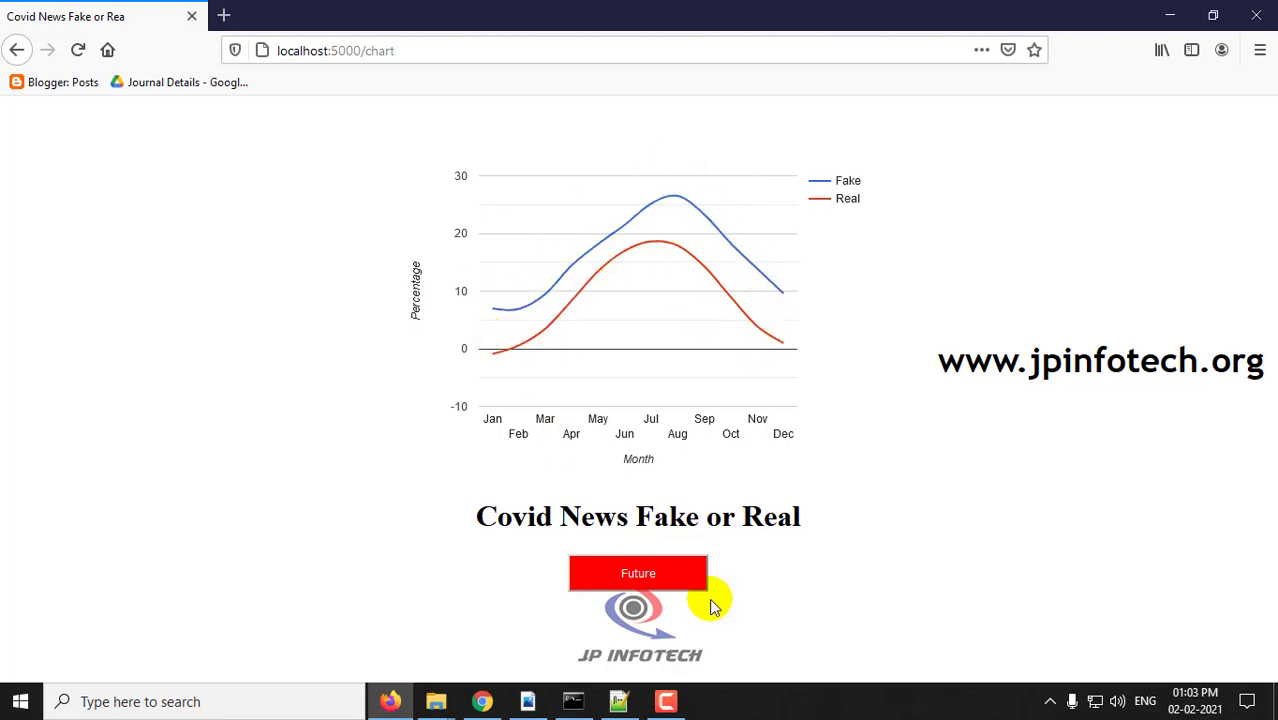
{"action": "left_click", "coordinate": [638, 573]}
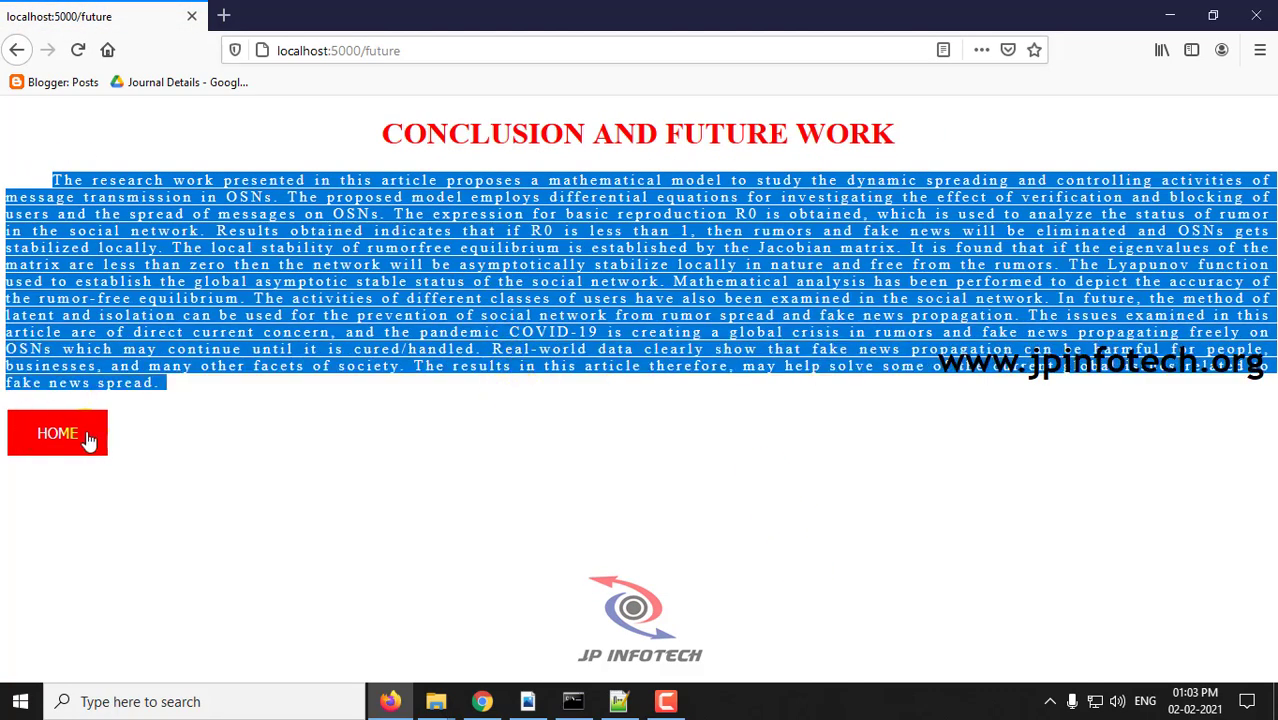
Step: Go back to the Covid News home page from the Conclusion and Future Work page
{"action": "left_click", "coordinate": [57, 433]}
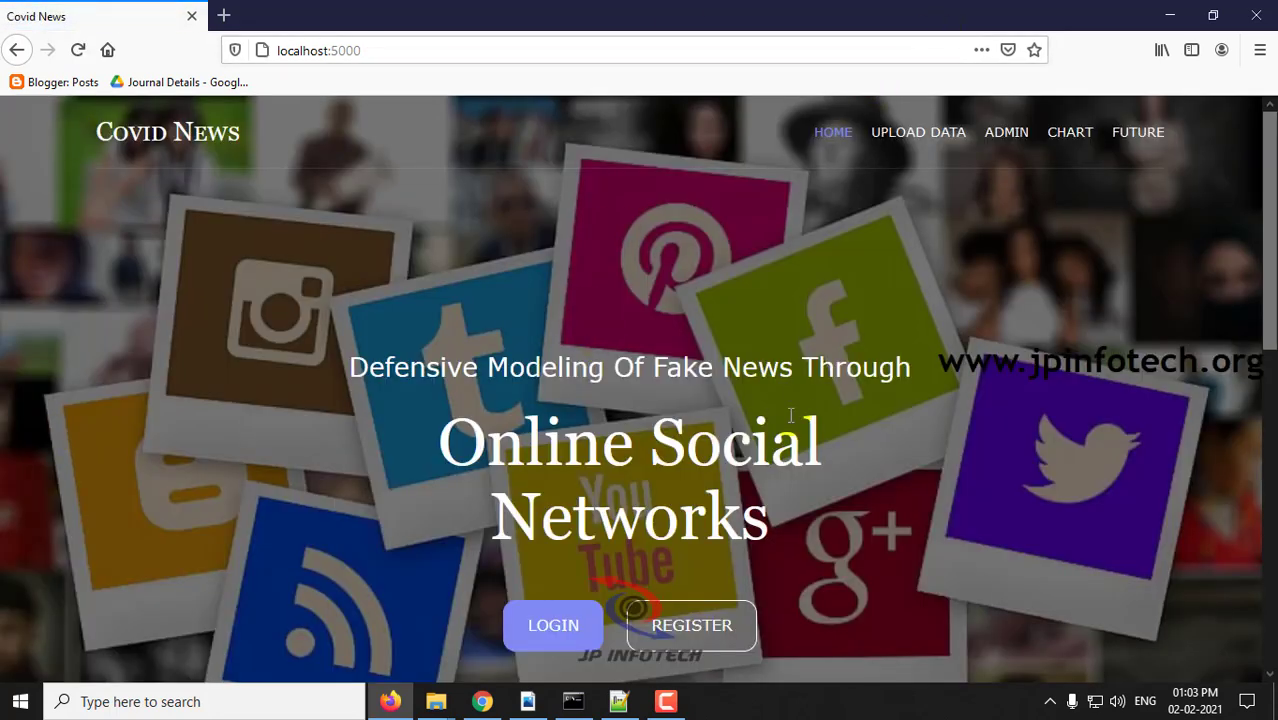
{"action": "mouse_move", "coordinate": [815, 405]}
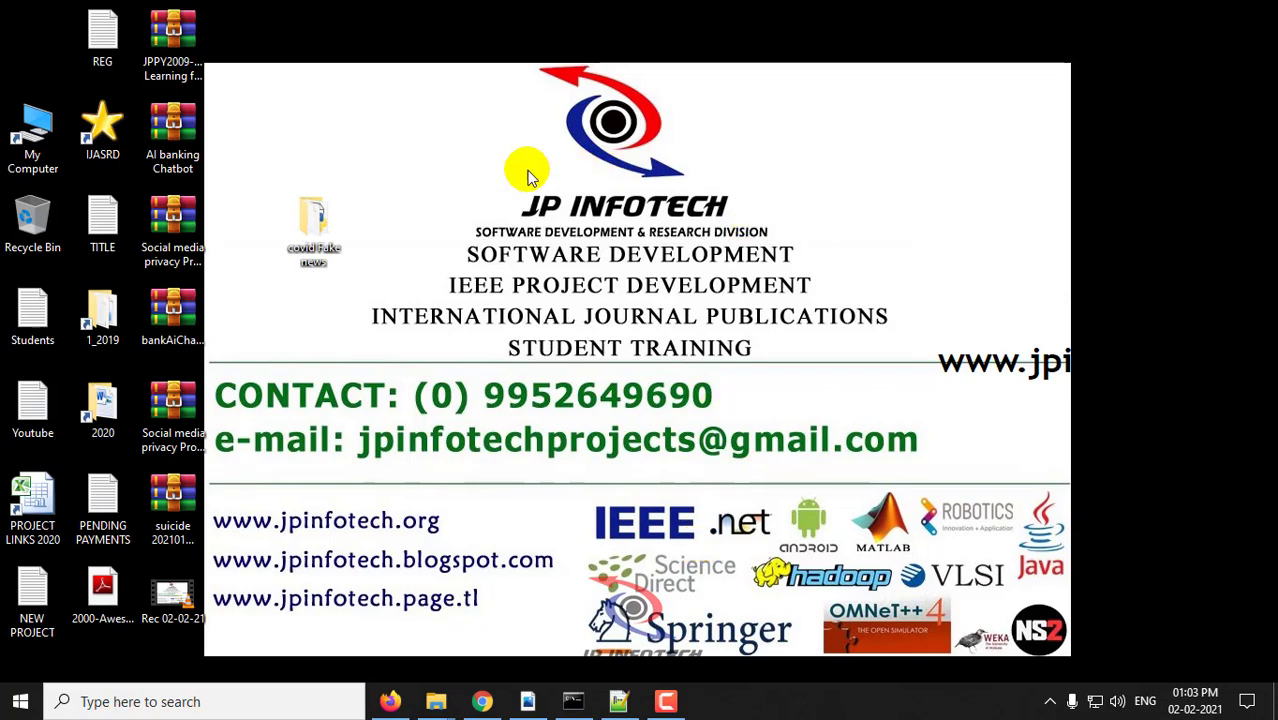
{"action": "mouse_move", "coordinate": [935, 573]}
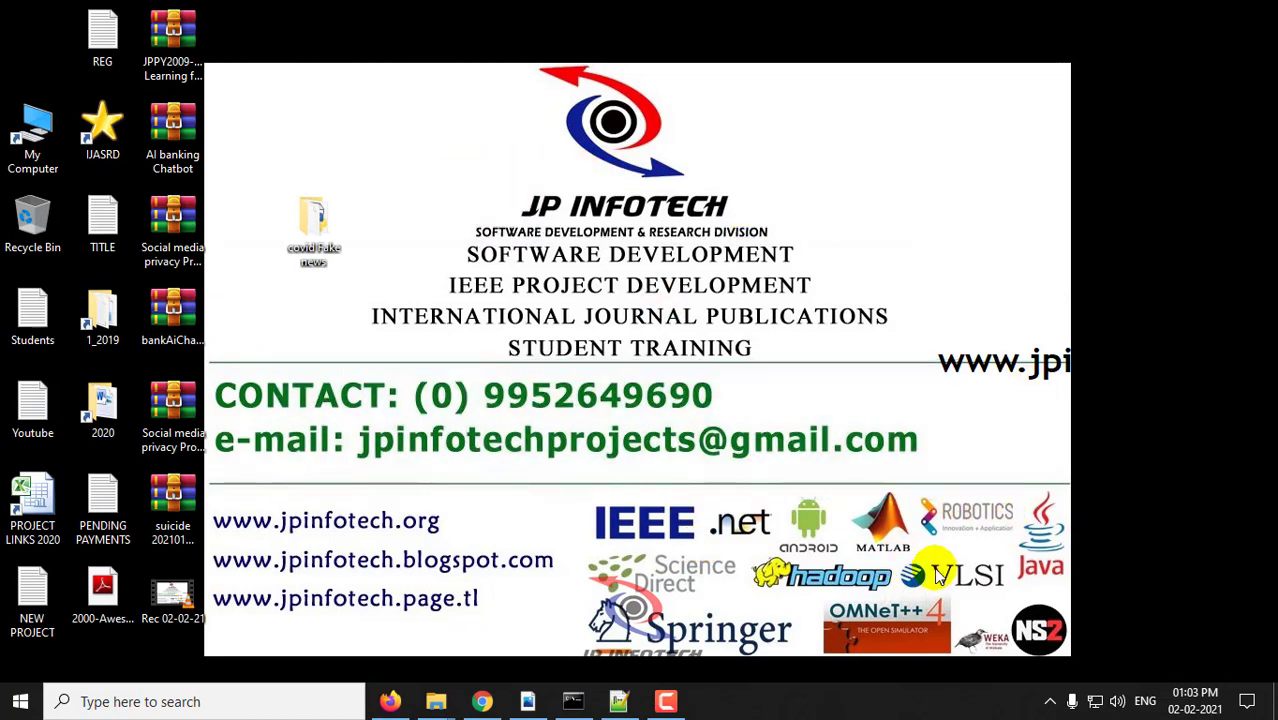